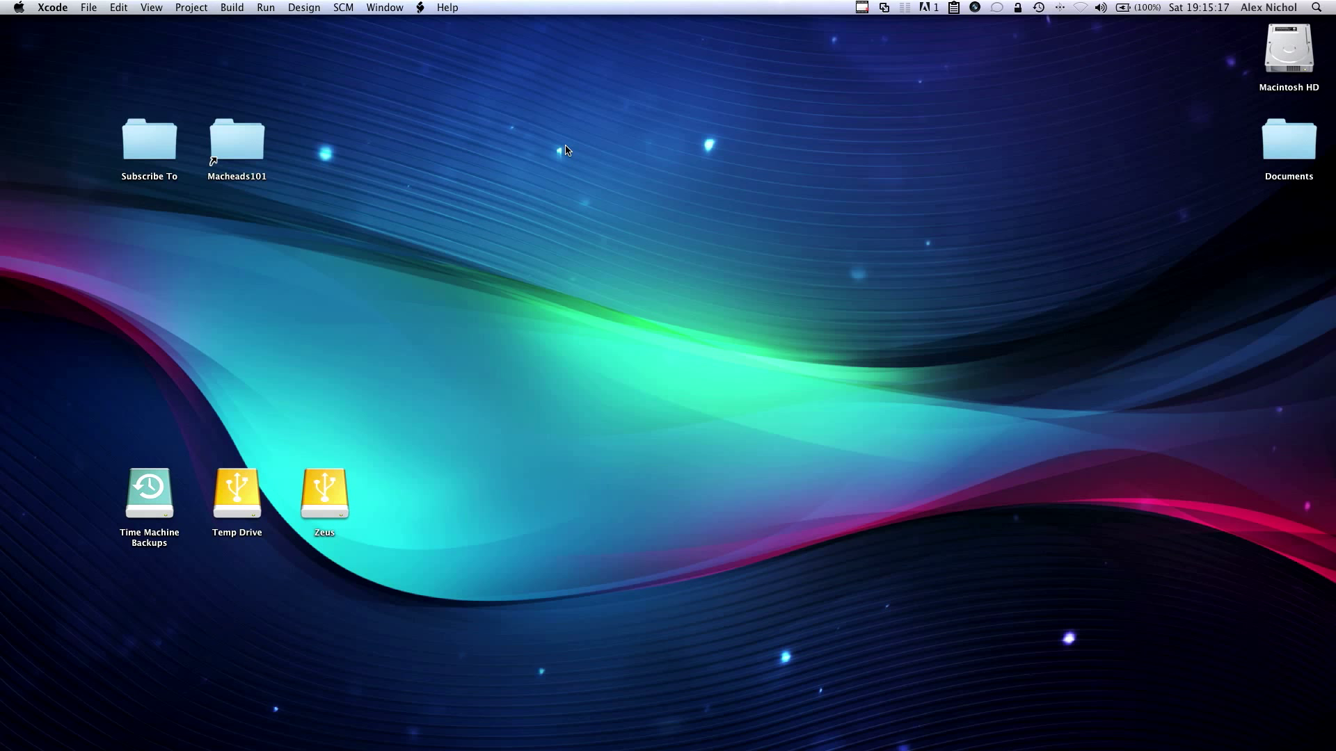
# Start a new View-based Application project named SegmentWithCode on the Desktop.
pyautogui.click(88, 8)
pyautogui.write('SegmentWith')
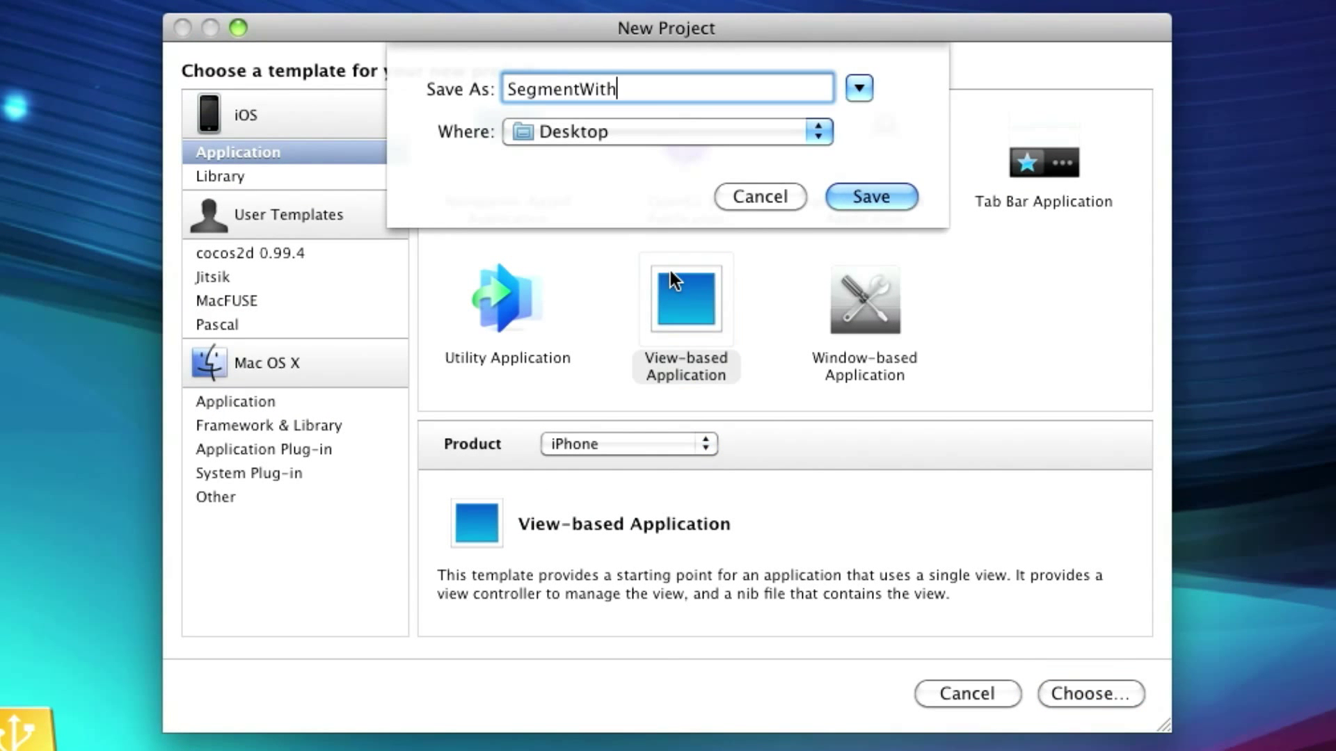
pyautogui.click(757, 197)
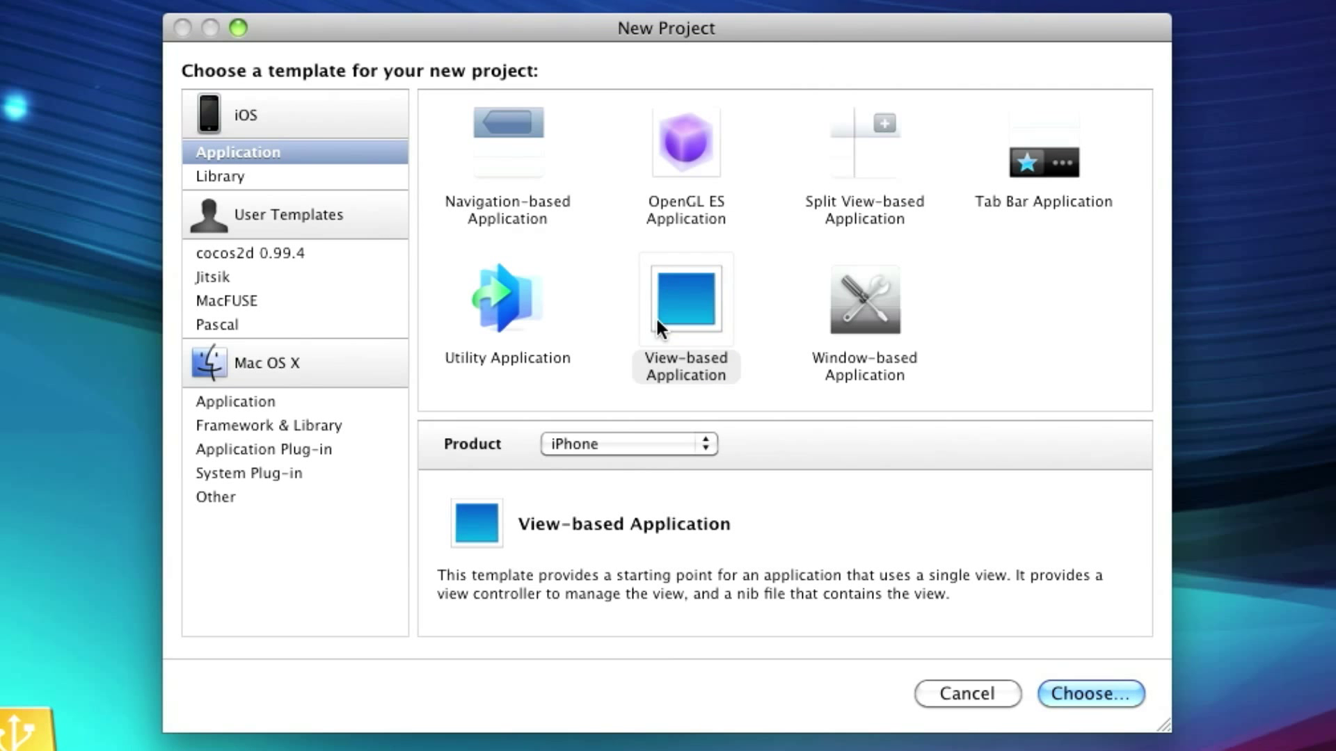
pyautogui.click(1089, 694)
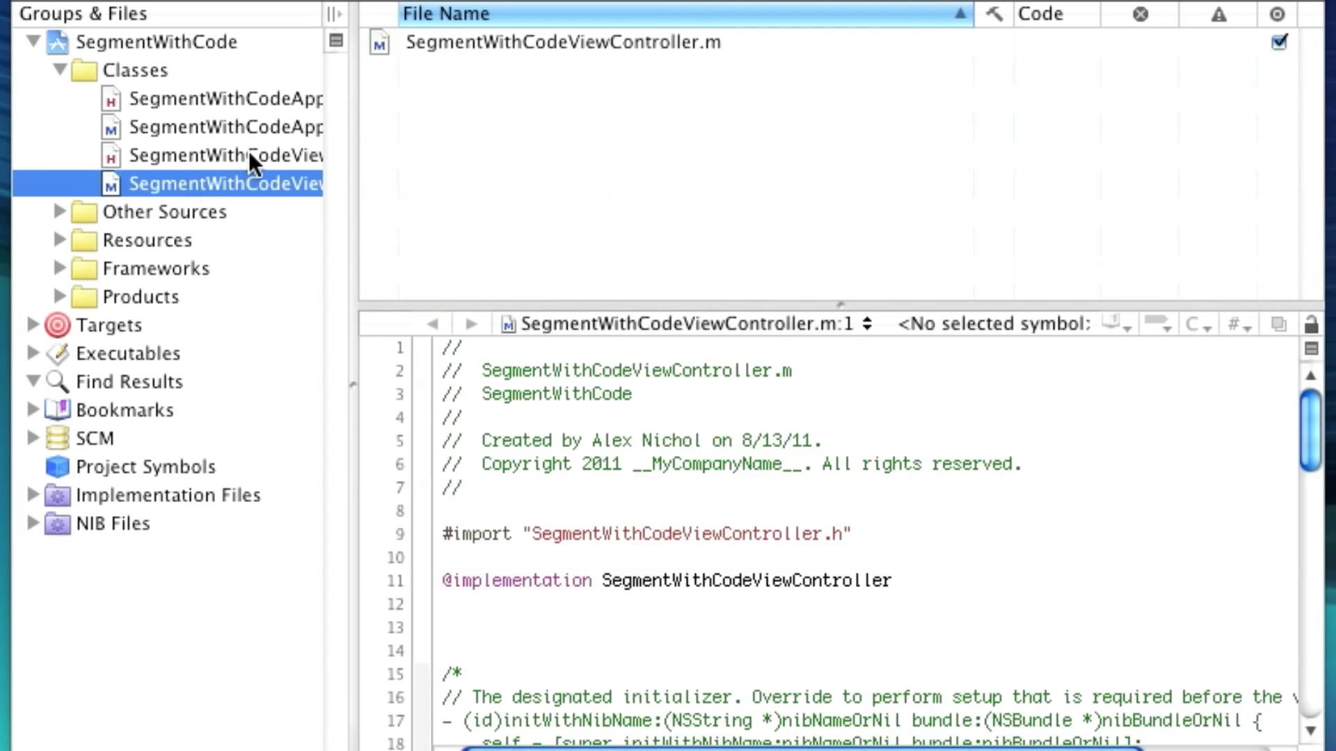
# Declare - (void)controlChanged:(id)sender; in SegmentWithCodeViewController.h.
pyautogui.click(225, 155)
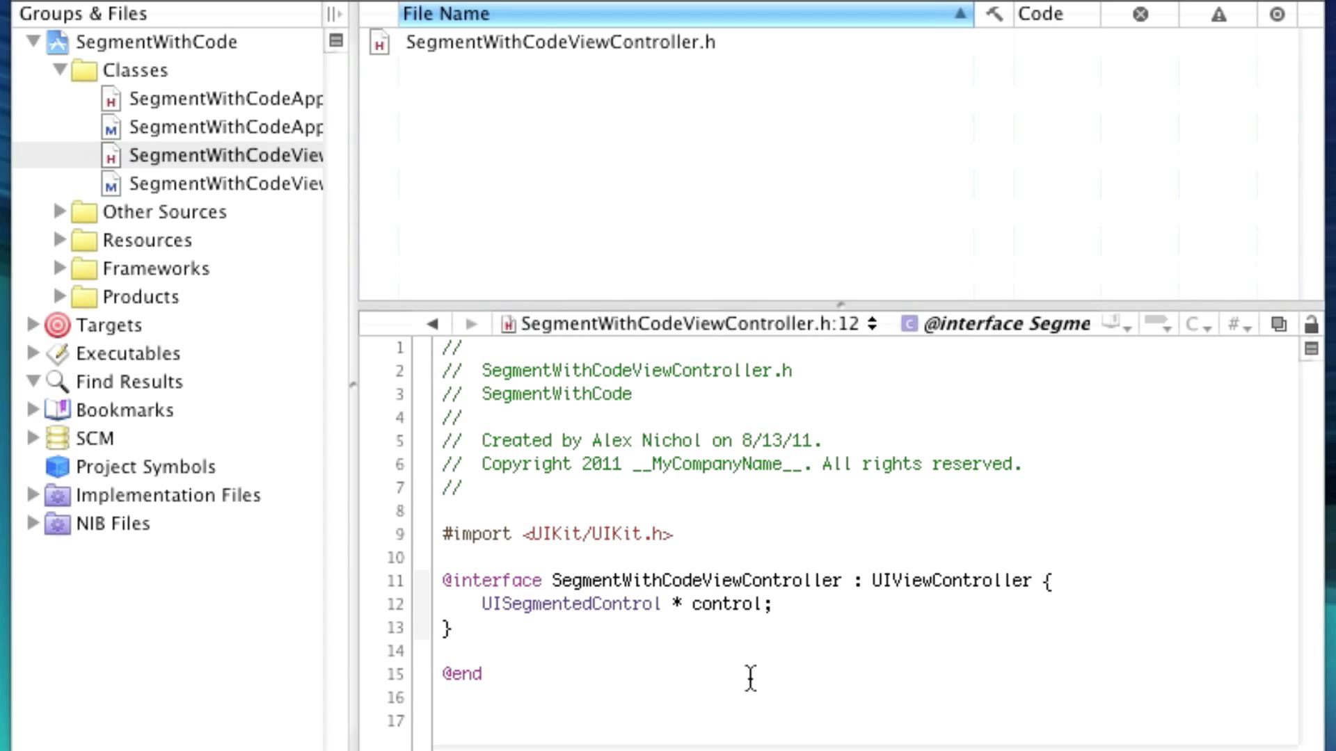
pyautogui.write('- (v')
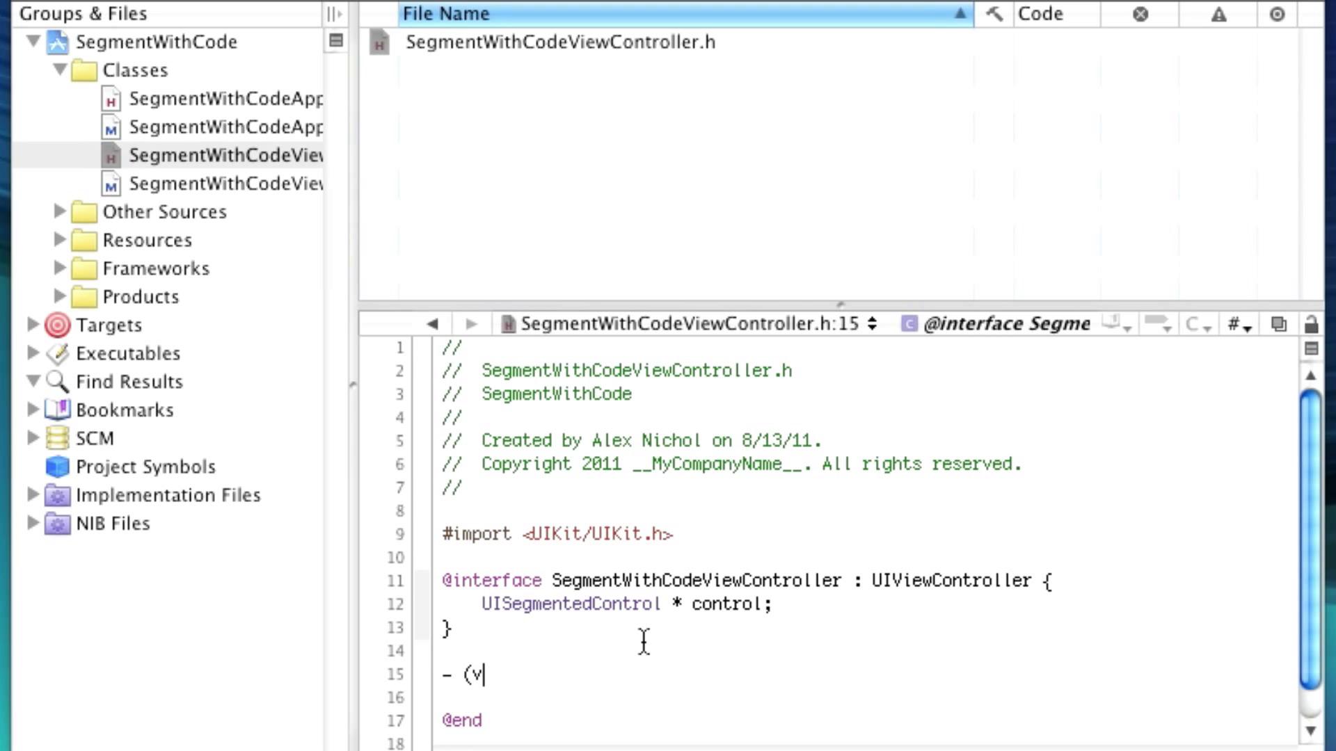
pyautogui.write('oid)control')
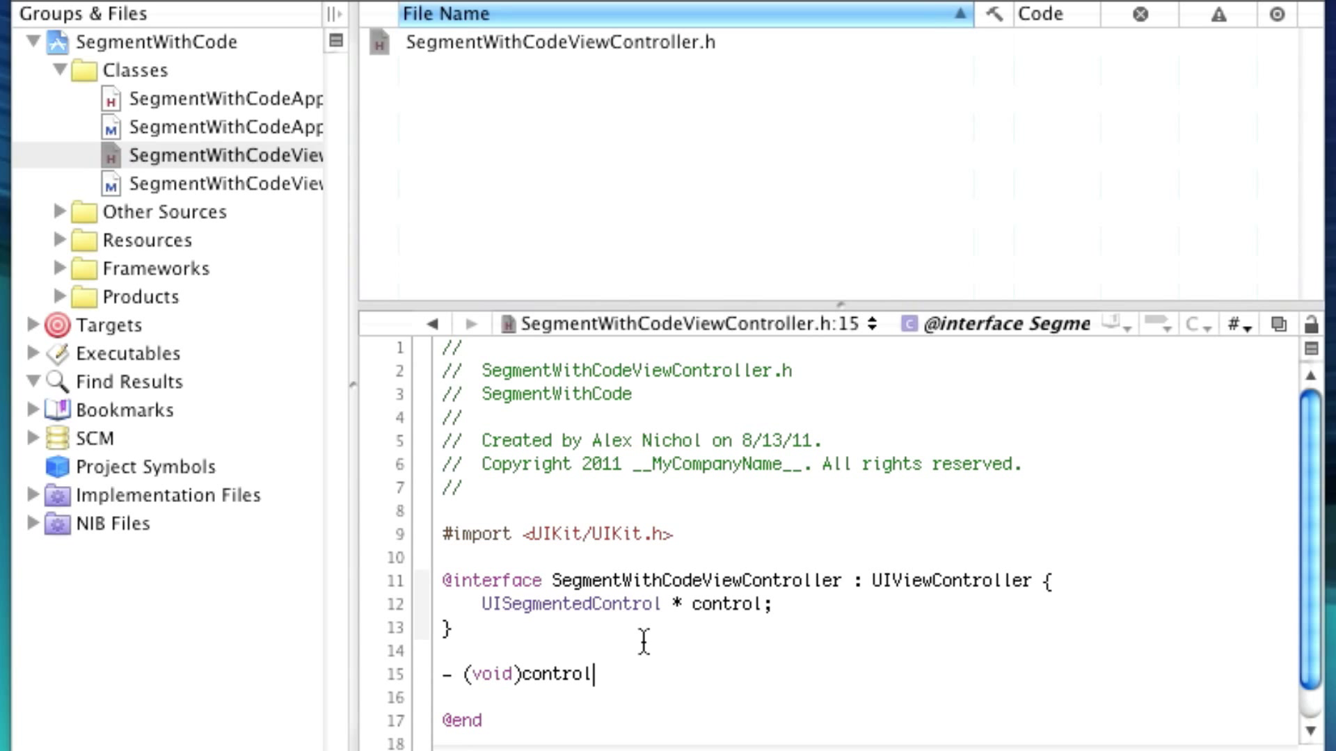
pyautogui.write('Changed:(id')
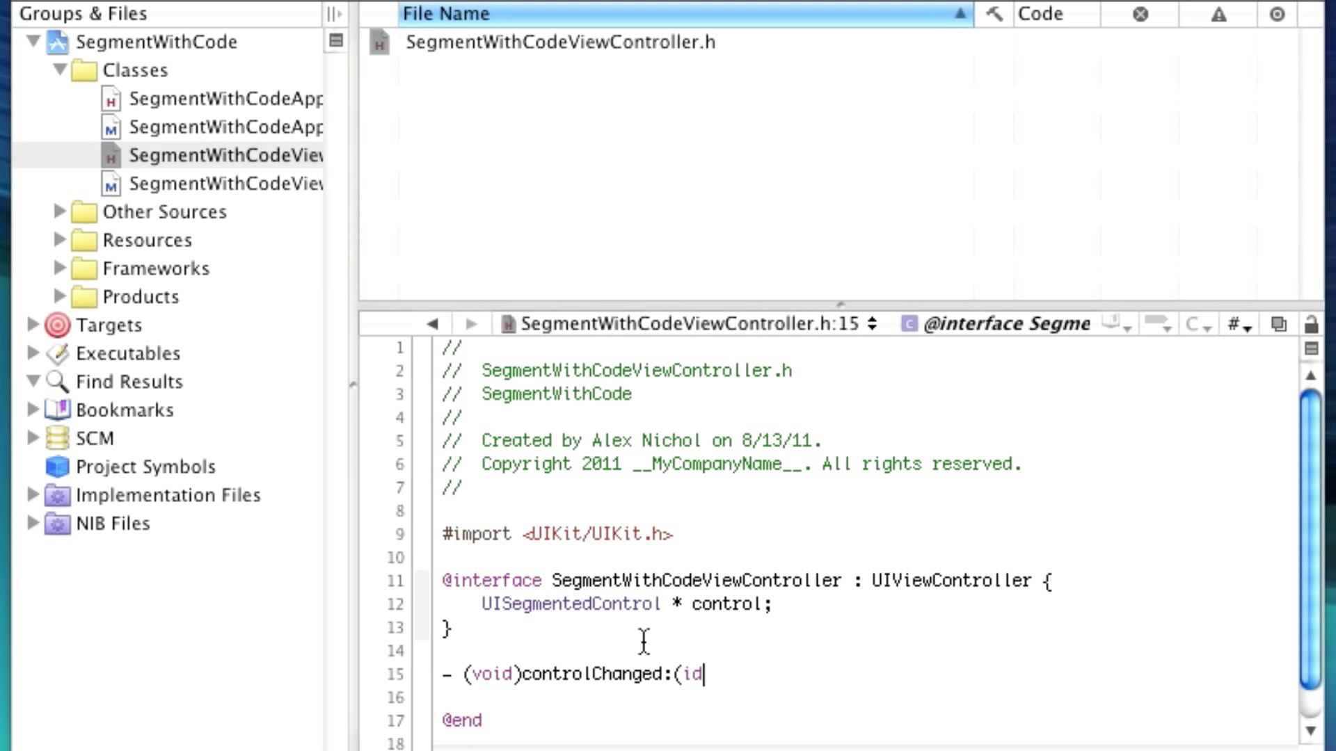
pyautogui.write(')sender;')
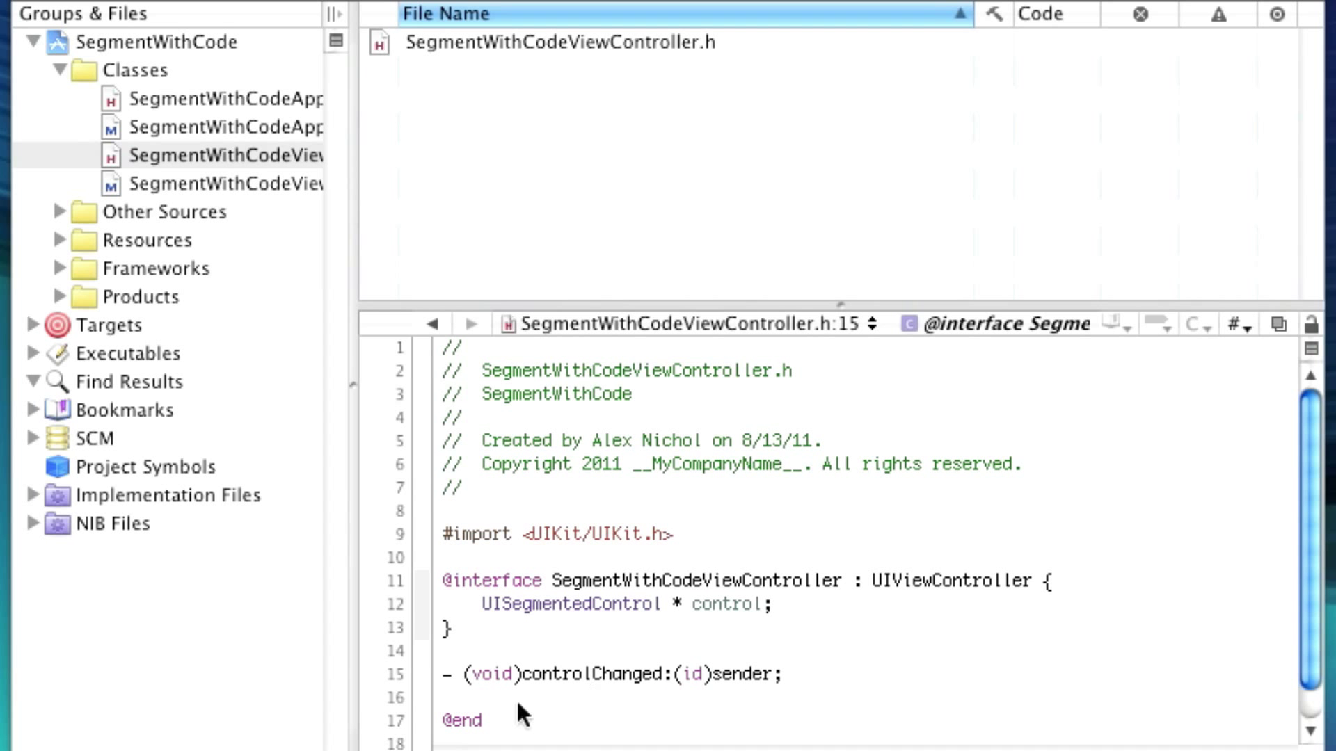
pyautogui.click(226, 183)
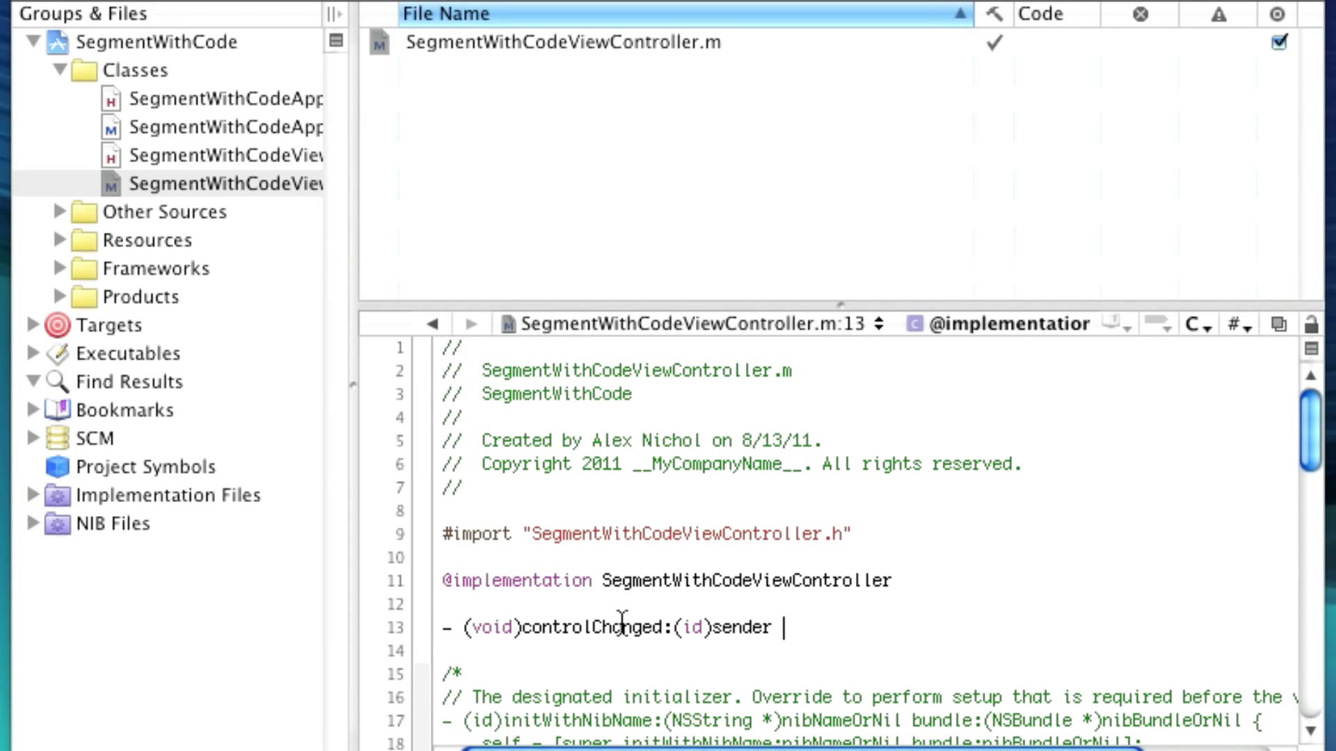
# Add an empty controlChanged: method body in the .m file and scroll to viewDidLoad.
pyautogui.write('{')
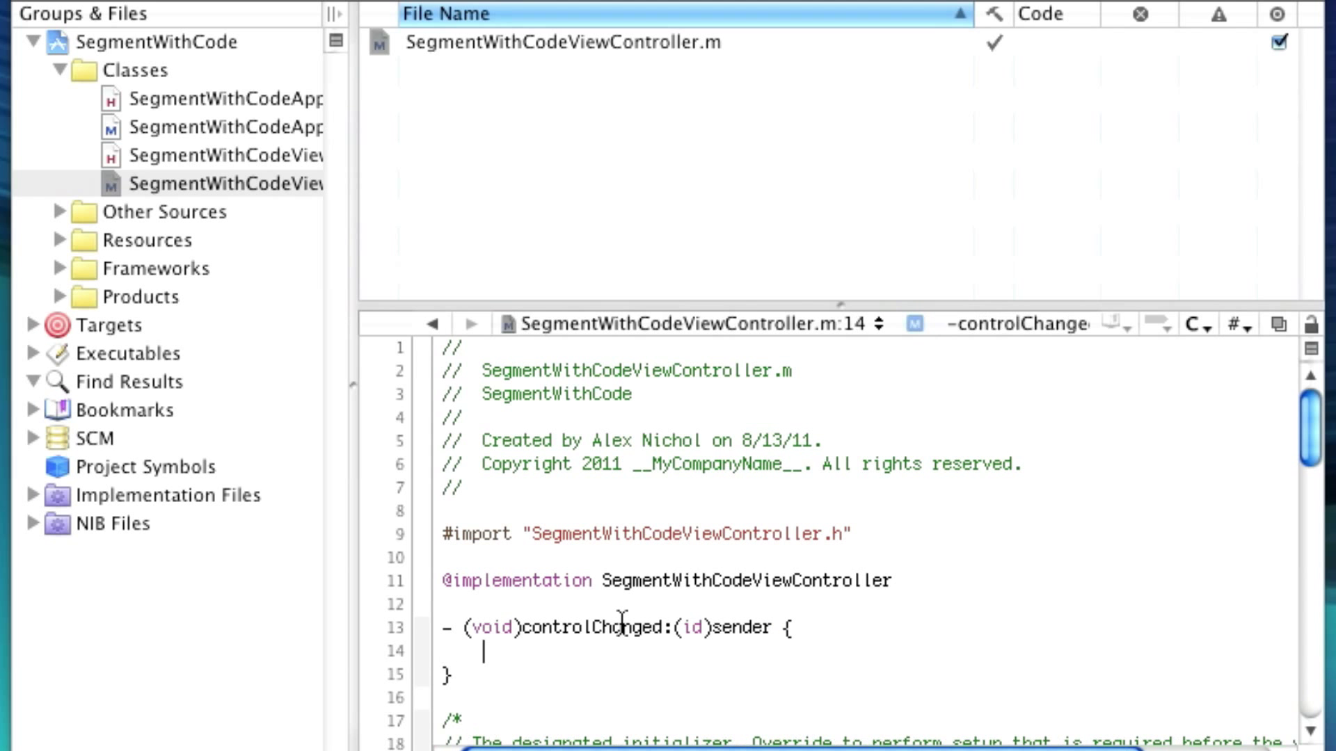
pyautogui.scroll(-3)
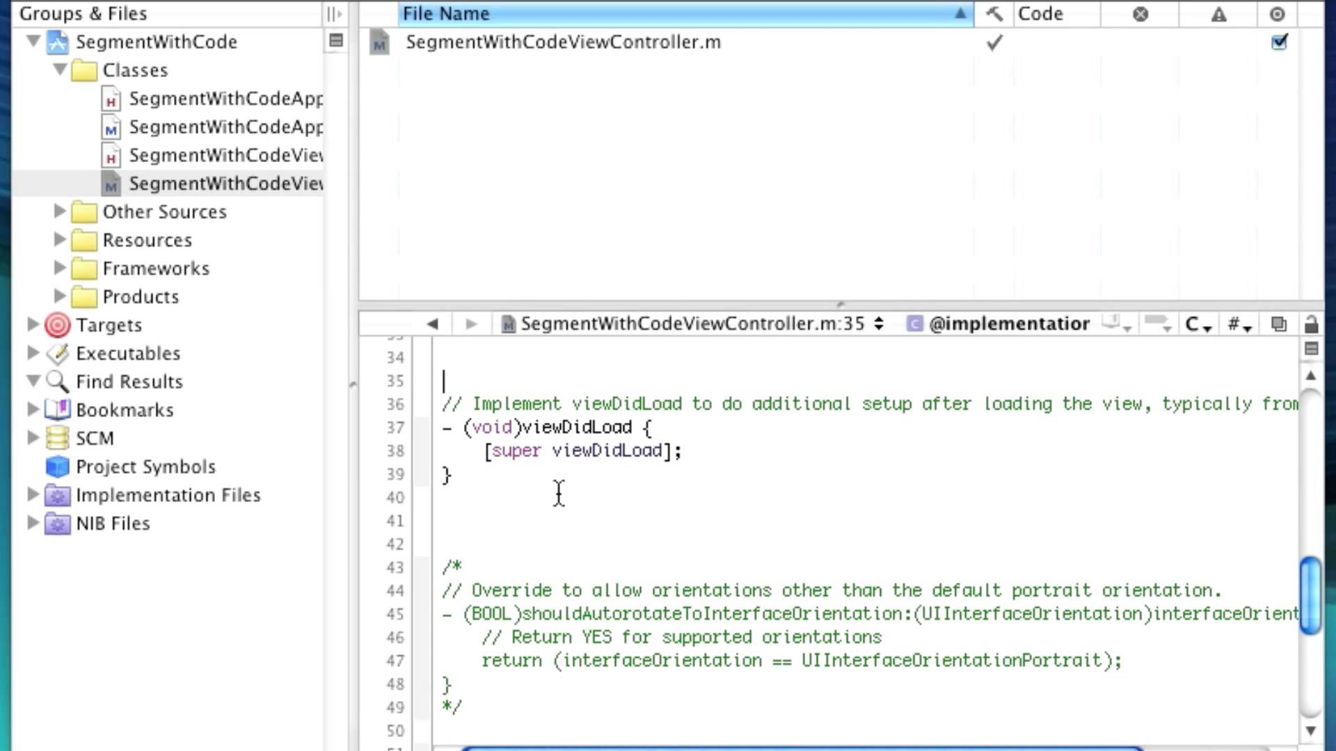
# Initialize control with [[UISegmentedControl alloc] initWithItems:myItems].
pyautogui.write('control')
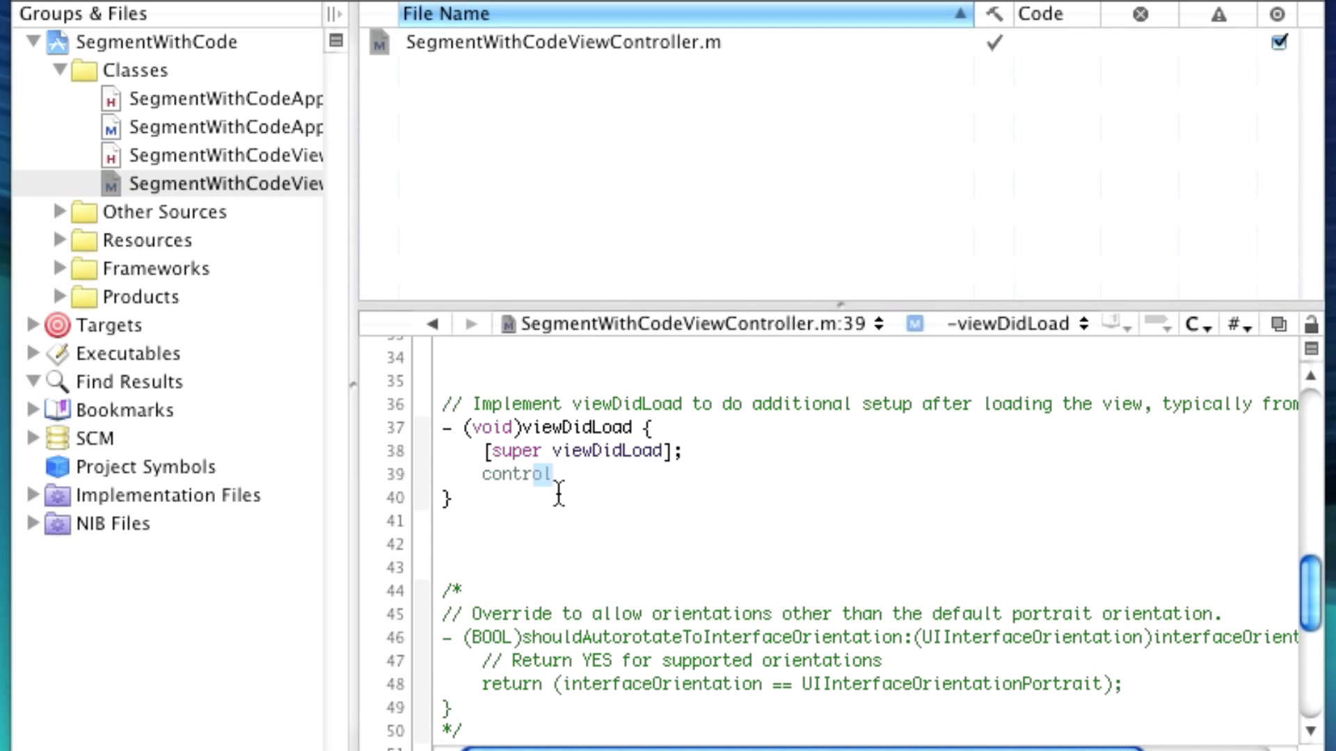
pyautogui.write('= [[UISemt')
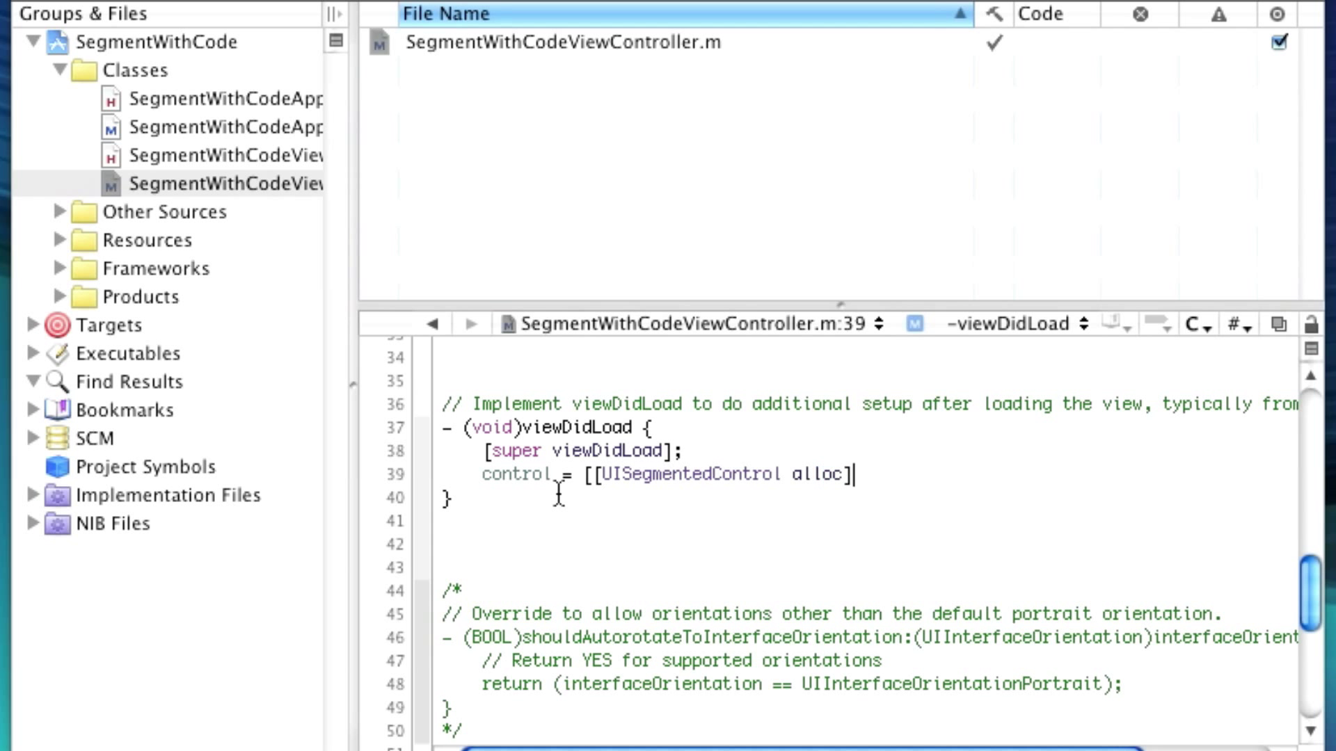
pyautogui.write('initWithItems:')
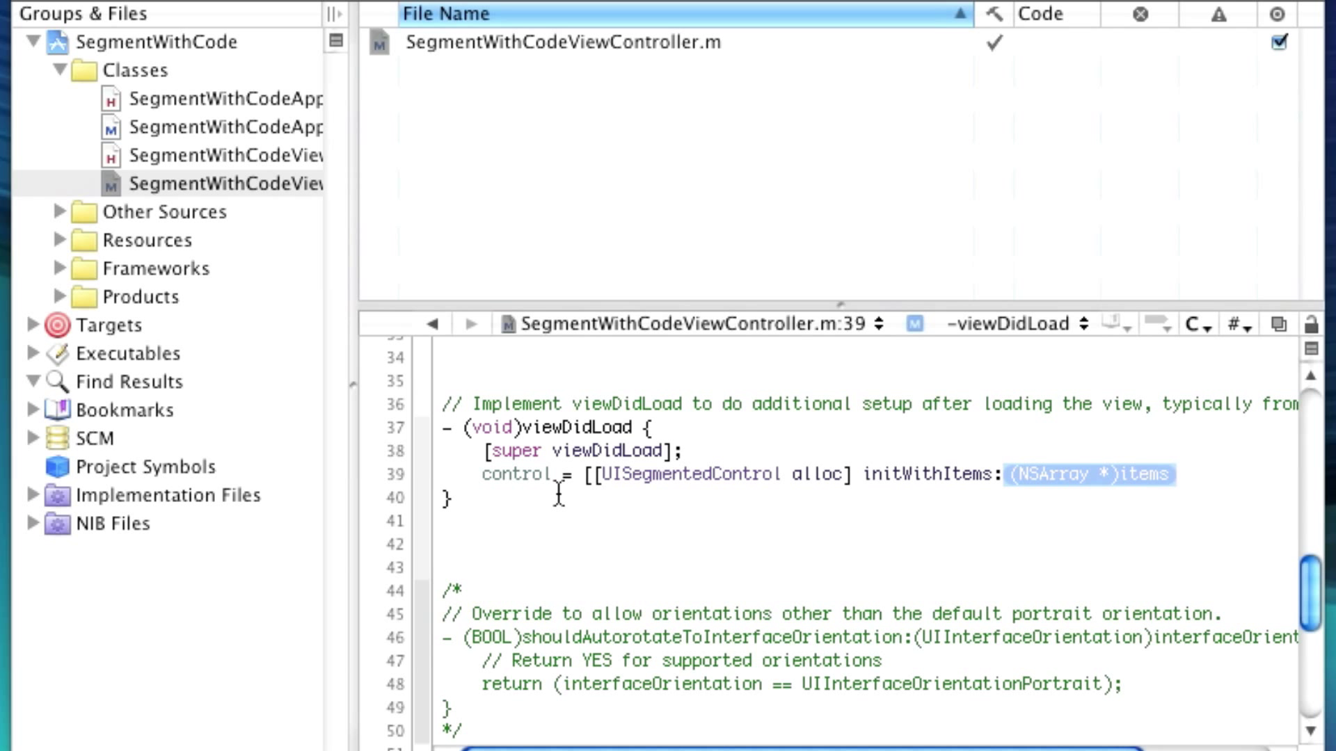
pyautogui.write('myItems];')
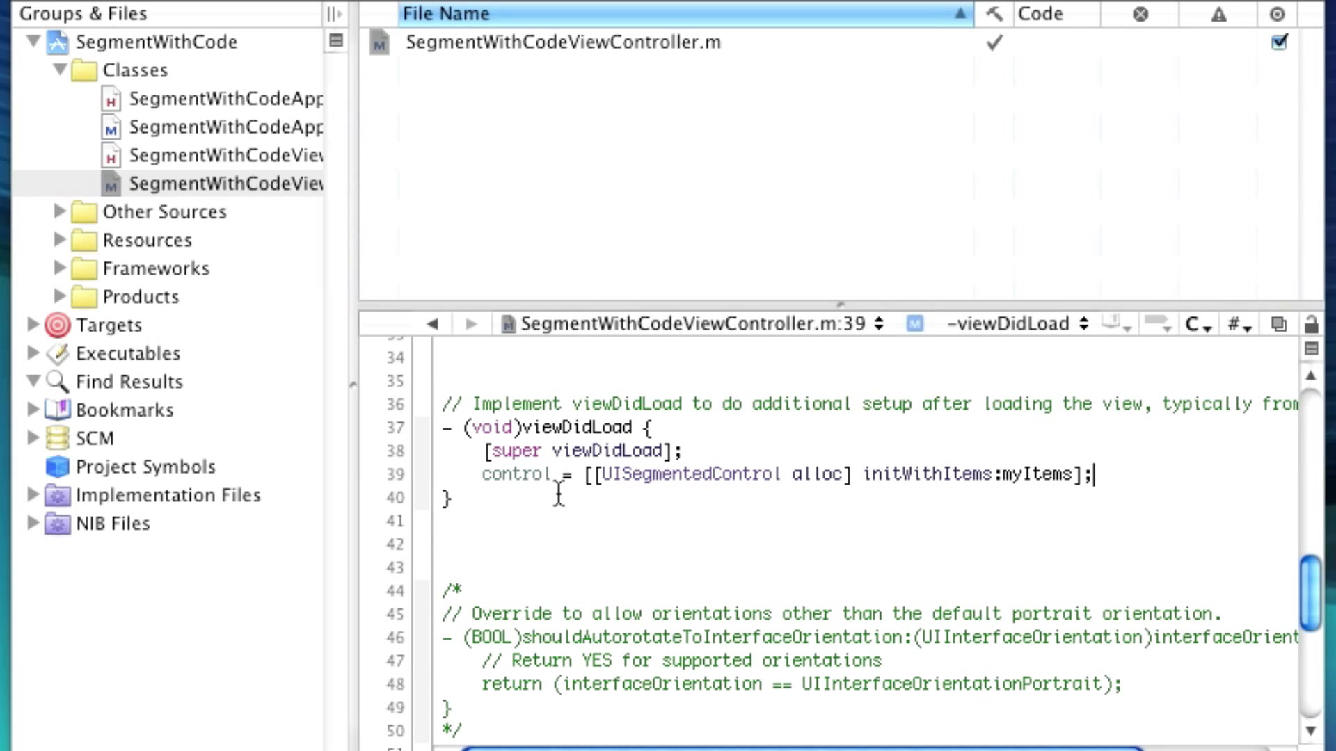
# Build myItems as an NSArray of @"First", @"Second", @"Third", nil.
pyautogui.write('NSArray * myItems = [NSArray arrayWithObjects:@"')
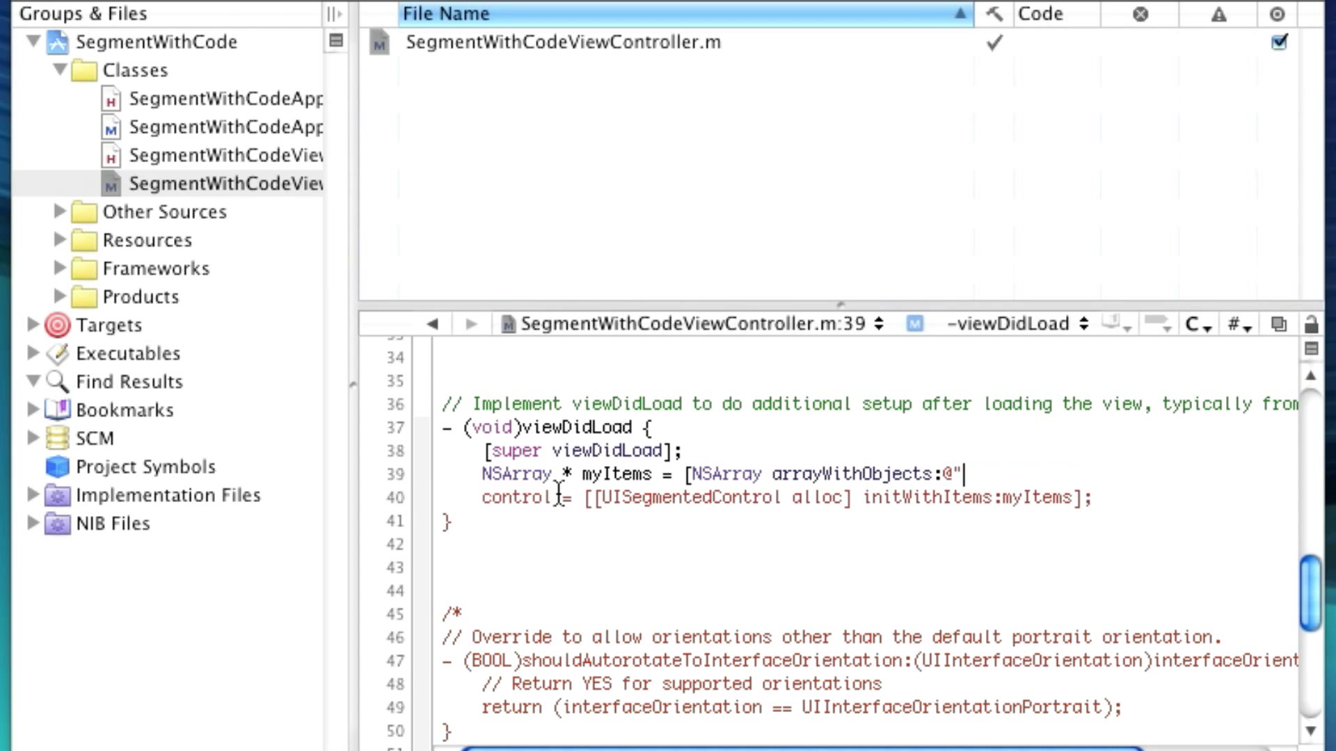
pyautogui.write('First')
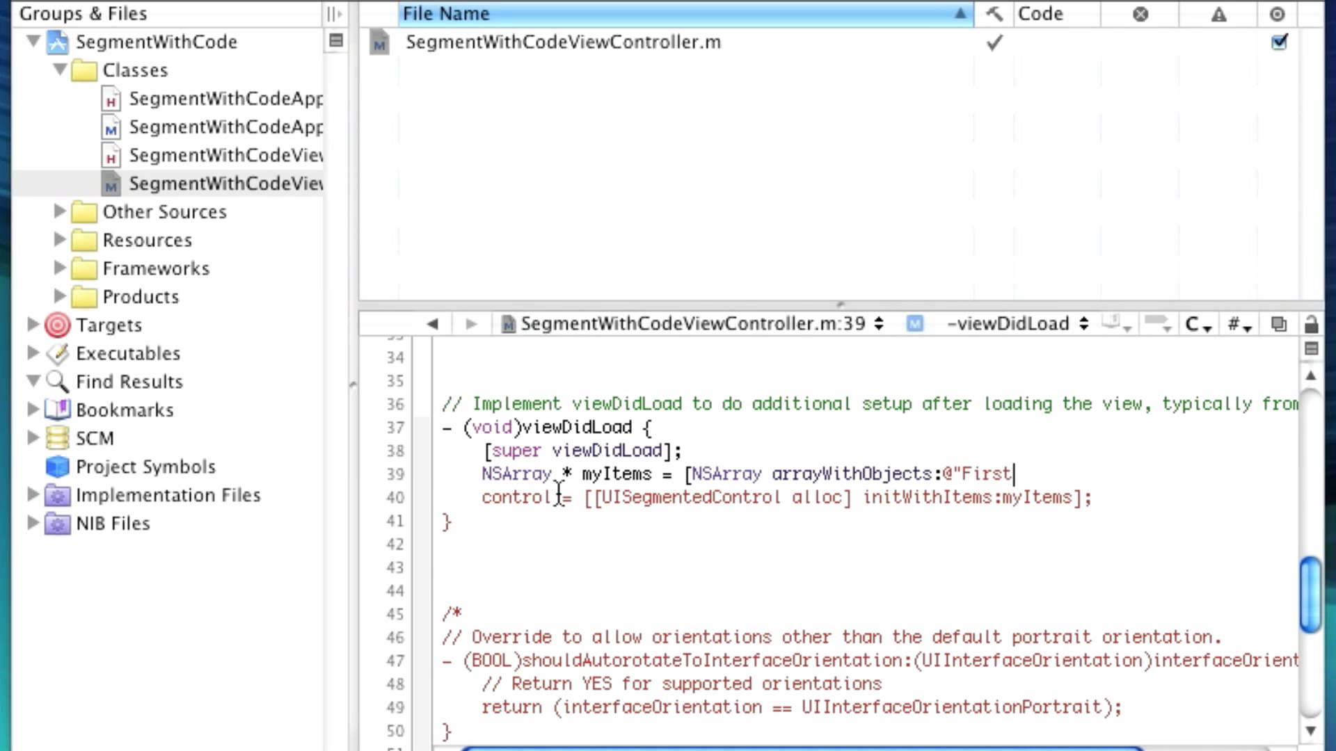
pyautogui.write('", @"Second"')
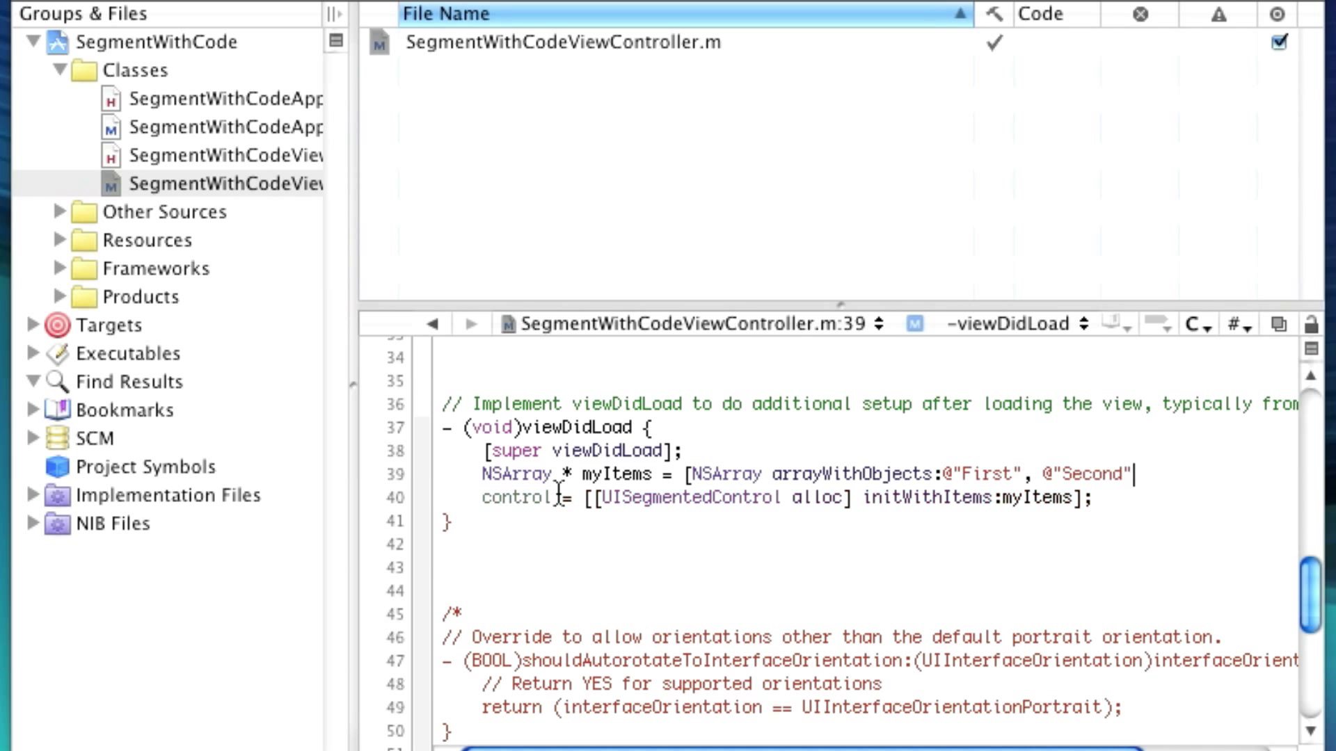
pyautogui.write(', @"Third"')
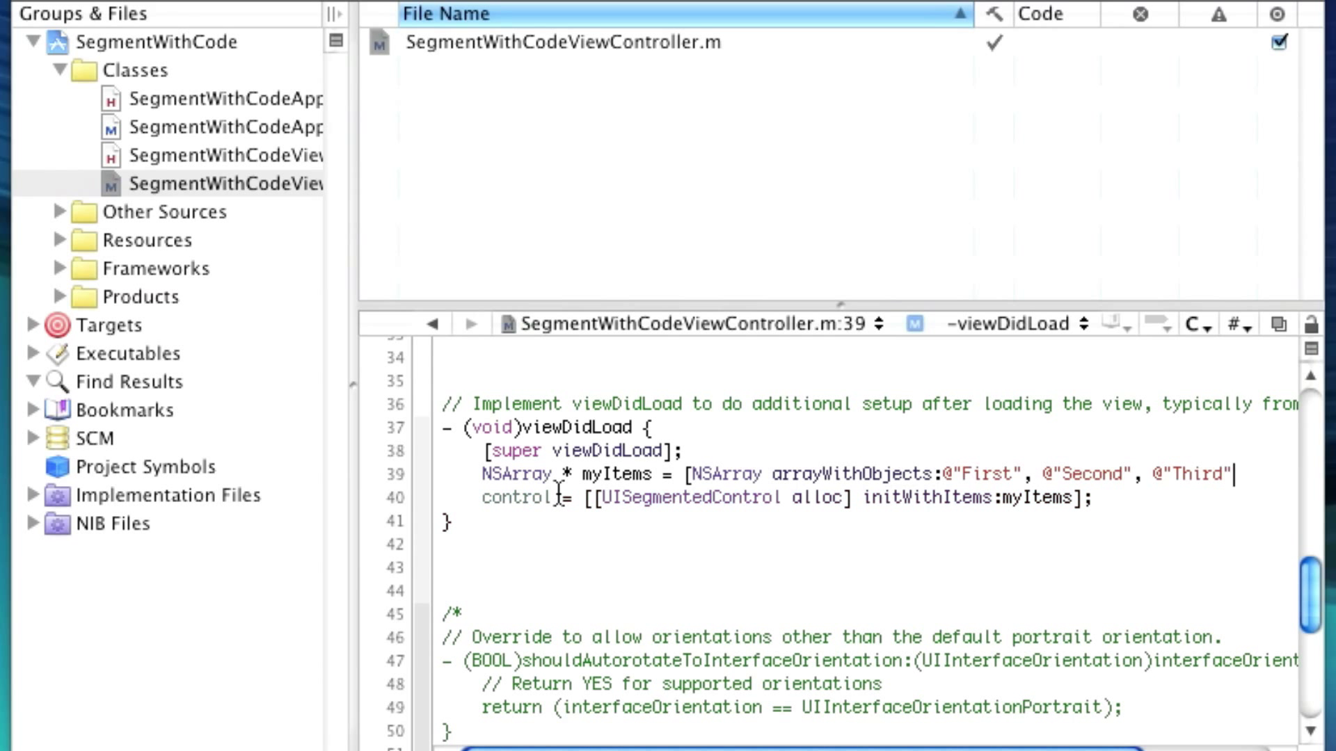
pyautogui.write(', nil];')
pyautogui.write('[control setFrame:CGRectMake(10, 10, CGFloat width, CGFloat height ')
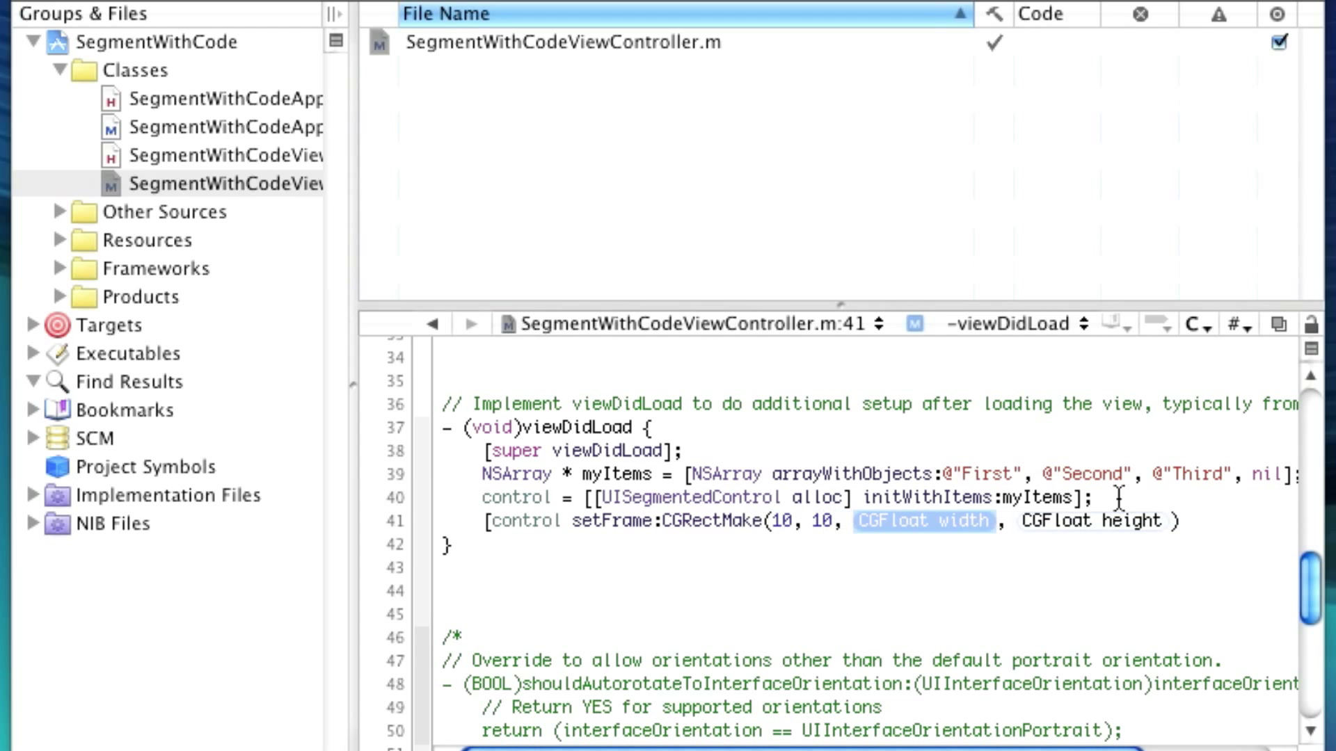
# Set the control's frame to CGRectMake(10, 10, view width - 20, control height).
pyautogui.write('self.view.frame.size.')
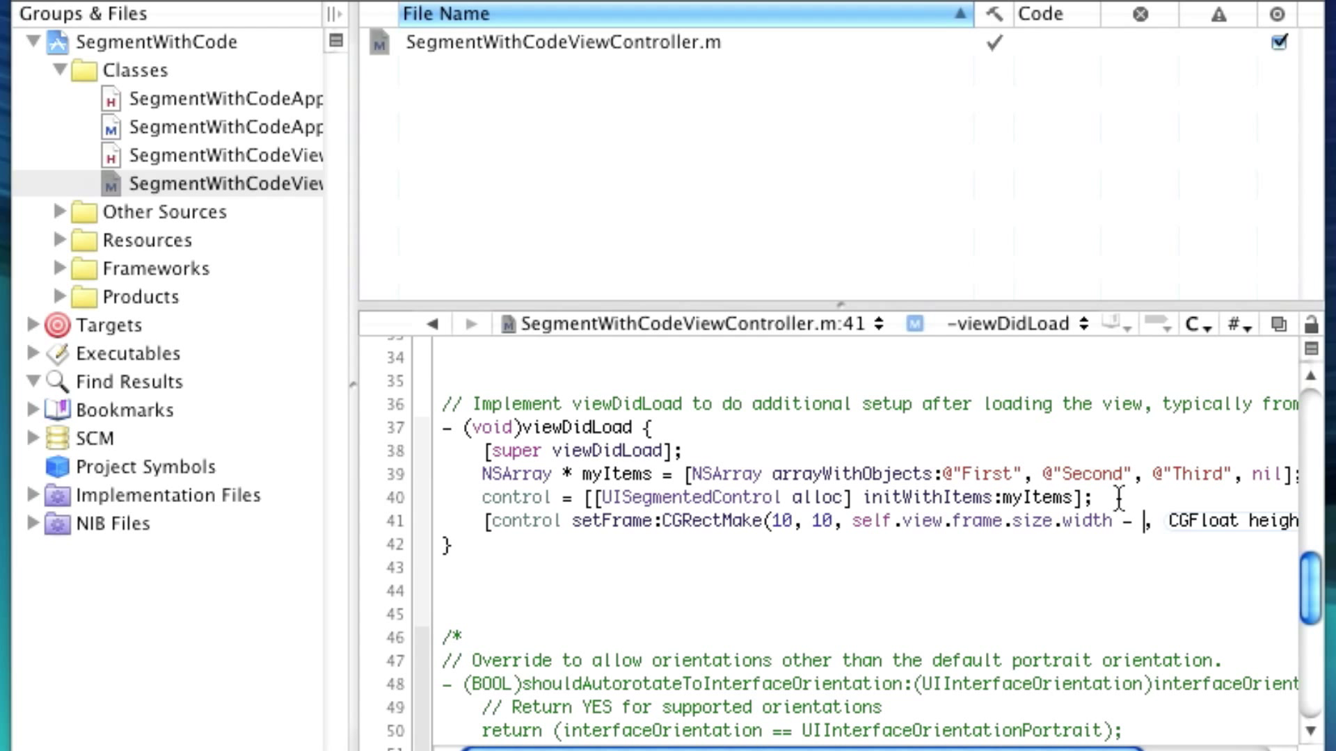
pyautogui.write('20, control)')
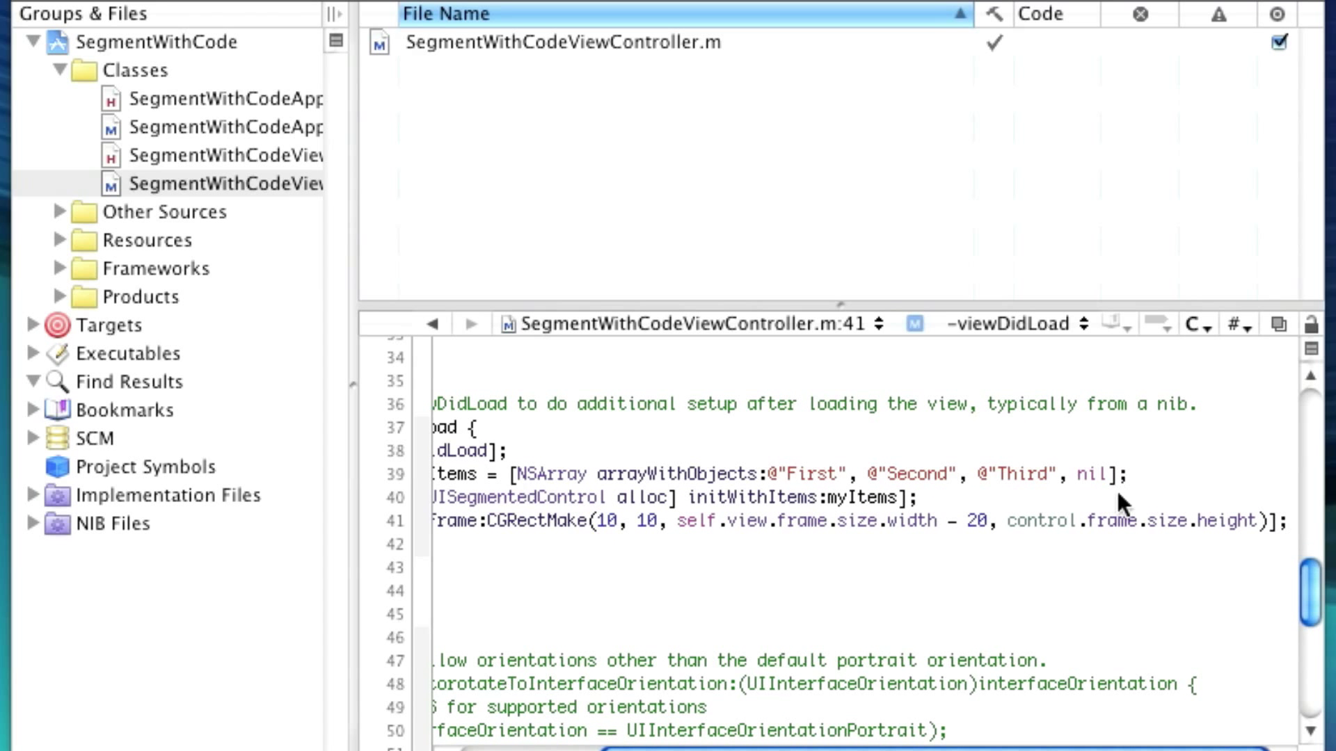
pyautogui.doubleClick(1040, 520)
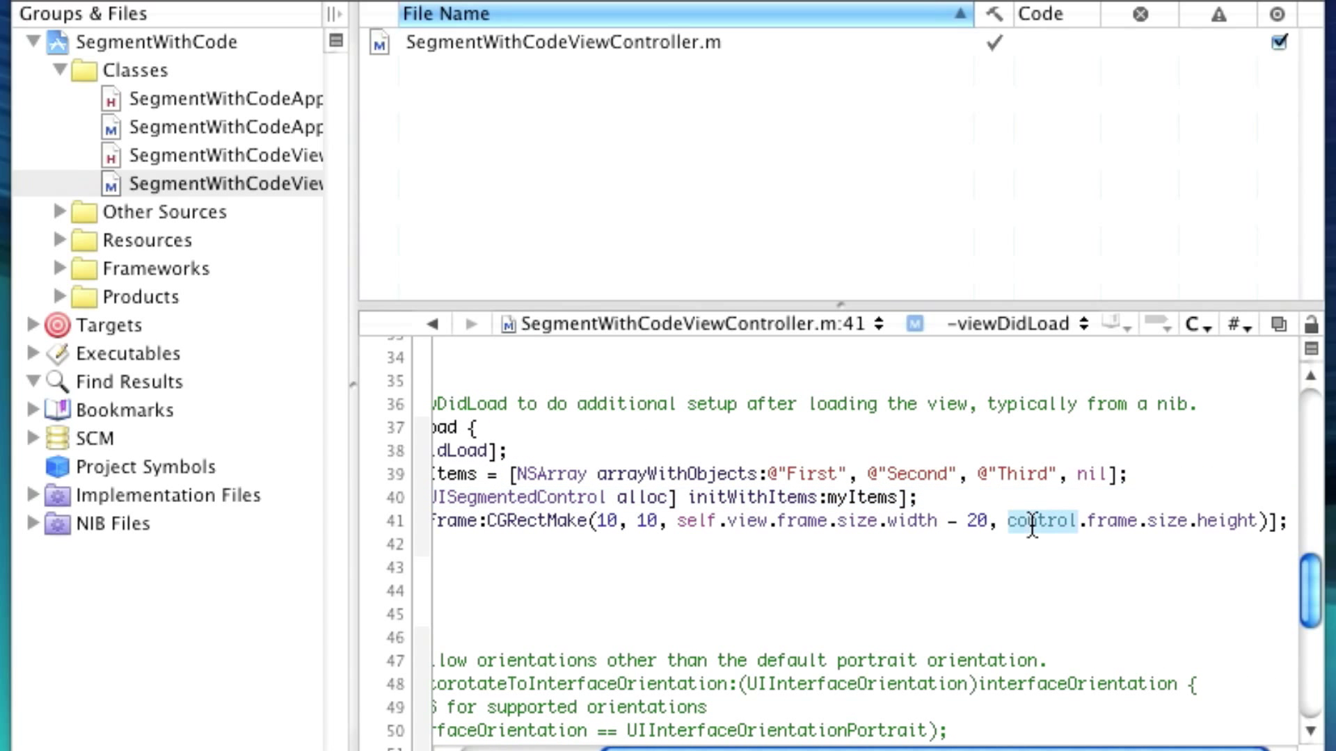
pyautogui.moveTo(1034, 527)
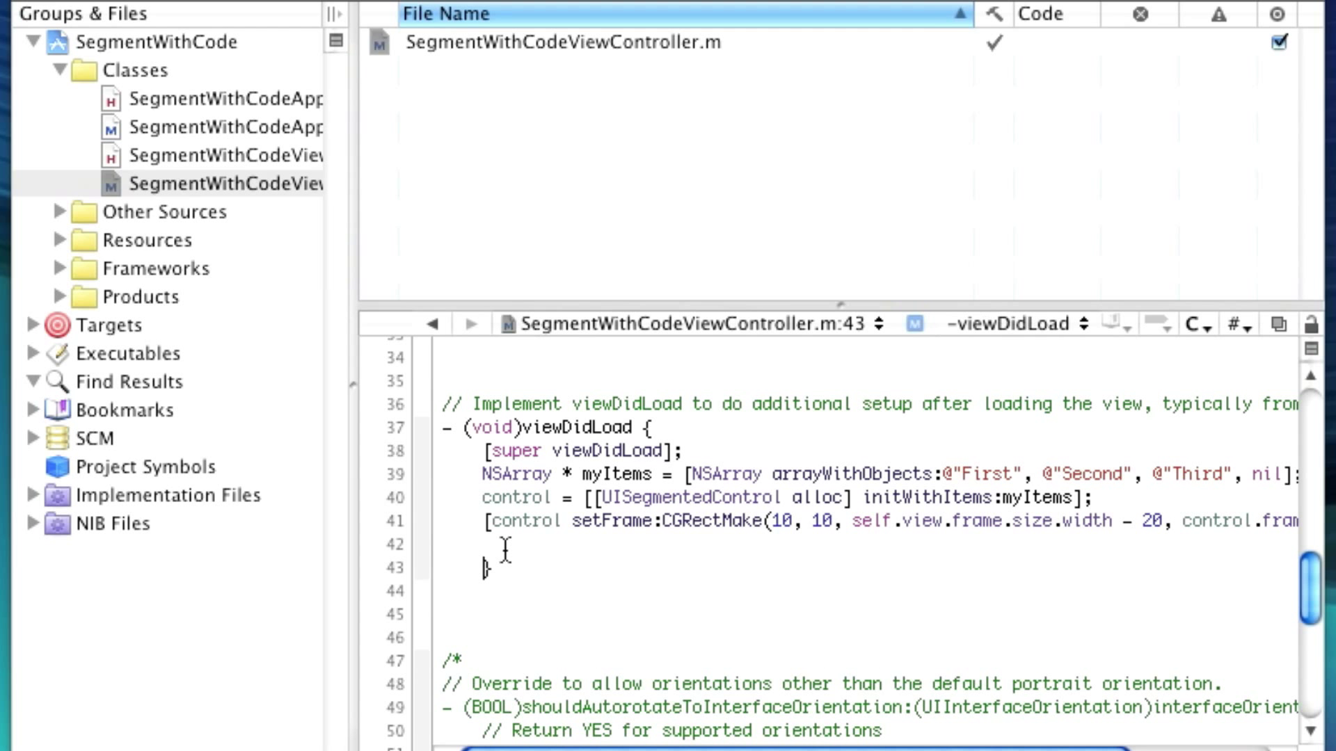
# Select segment 0 on the control and begin its addTarget call.
pyautogui.write('[control')
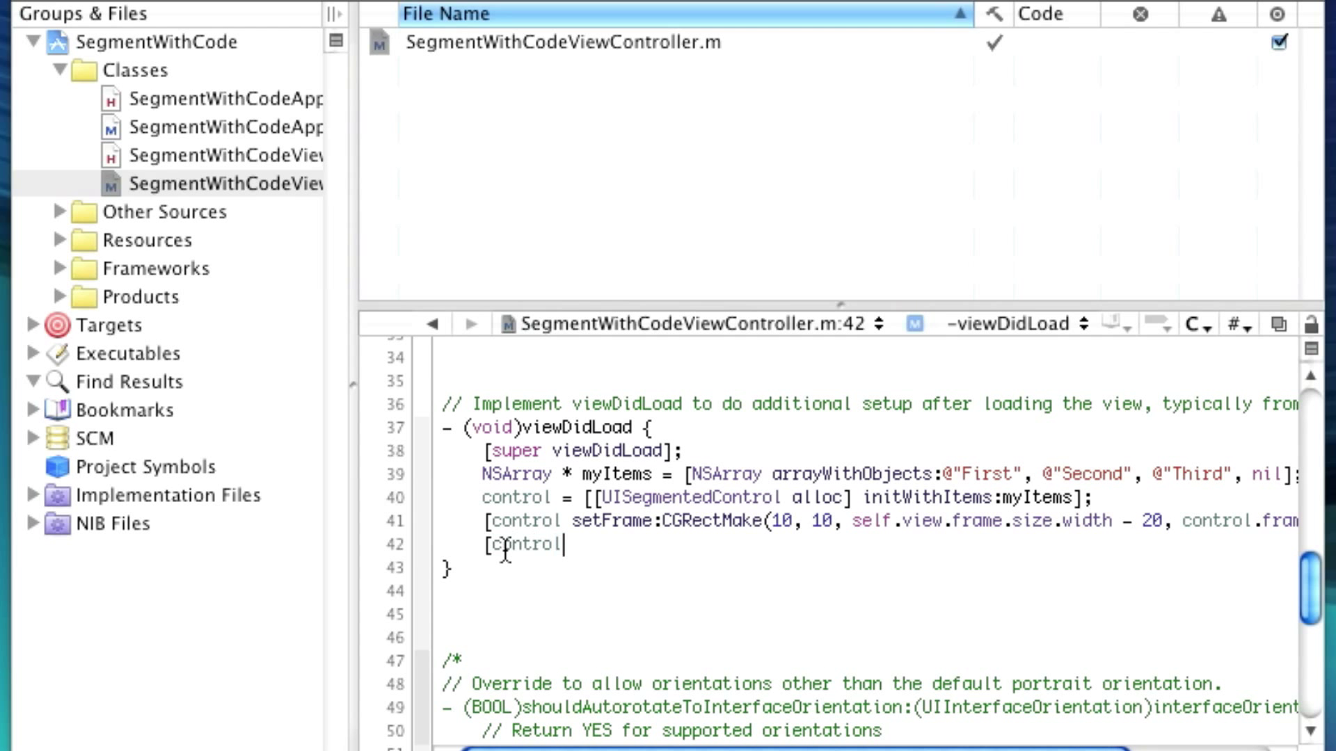
pyautogui.write('setSelectedSegmentIndex:0];')
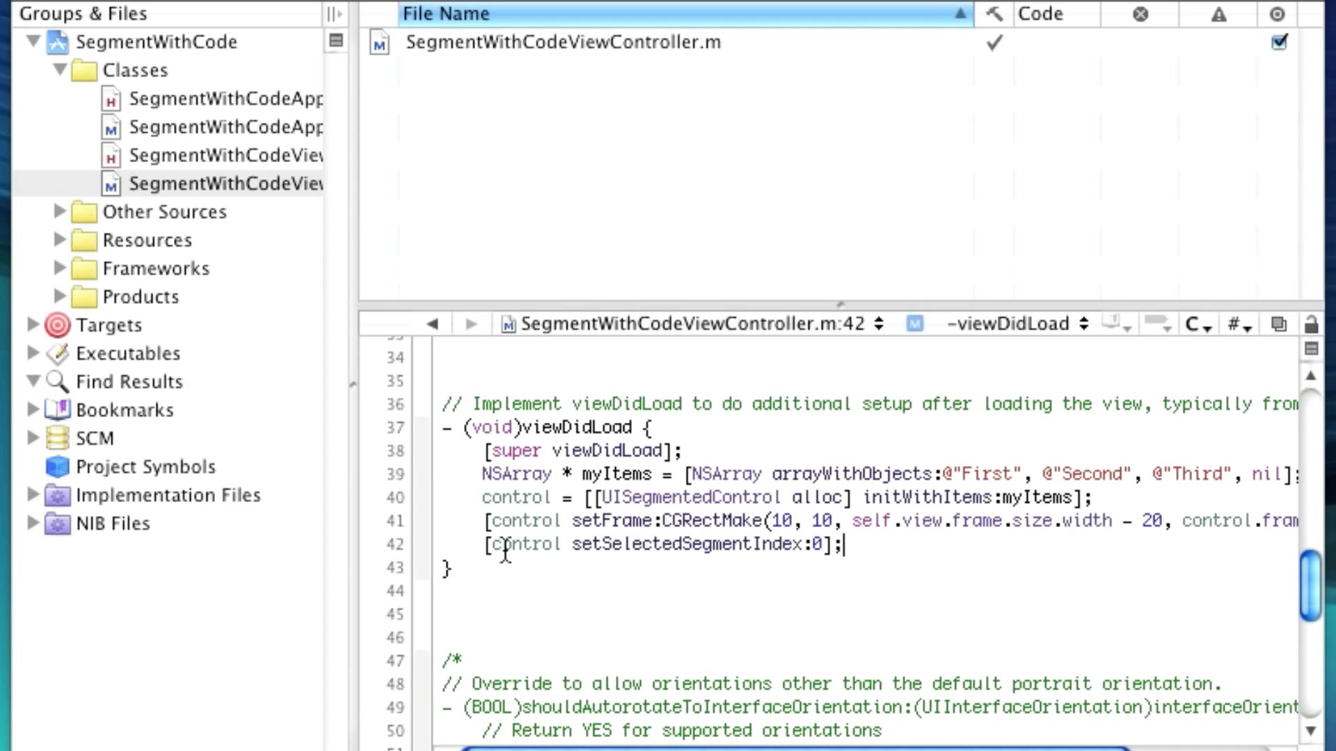
pyautogui.write('[c')
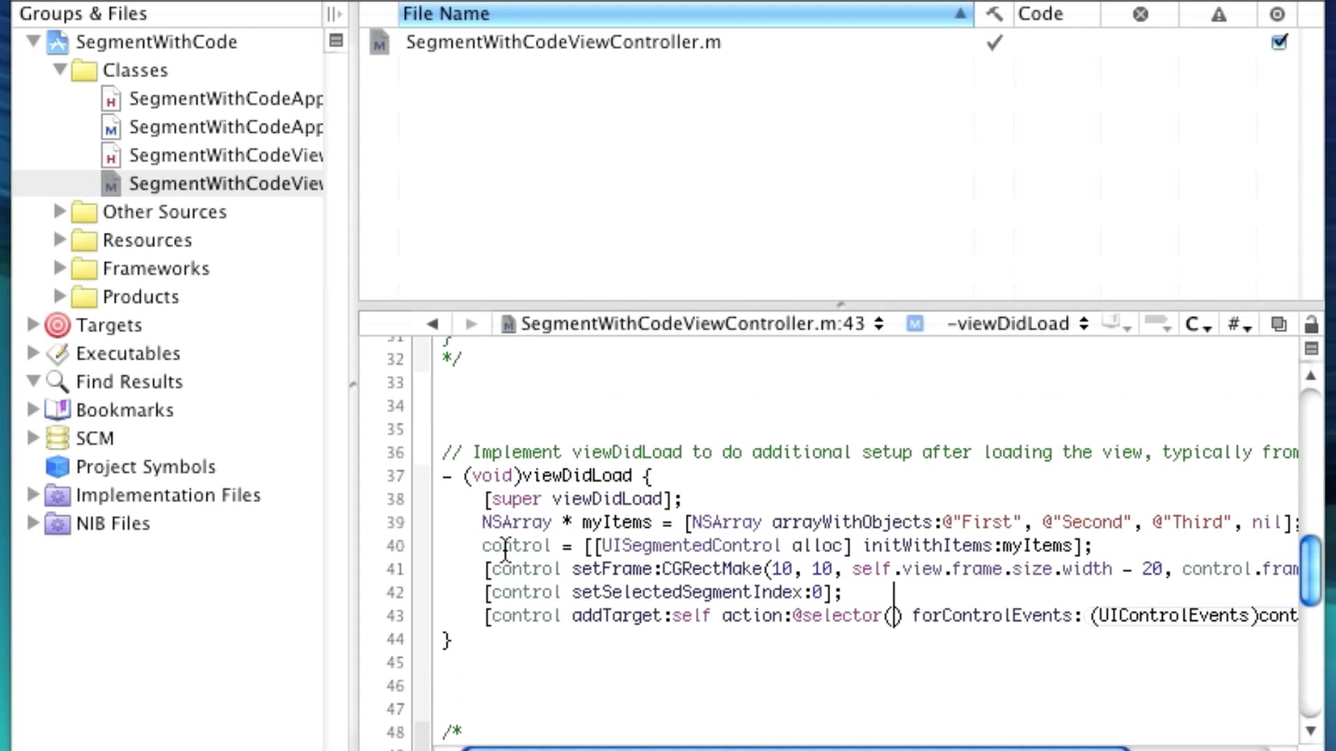
pyautogui.write('ci')
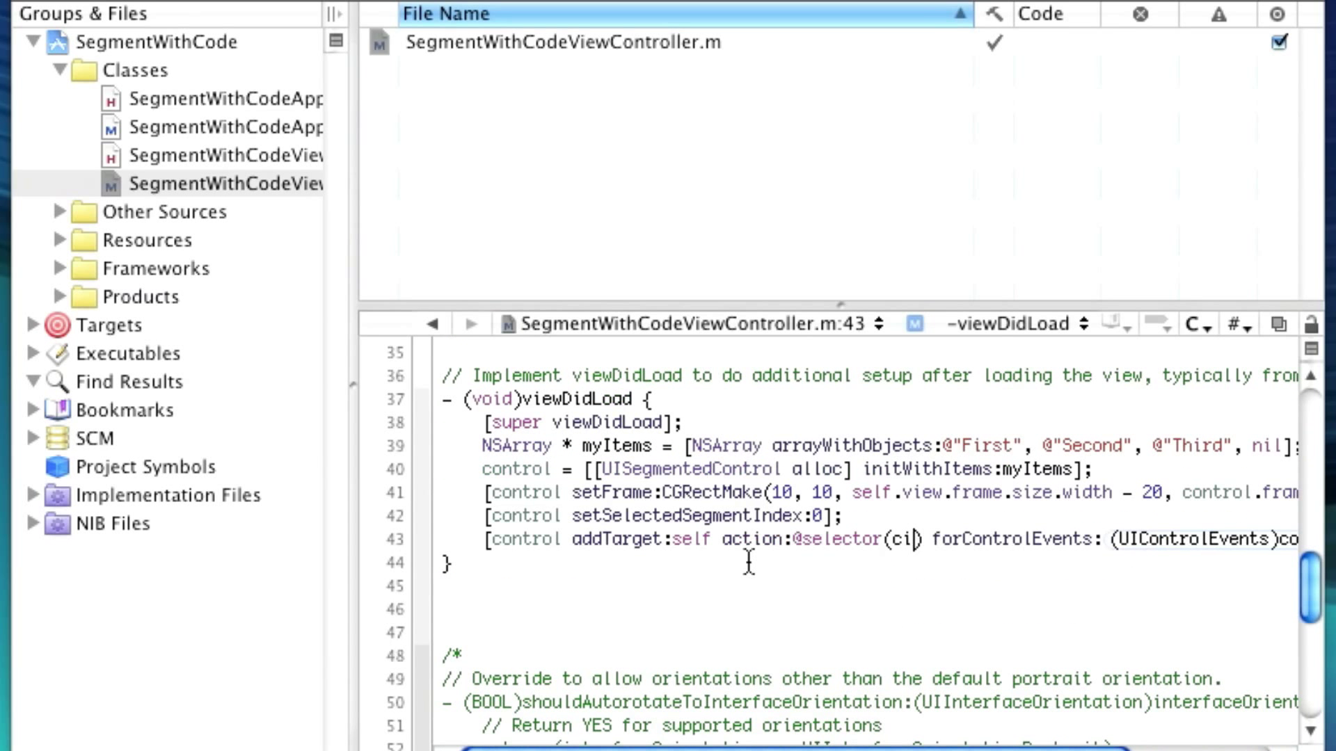
pyautogui.write('ontrolChanged:')
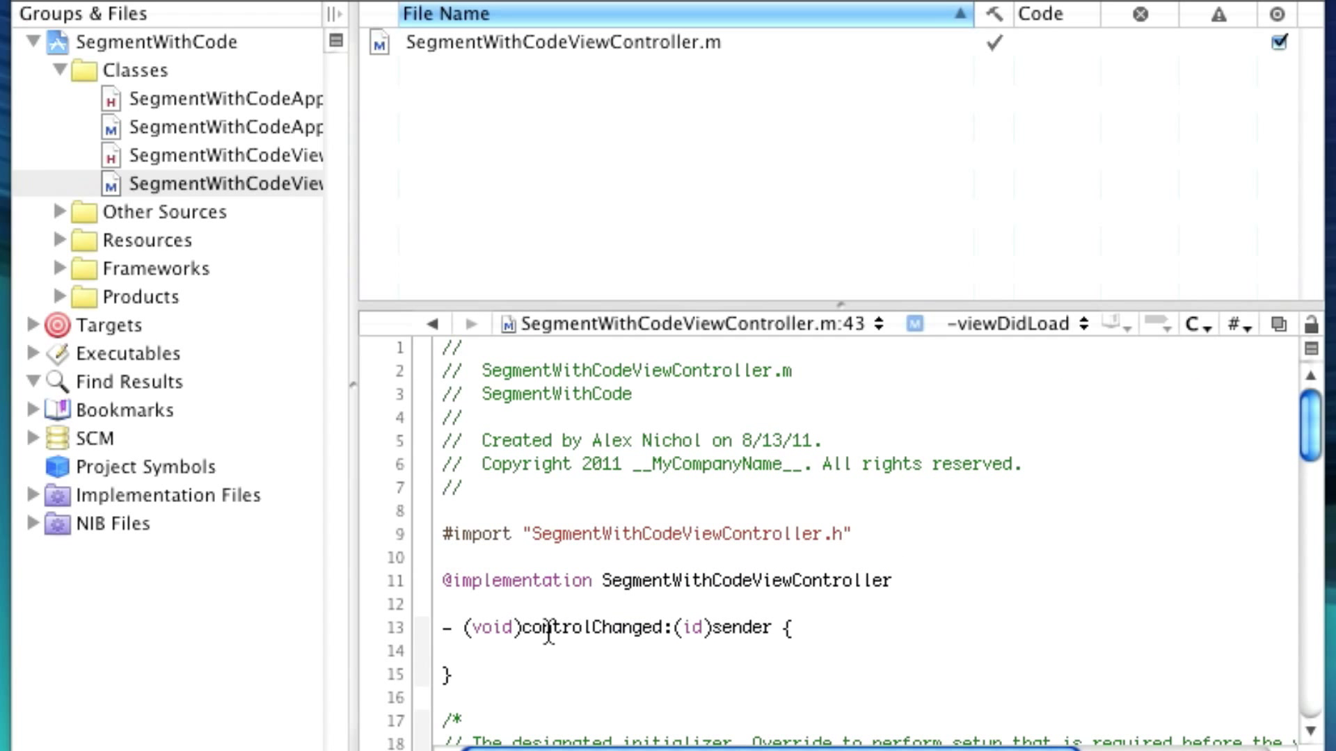
pyautogui.scroll(-3)
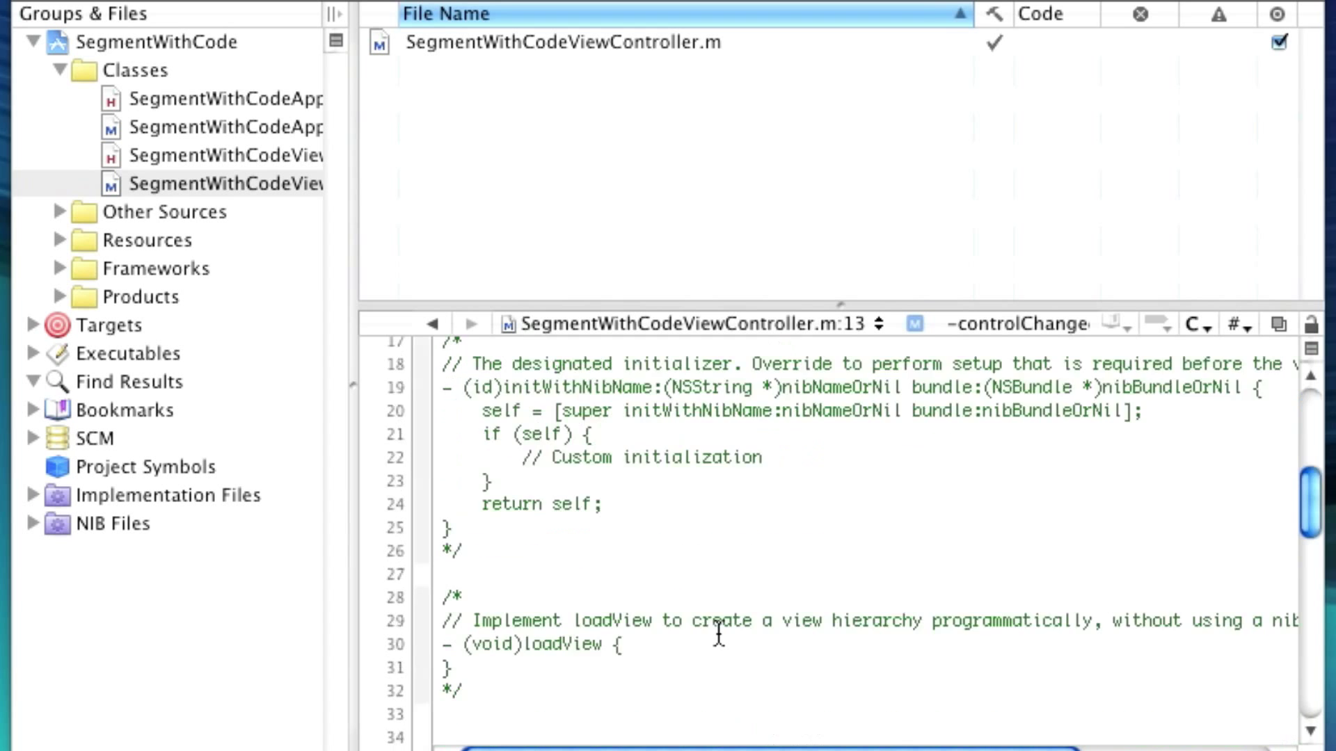
pyautogui.scroll(-3)
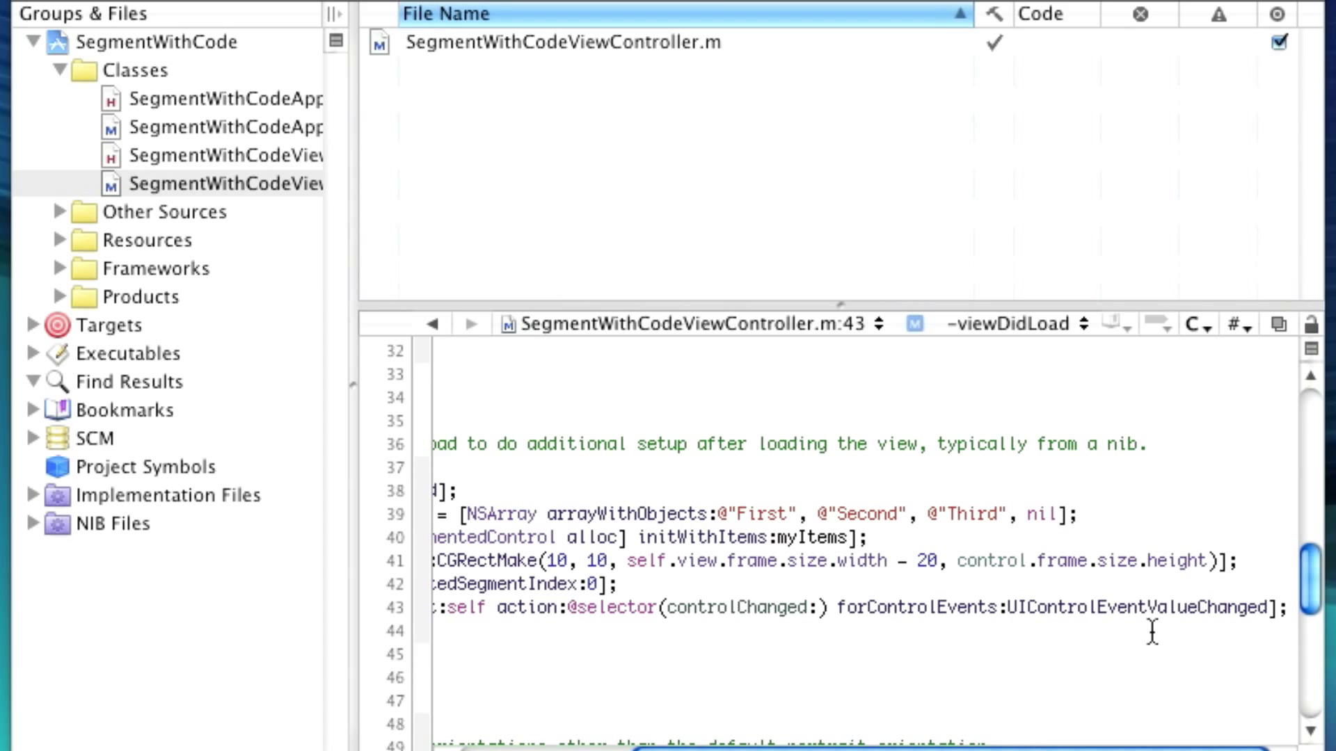
pyautogui.doubleClick(728, 608)
pyautogui.write('[')
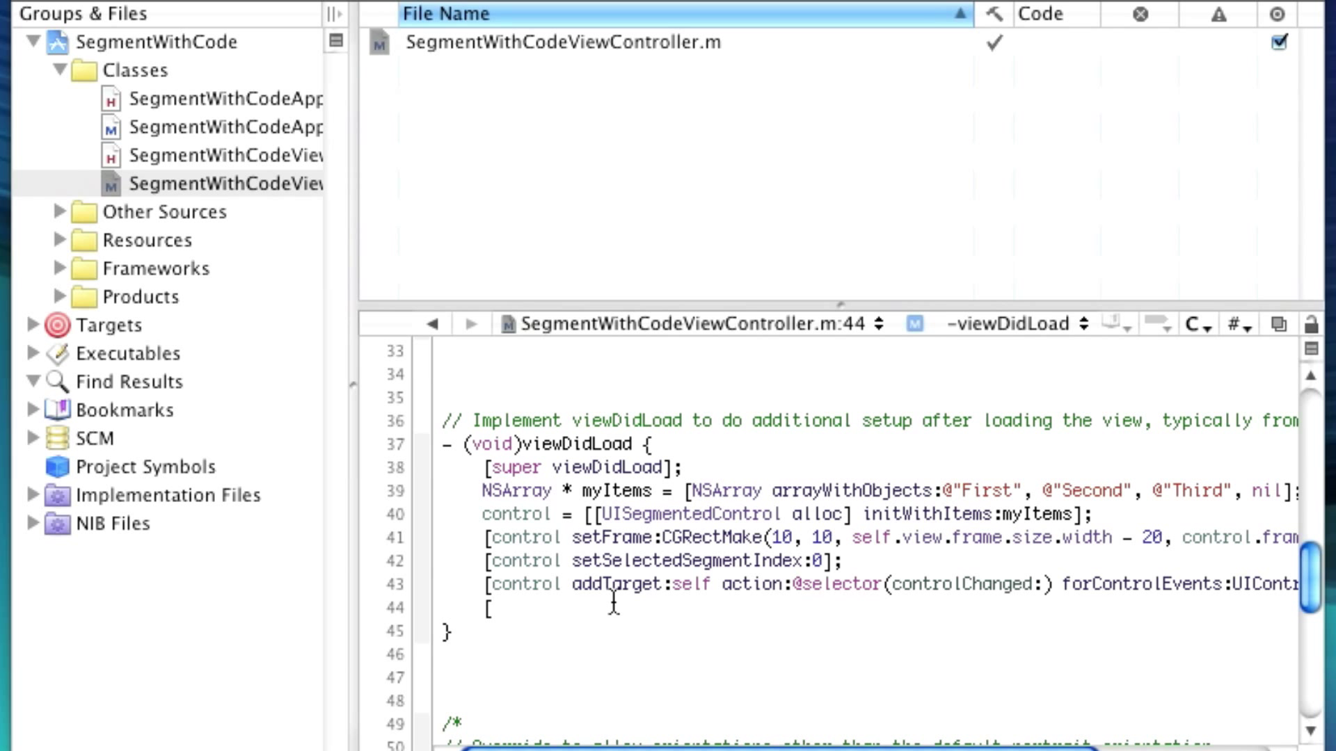
# Type [self.view addSubview:control]; on the new line in viewDidLoad.
pyautogui.click(490, 611)
pyautogui.write('self.view add')
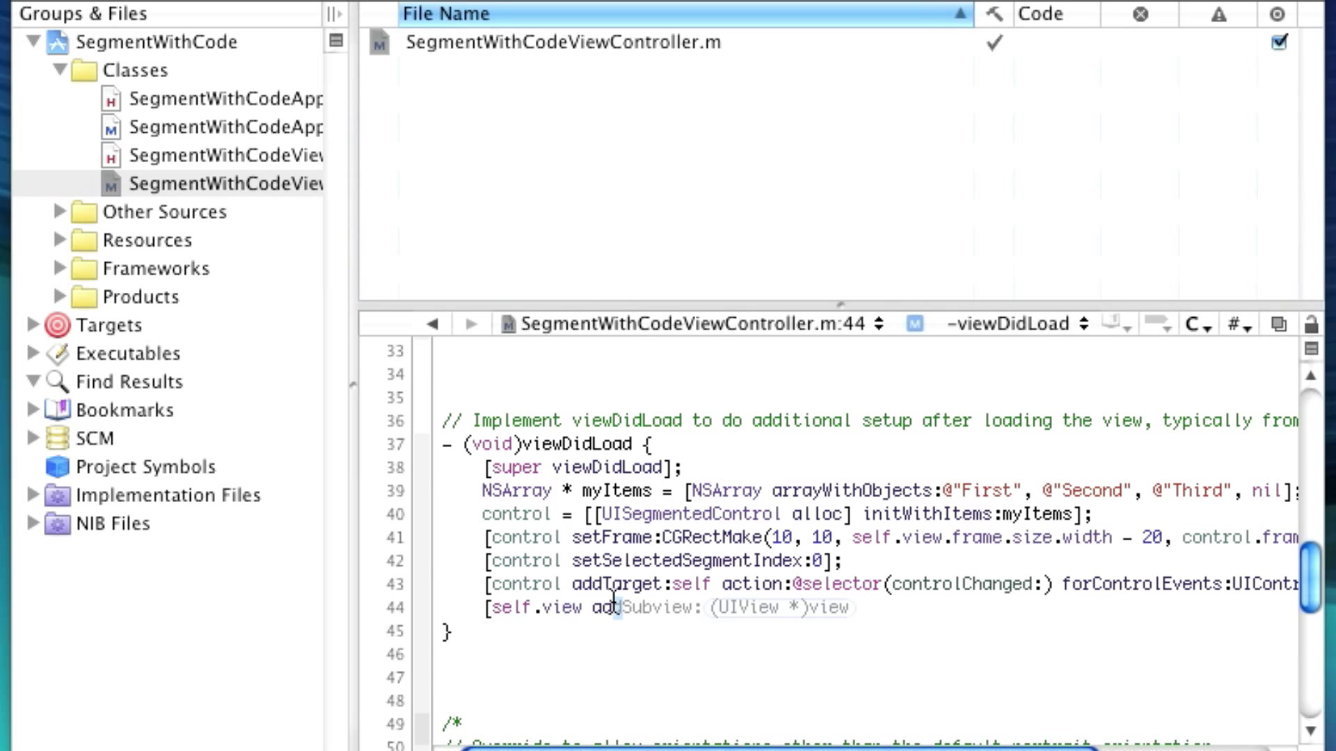
pyautogui.write('control];')
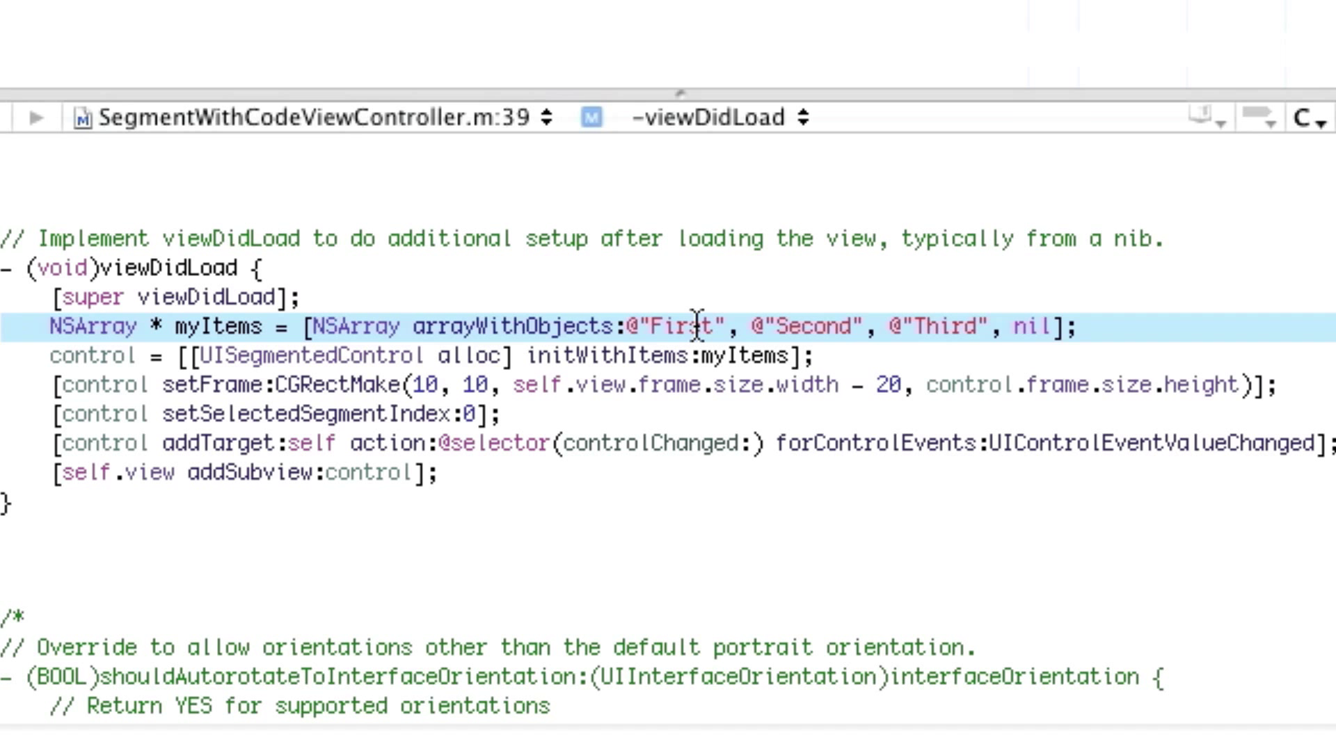
pyautogui.click(630, 327)
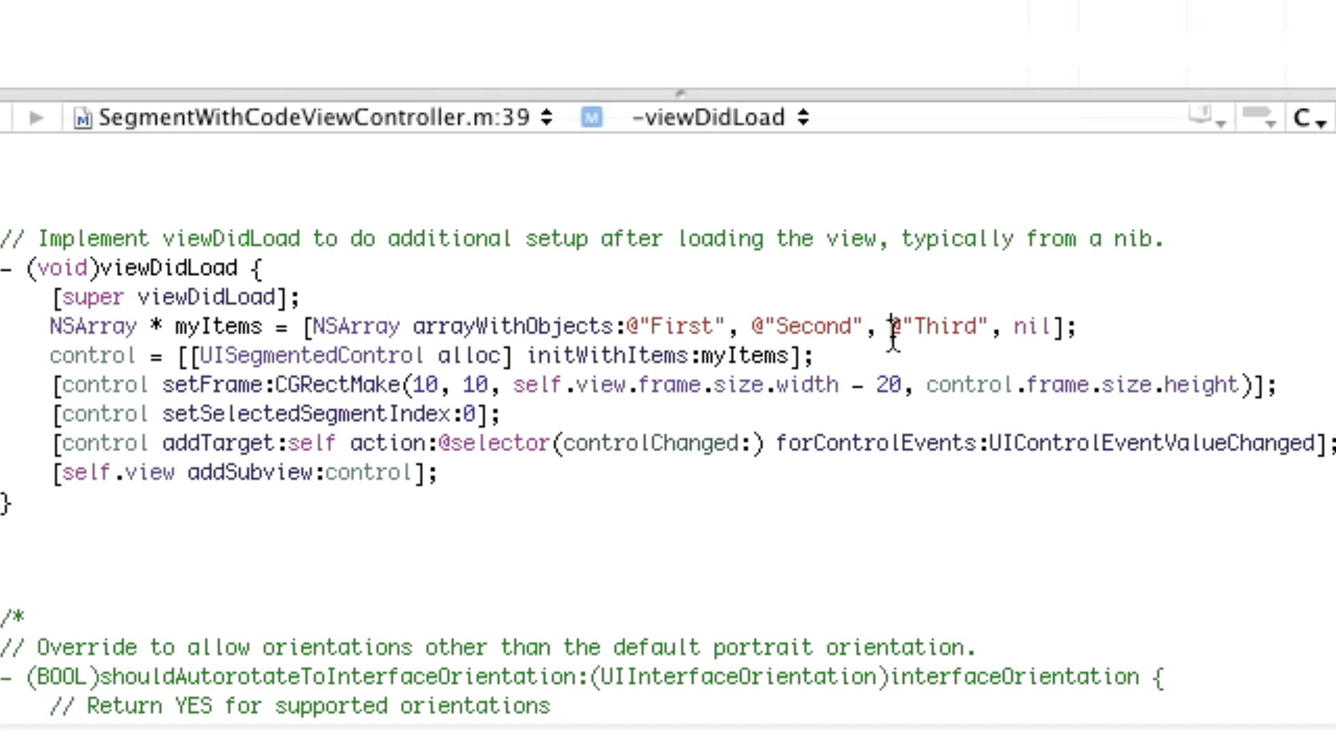
pyautogui.doubleClick(941, 326)
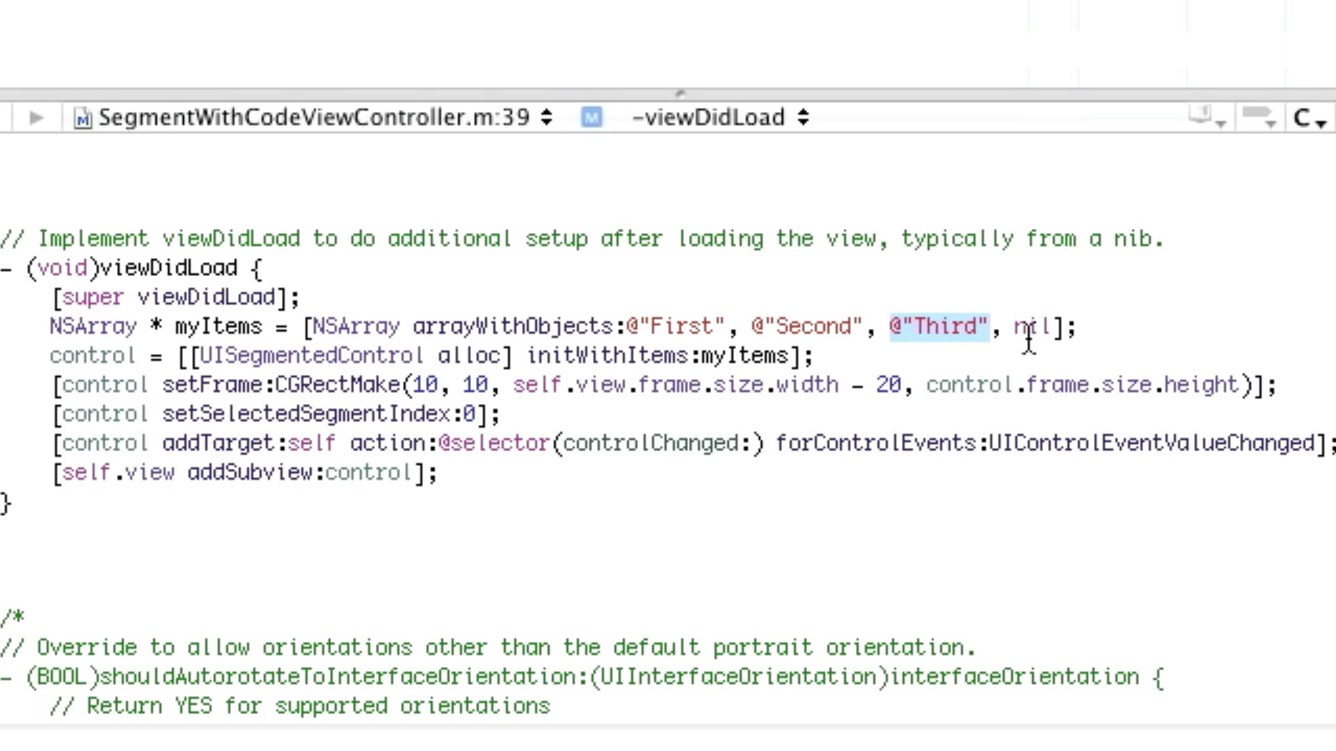
pyautogui.doubleClick(1031, 328)
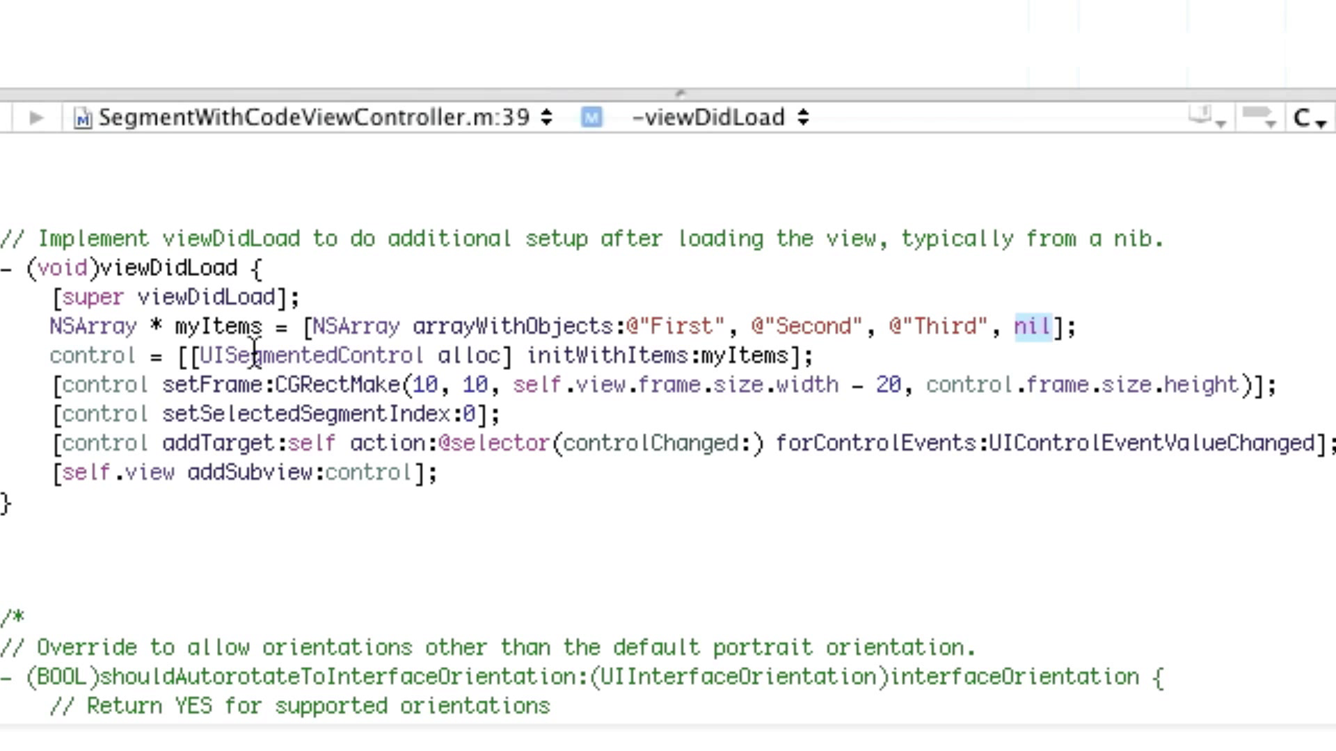
pyautogui.doubleClick(311, 354)
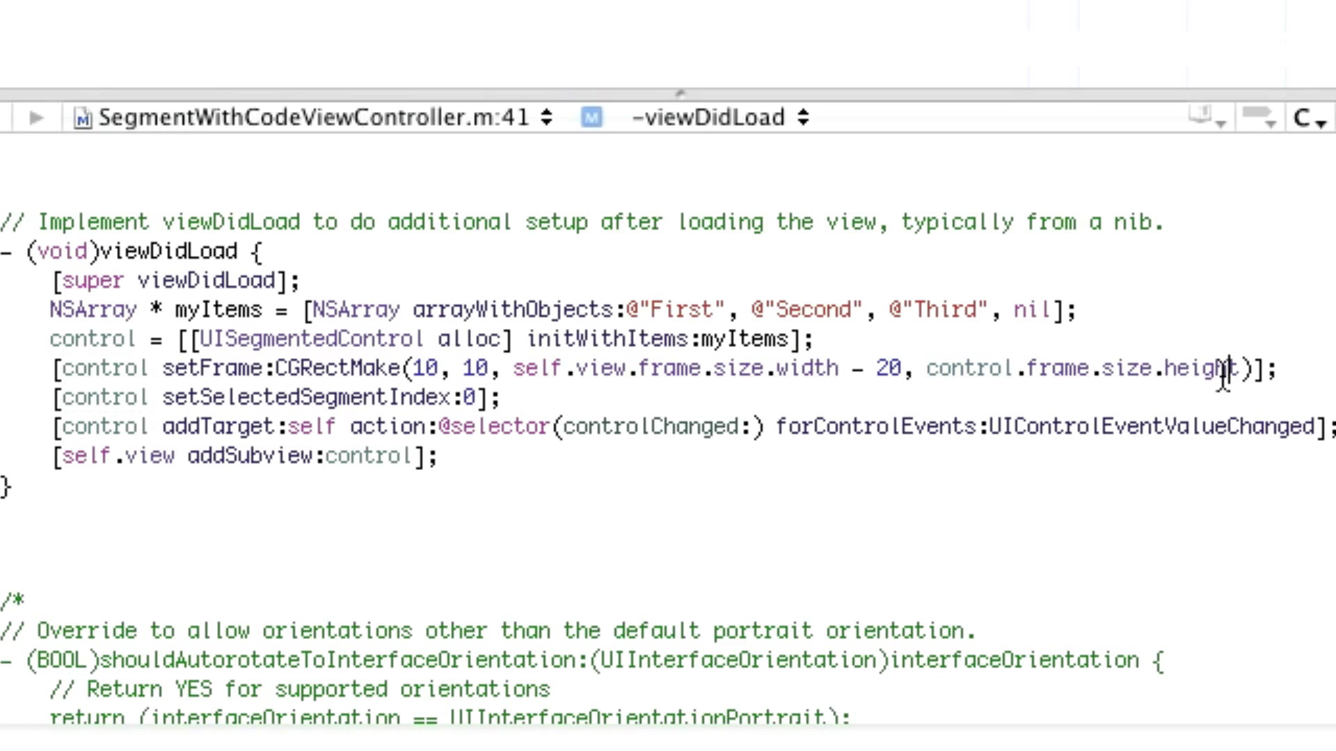
pyautogui.doubleClick(1199, 368)
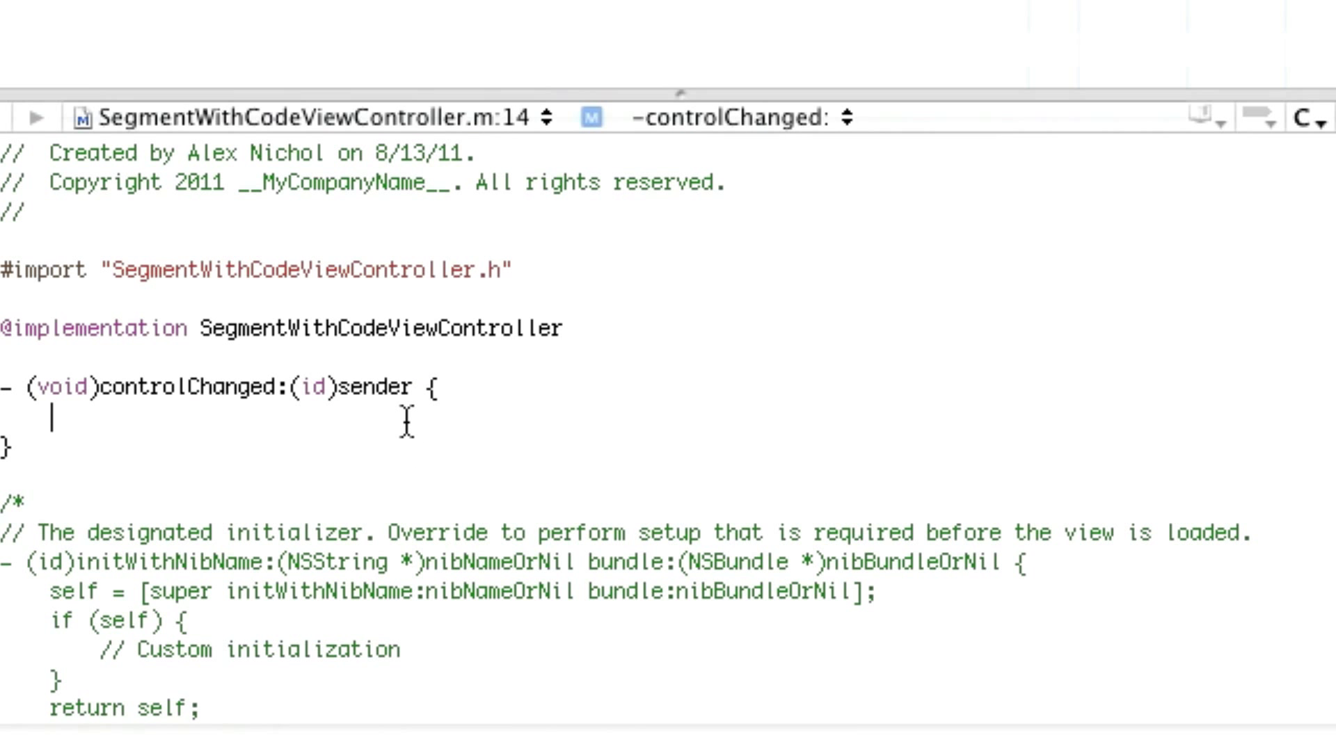
# Type NSLog(@"Item changed"); inside controlChanged:.
pyautogui.write('NSLog(@"')
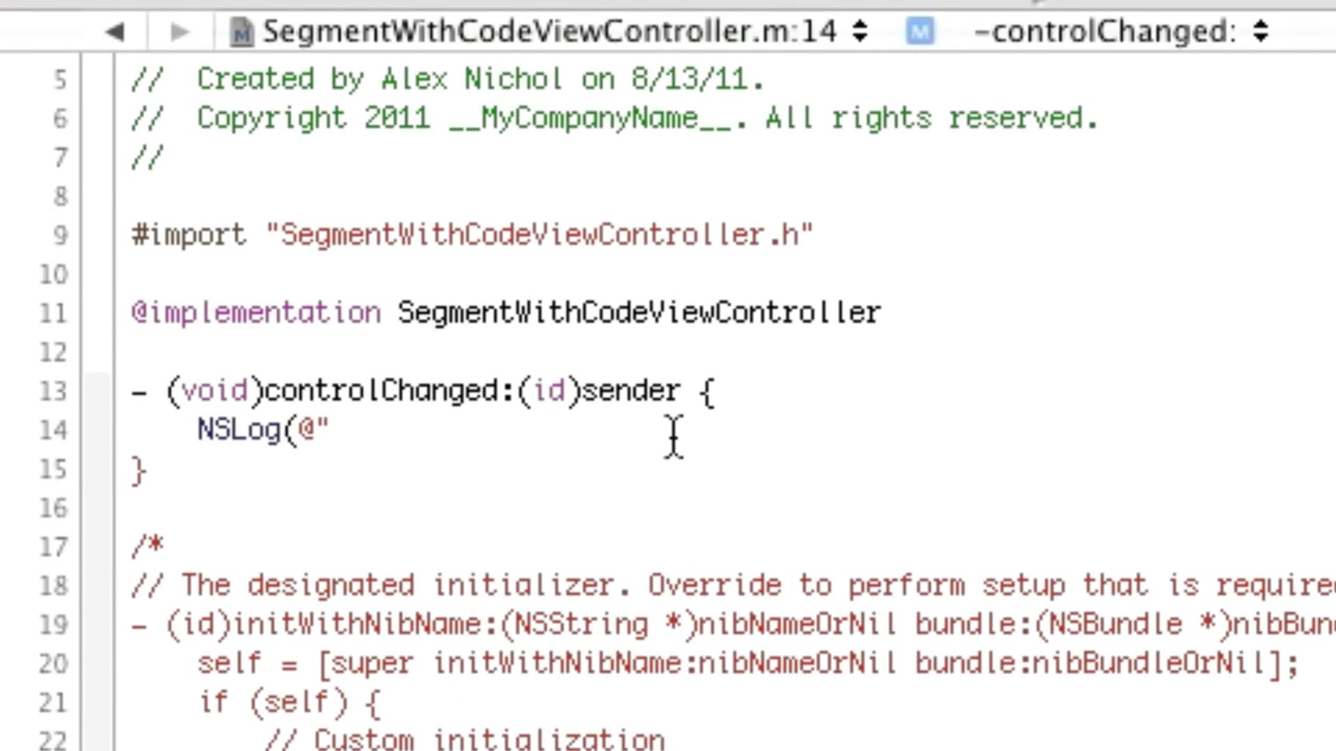
pyautogui.write('Item changed");')
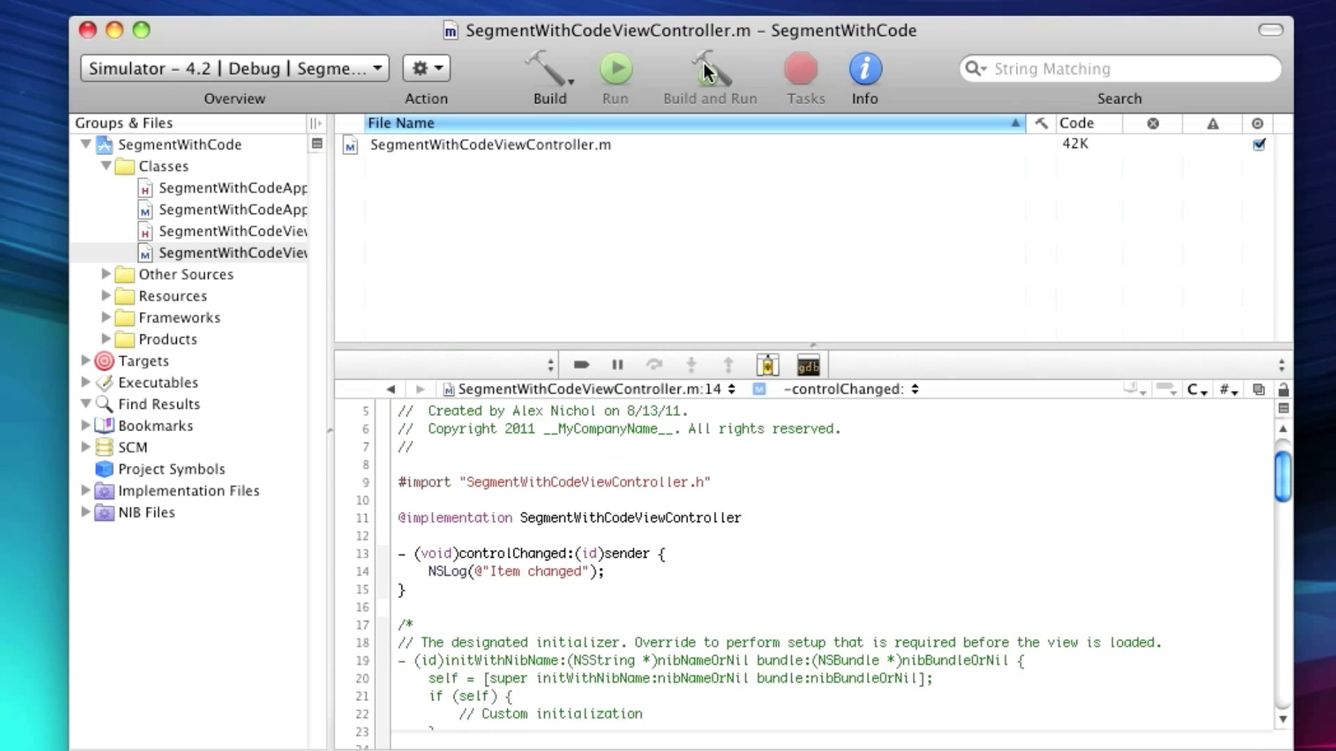
# Build and run SegmentWithCode, switch segments in the simulator, then stop the app.
pyautogui.click(708, 62)
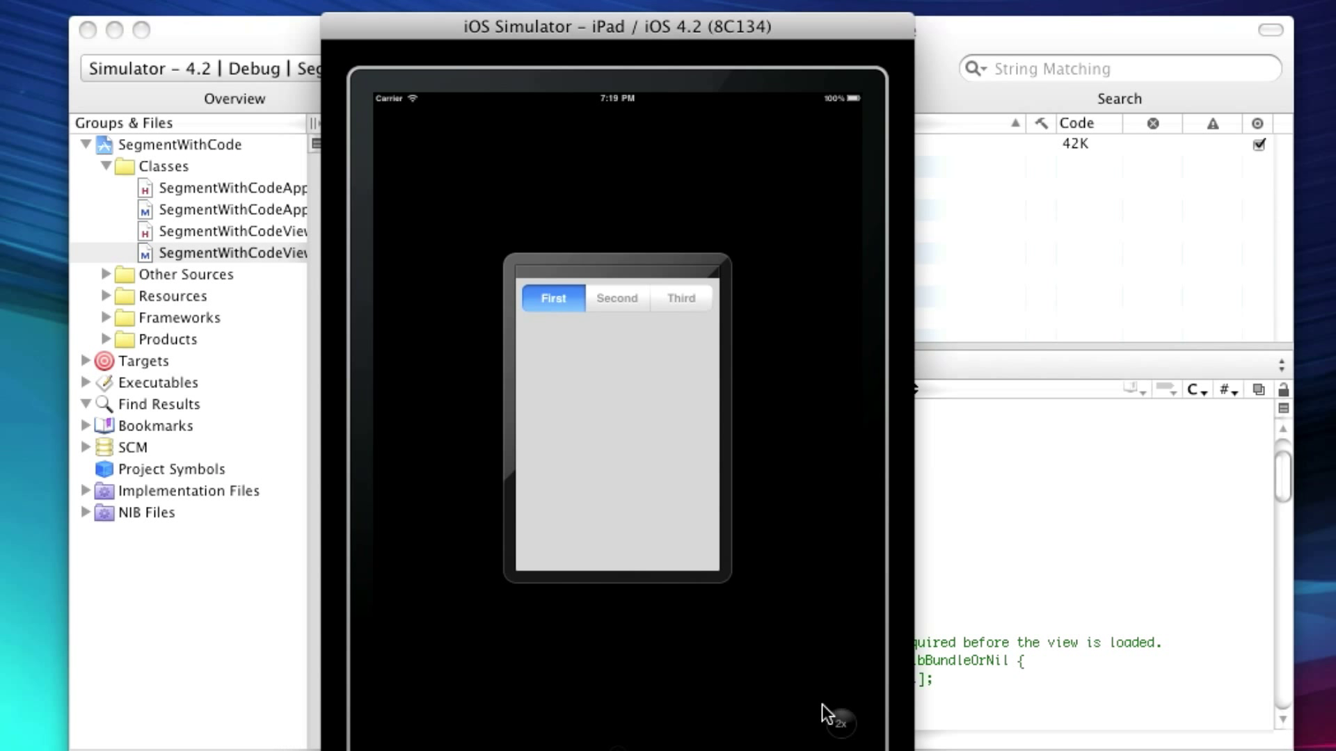
pyautogui.click(840, 722)
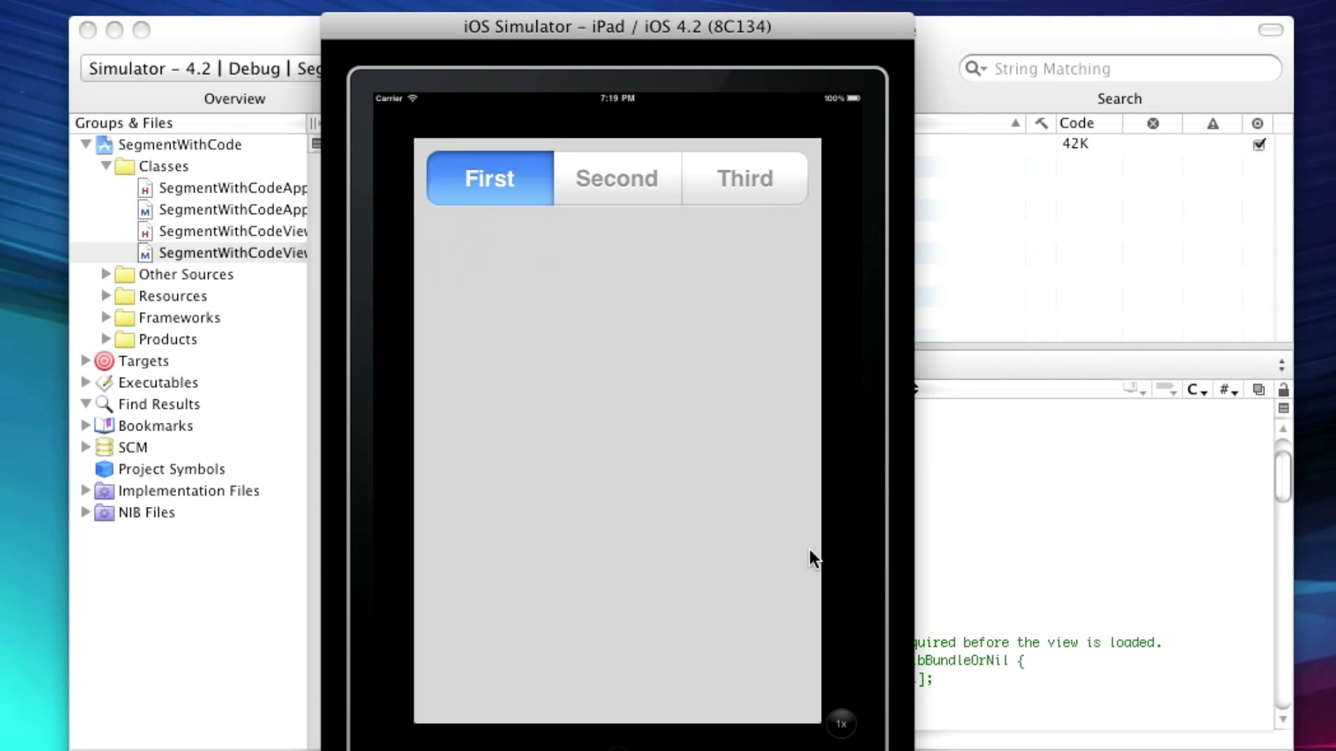
pyautogui.click(616, 178)
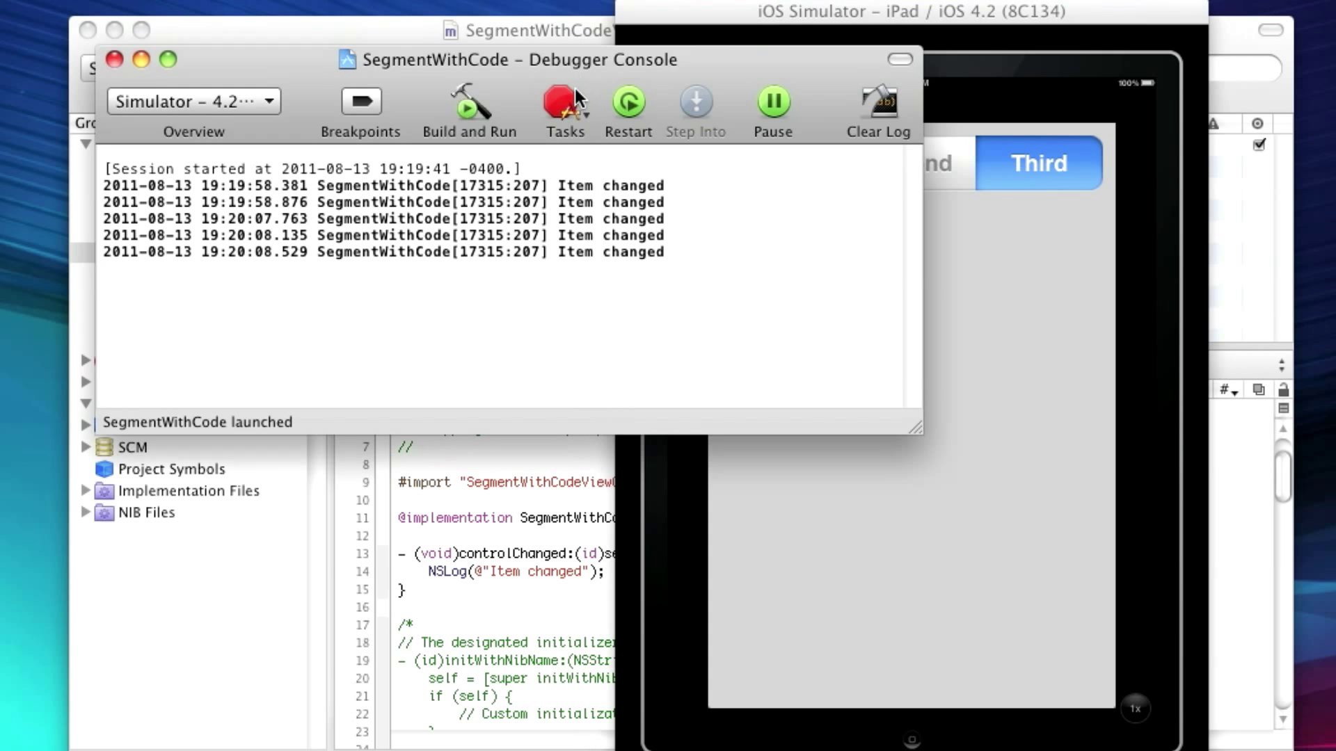
pyautogui.click(564, 103)
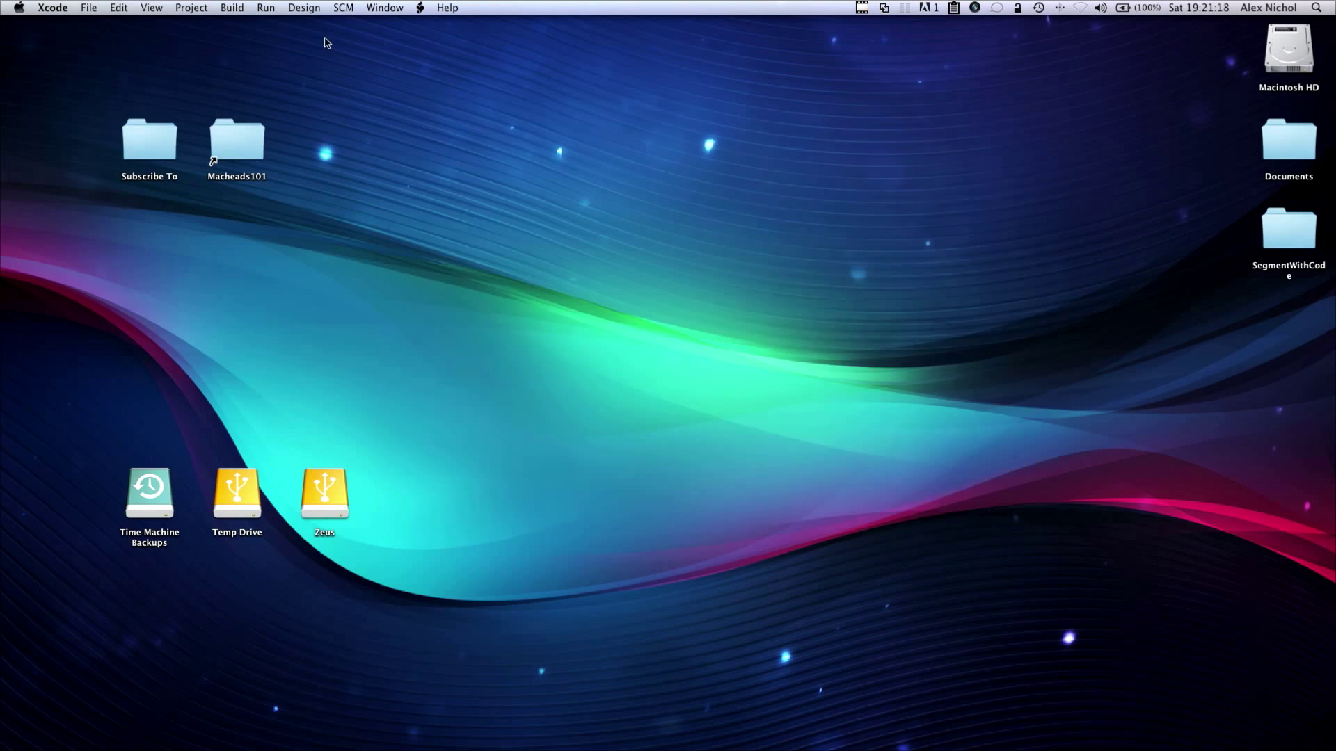
# Start a new View-based Application project named OpenURL on the Desktop.
pyautogui.click(87, 8)
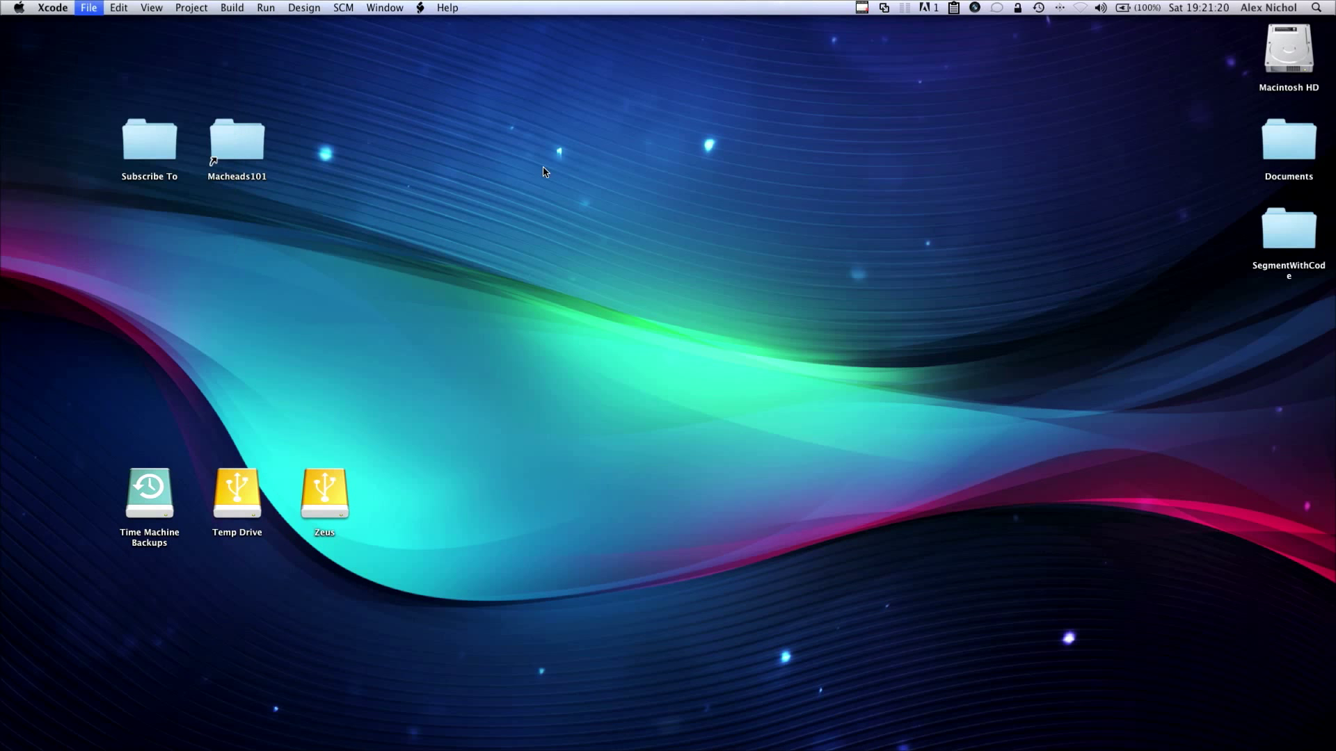
pyautogui.click(88, 7)
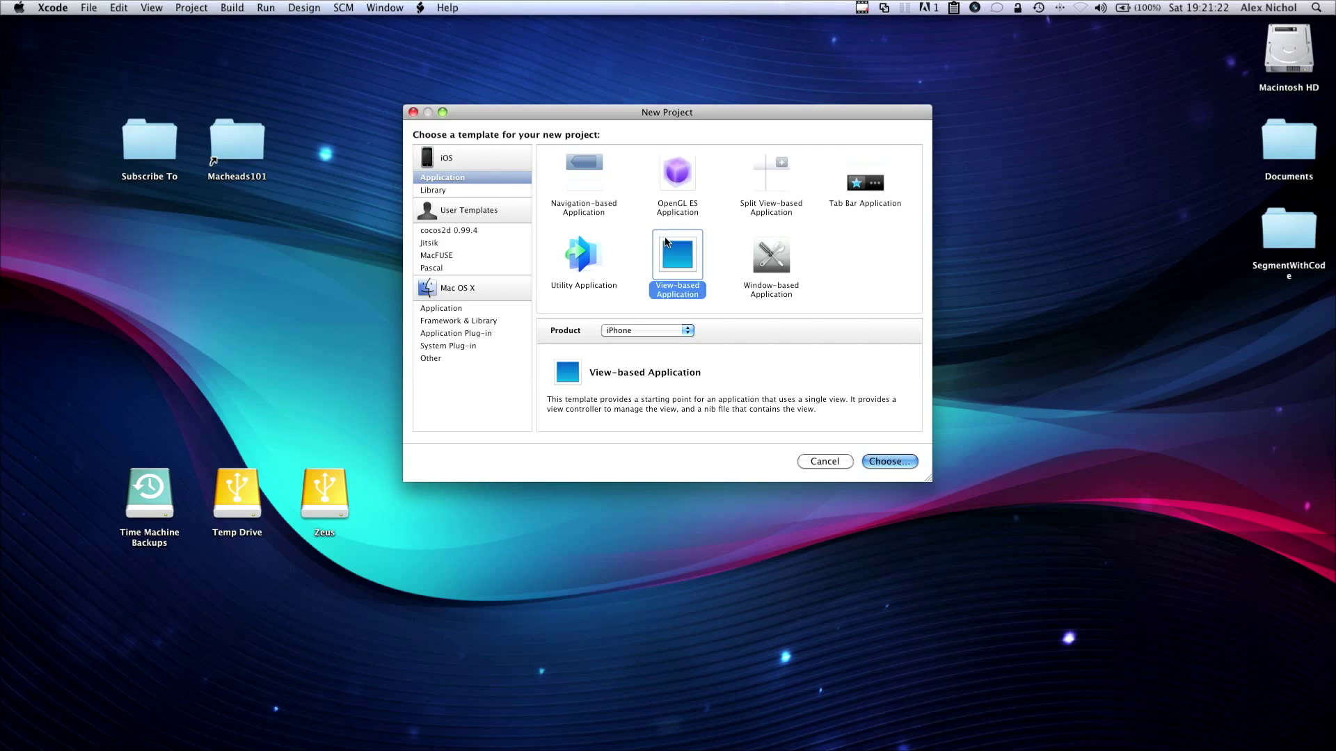
pyautogui.click(888, 461)
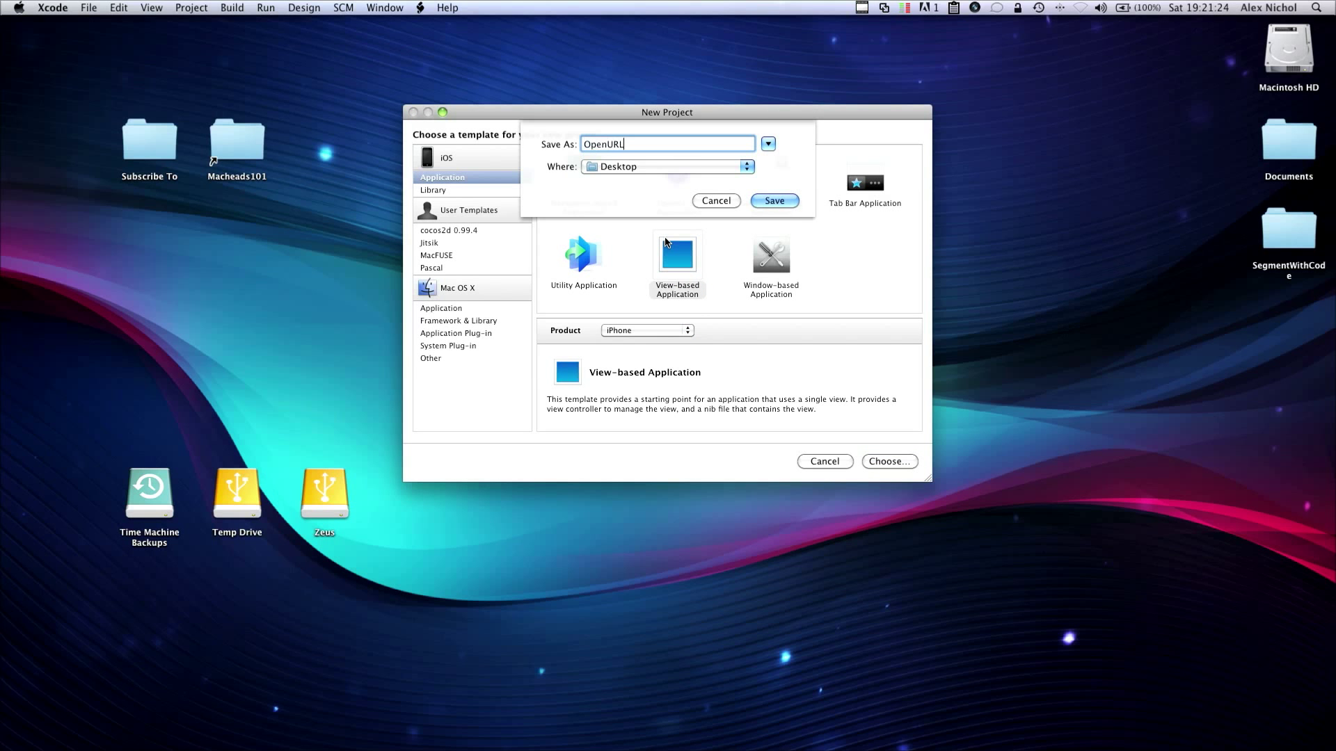
pyautogui.click(771, 201)
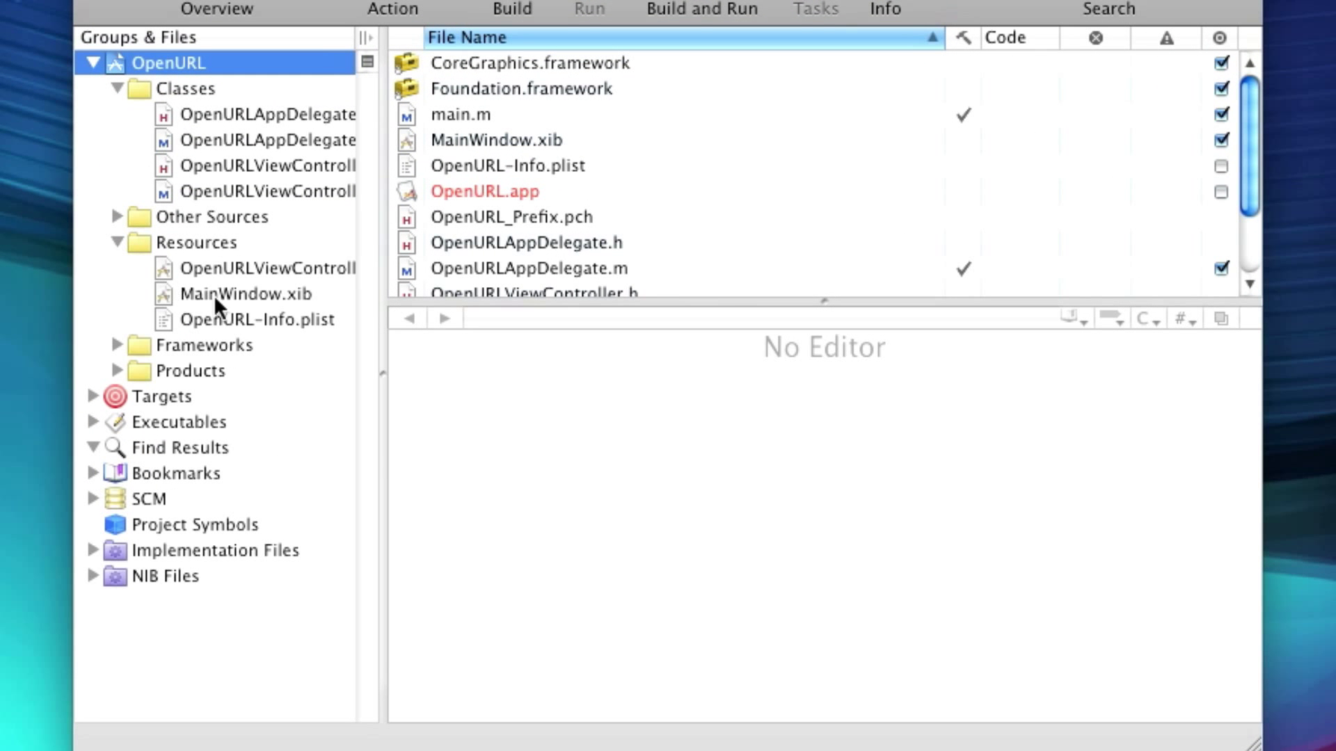
# Open OpenURLViewController.xib and add a round rect button titled 'Go To Google' to its view.
pyautogui.click(266, 267)
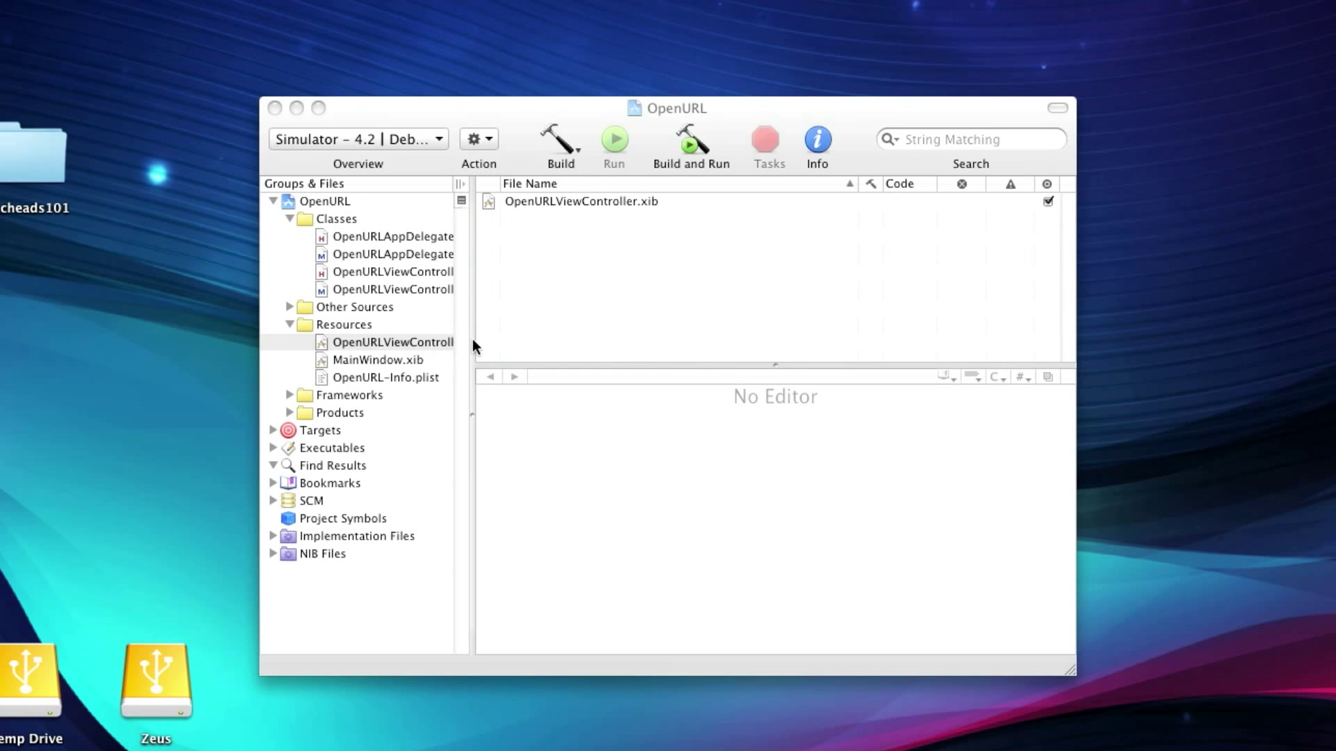
pyautogui.click(408, 342)
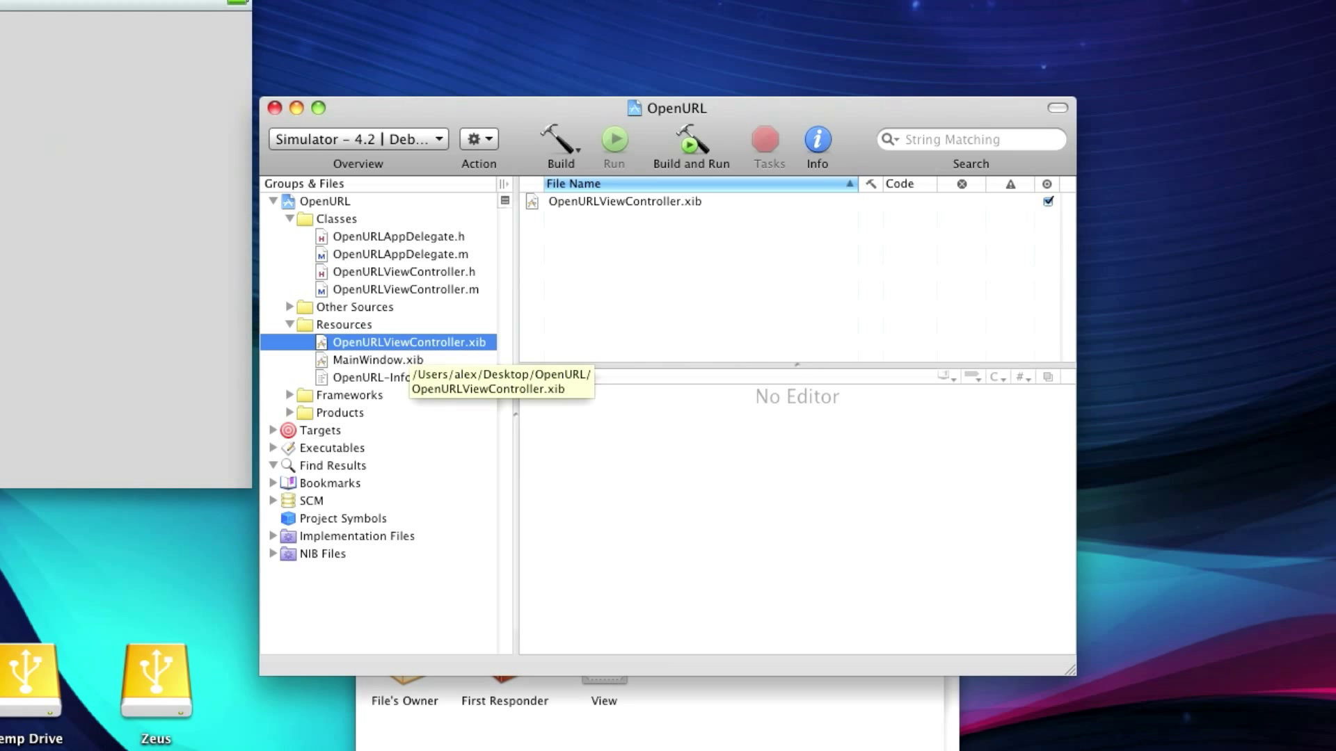
pyautogui.doubleClick(410, 341)
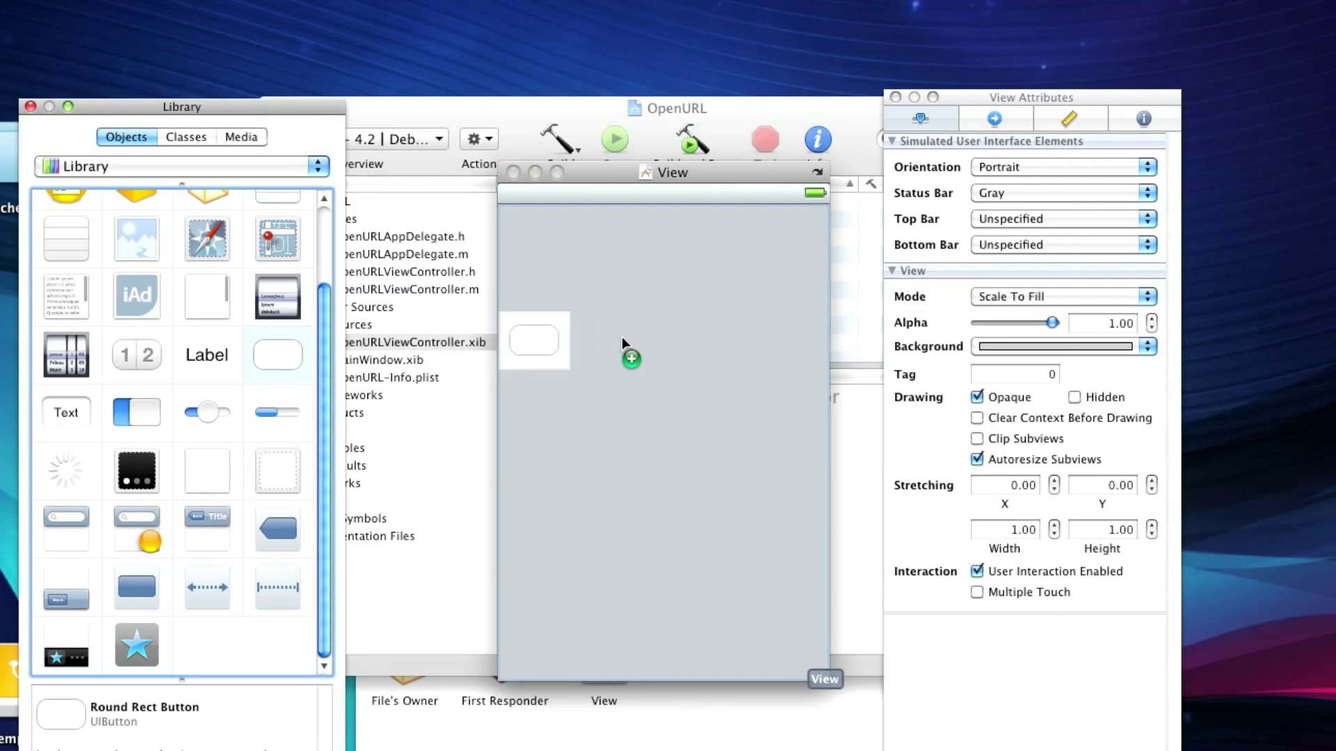
pyautogui.write('Go To Google')
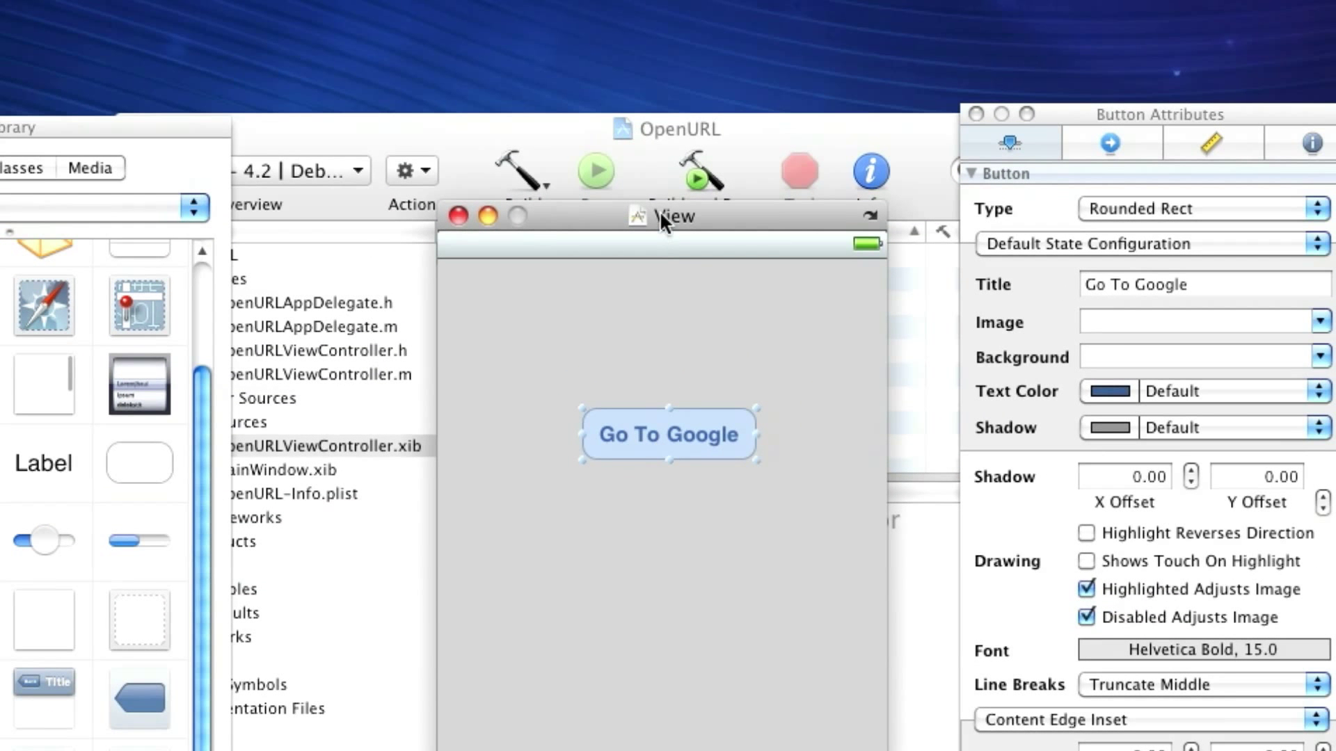
pyautogui.moveTo(664, 215); pyautogui.dragTo(593, 49)
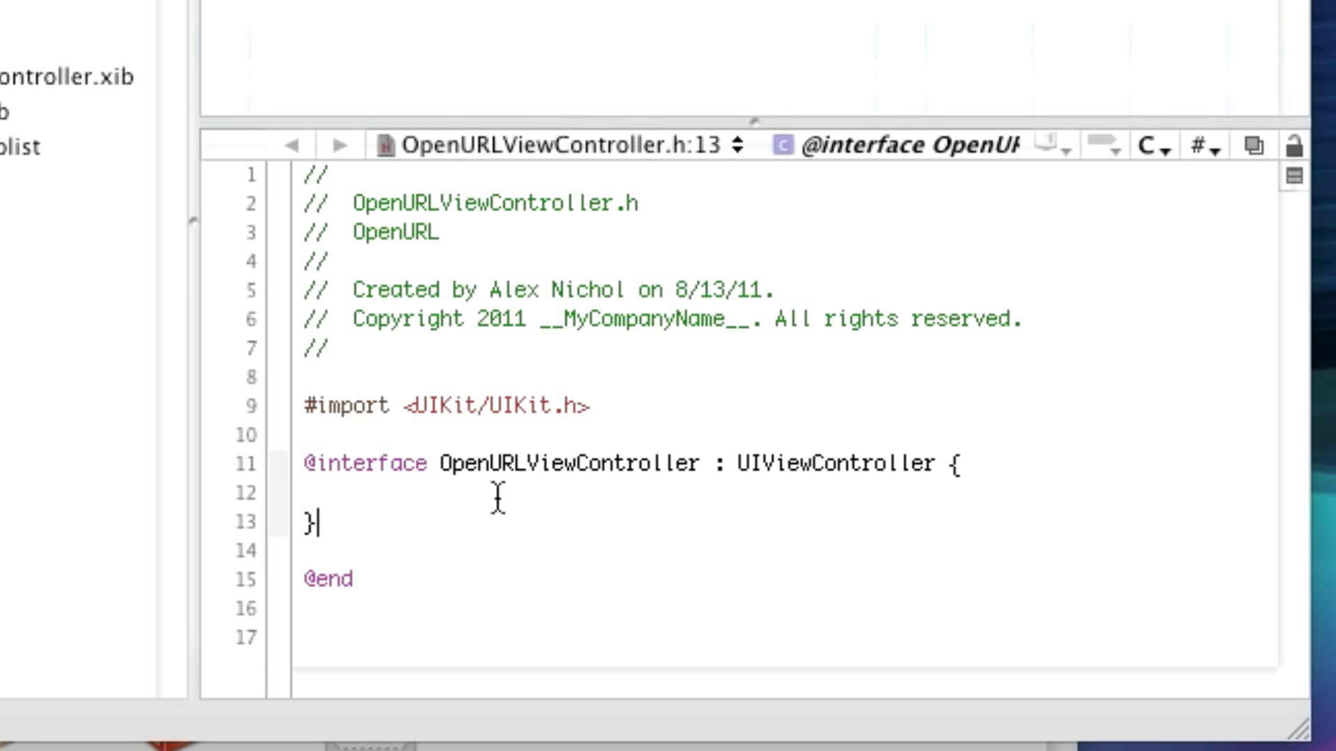
pyautogui.write('-(IBAction)got')
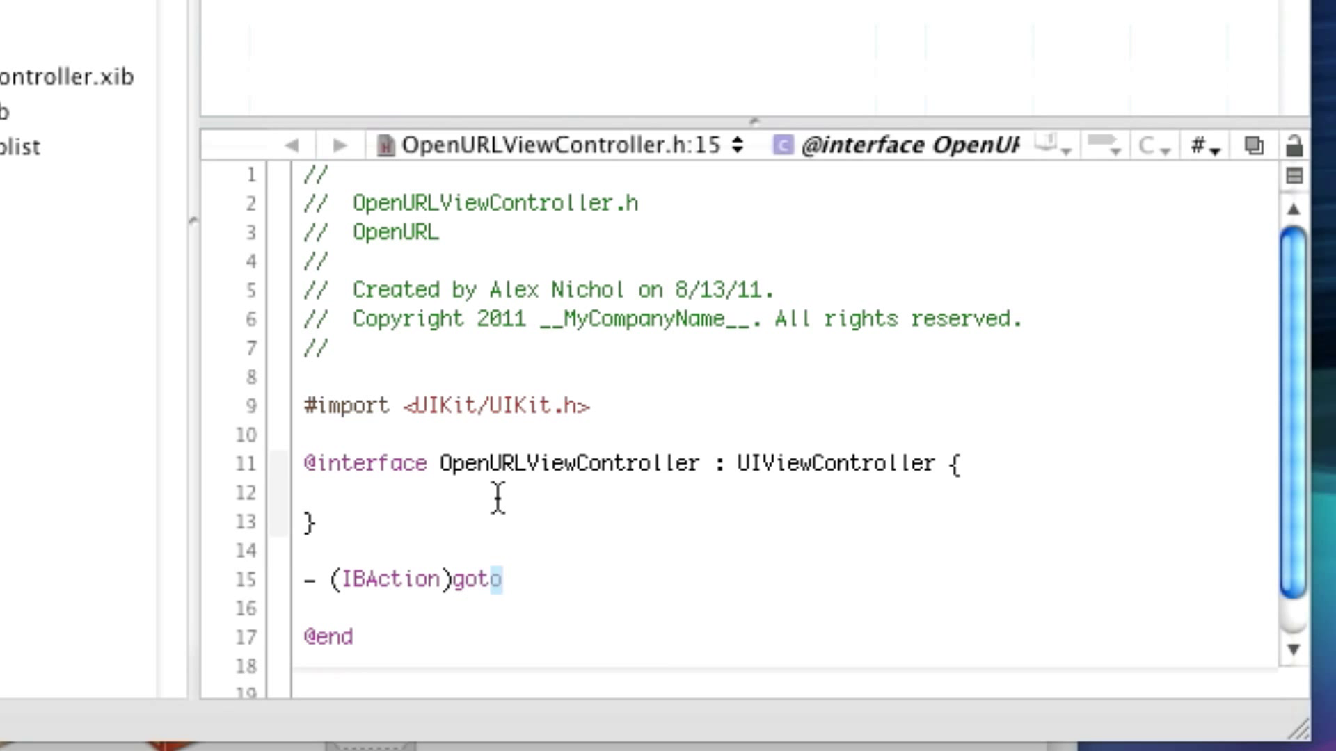
pyautogui.write('ToURL:(')
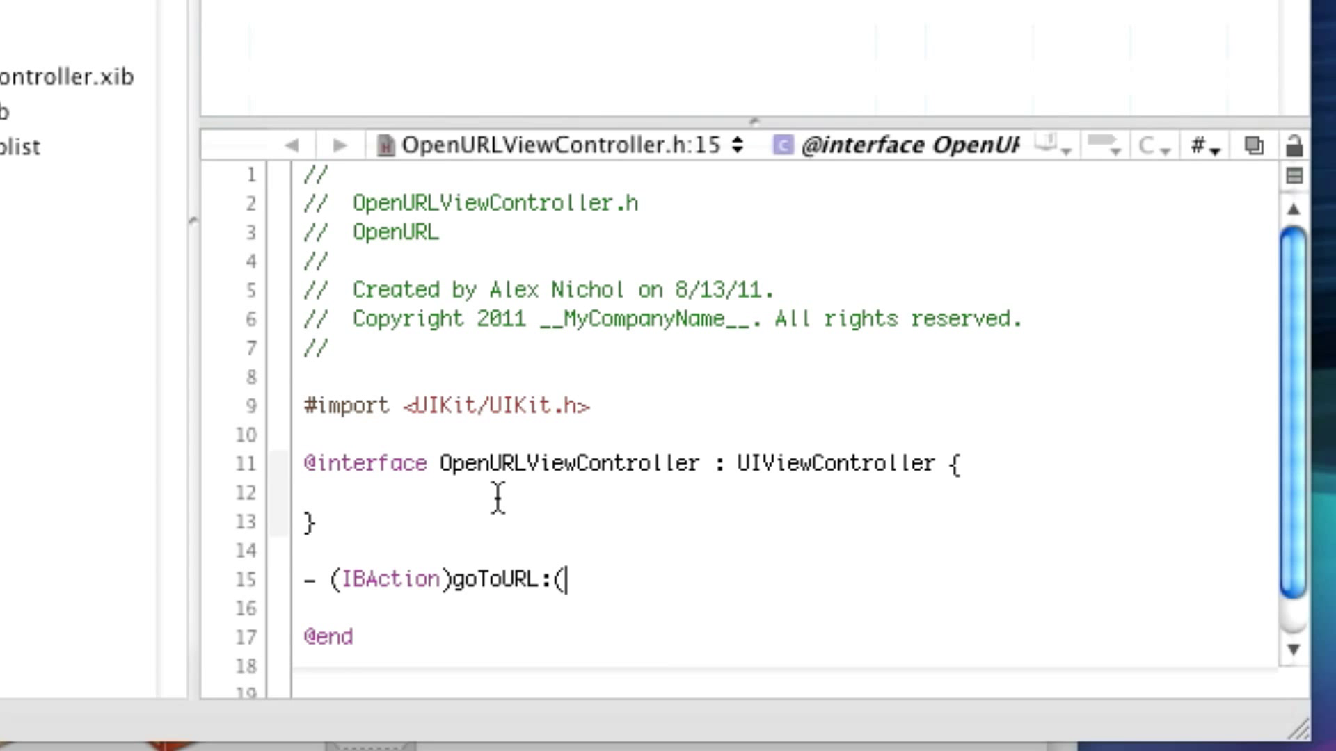
pyautogui.write('id)sender;')
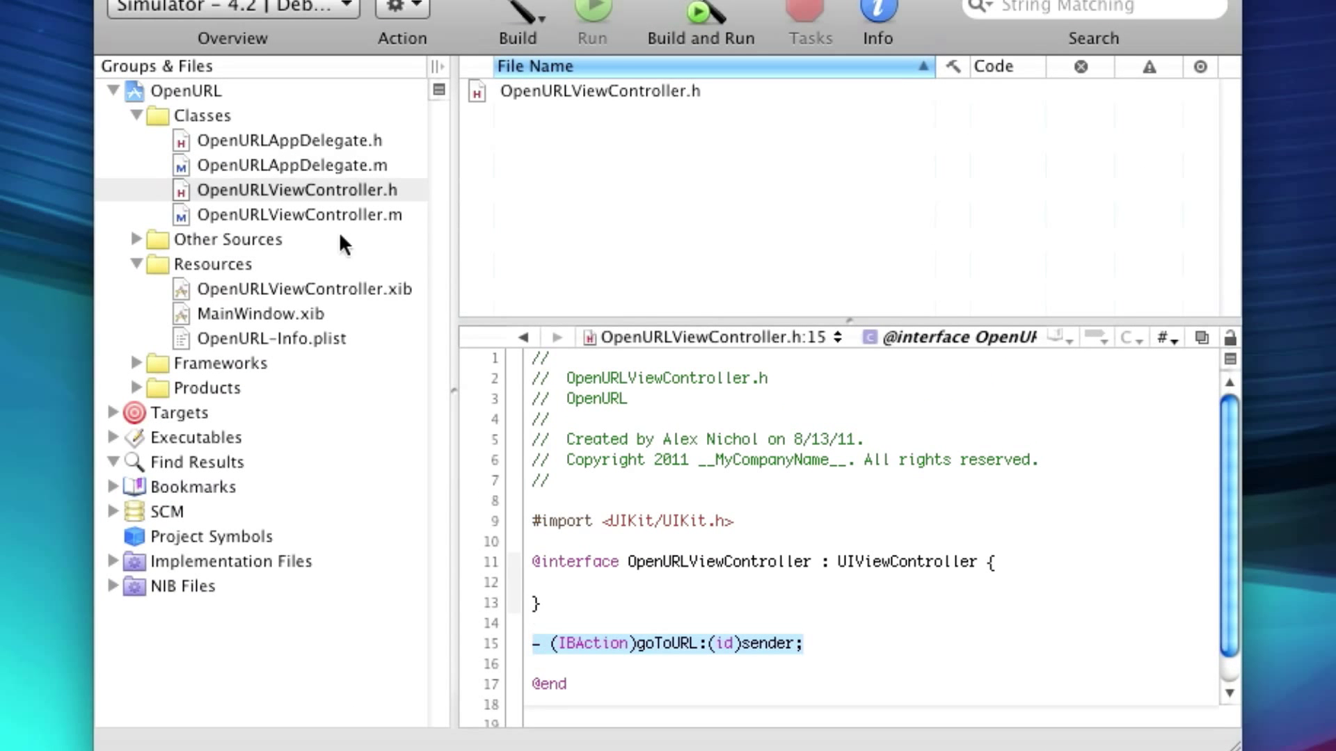
pyautogui.click(299, 213)
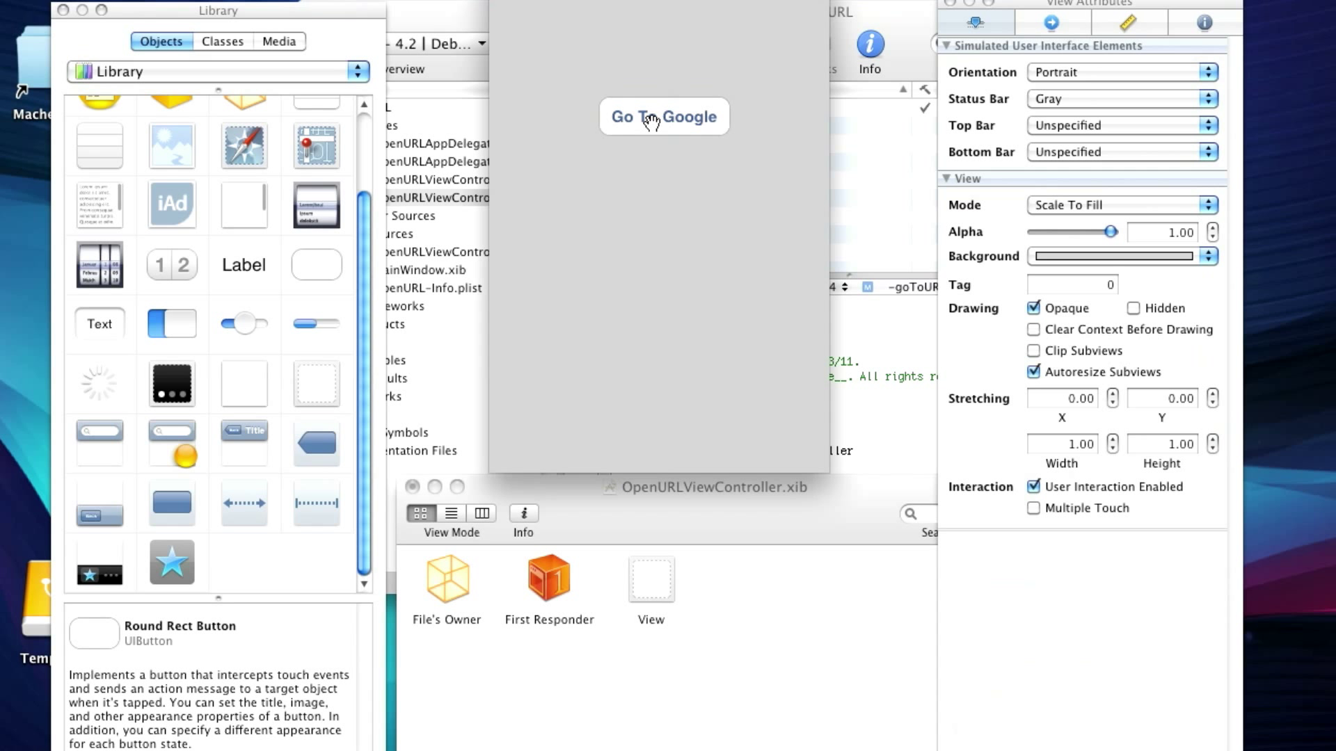
# Select the Go To Google button in the OpenURLViewController.xib layout.
pyautogui.click(664, 117)
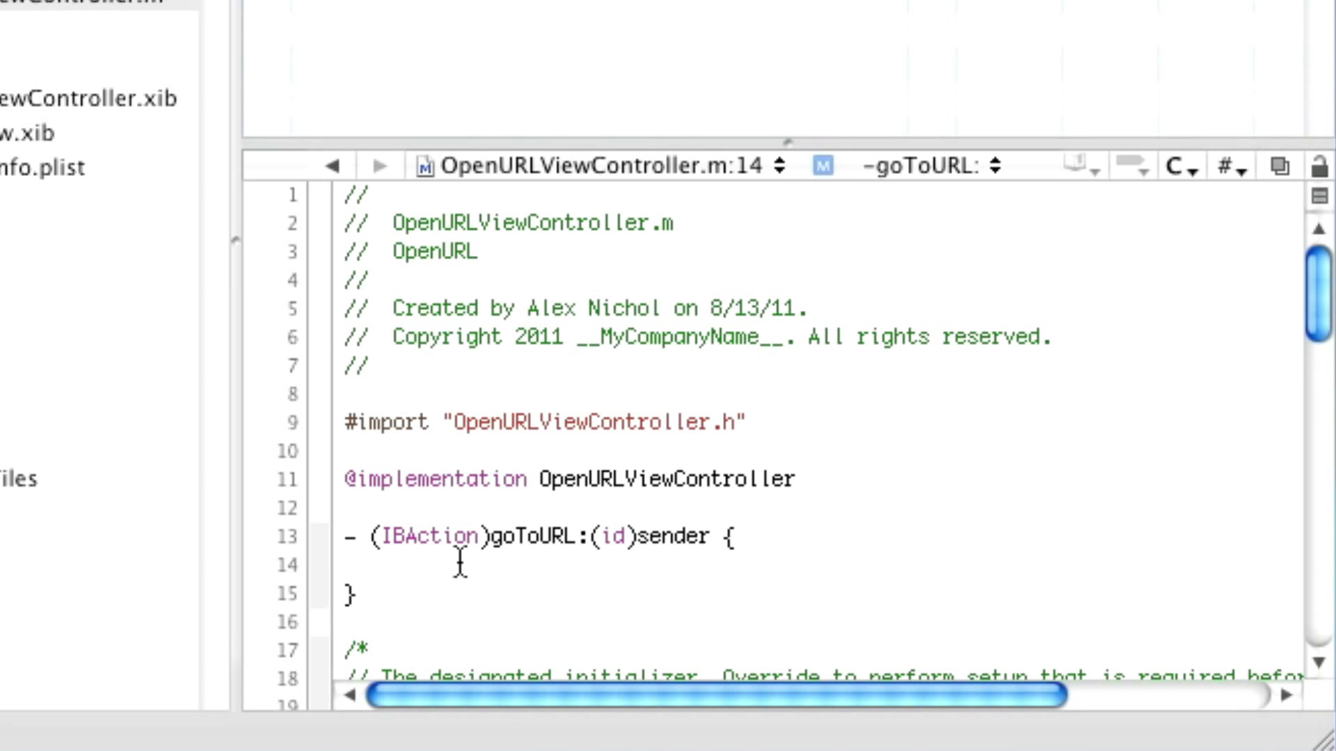
pyautogui.write('N')
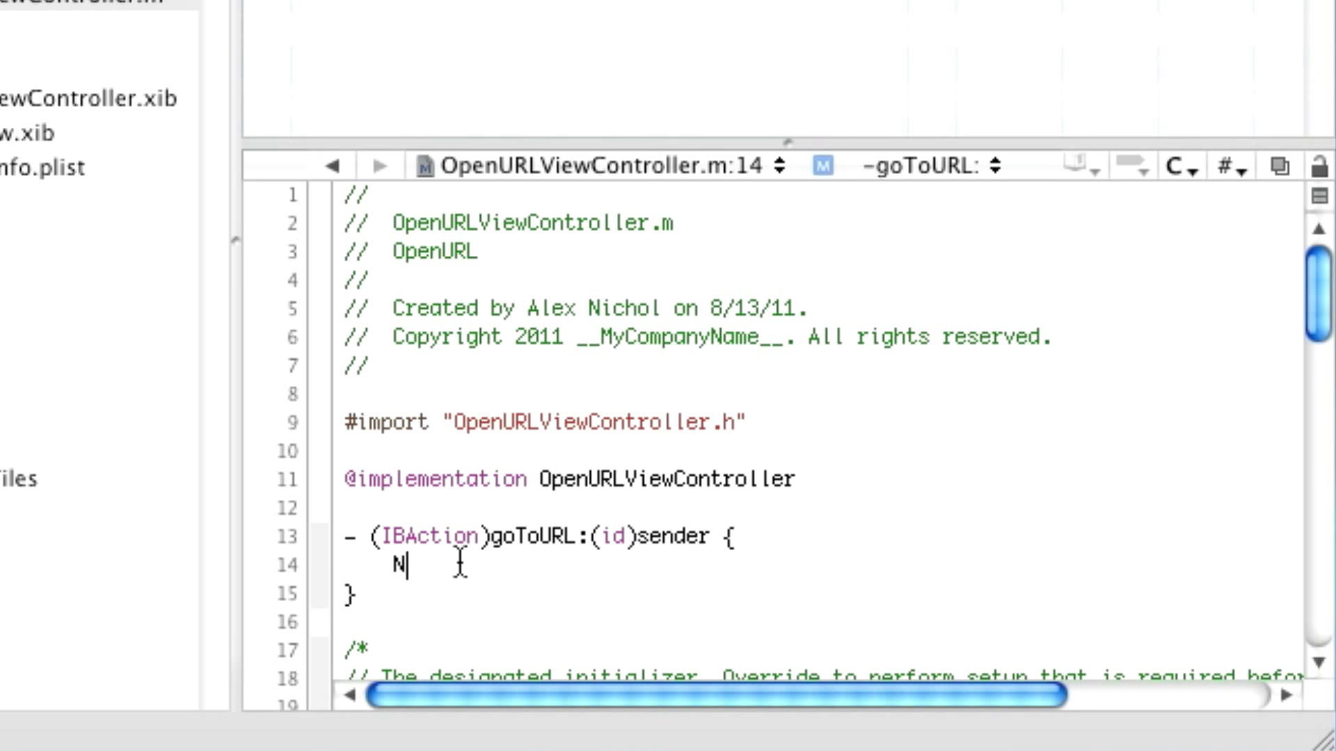
pyautogui.write('SURL *')
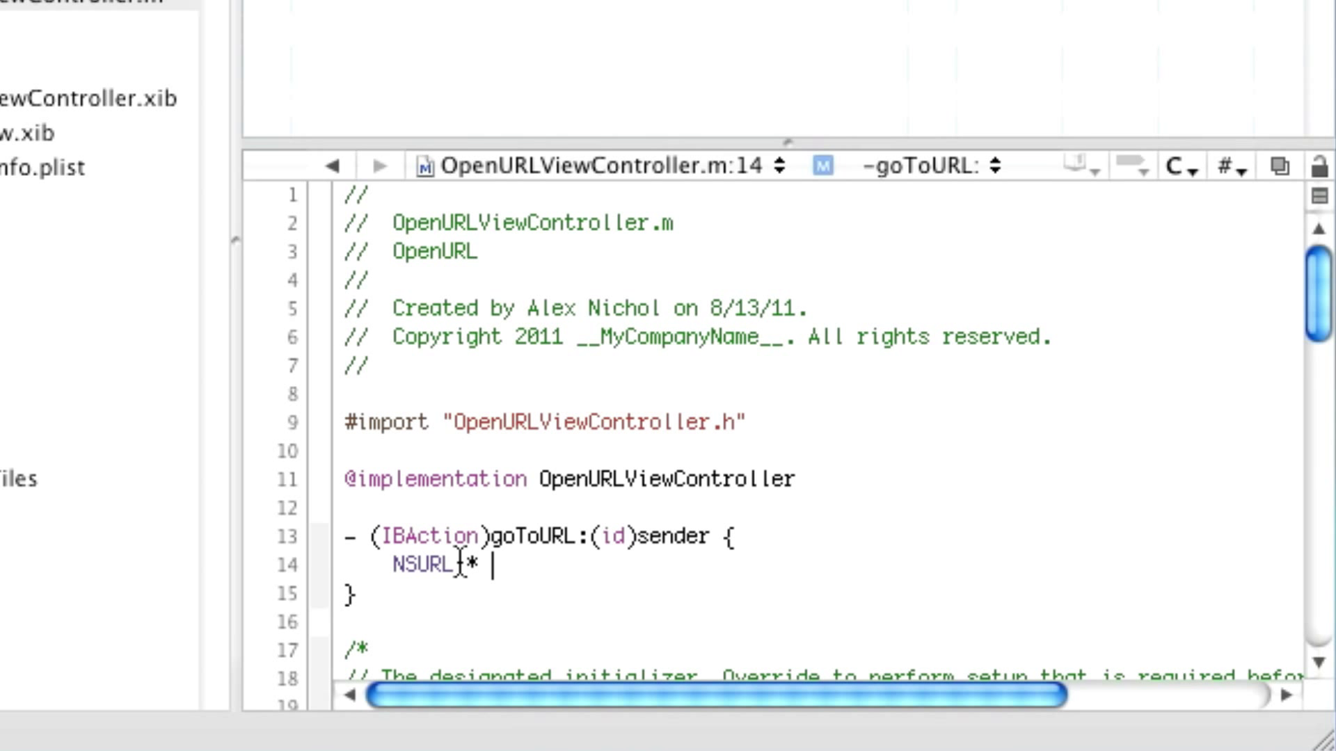
pyautogui.write('myURL = [NSURL URLWithString:@""];')
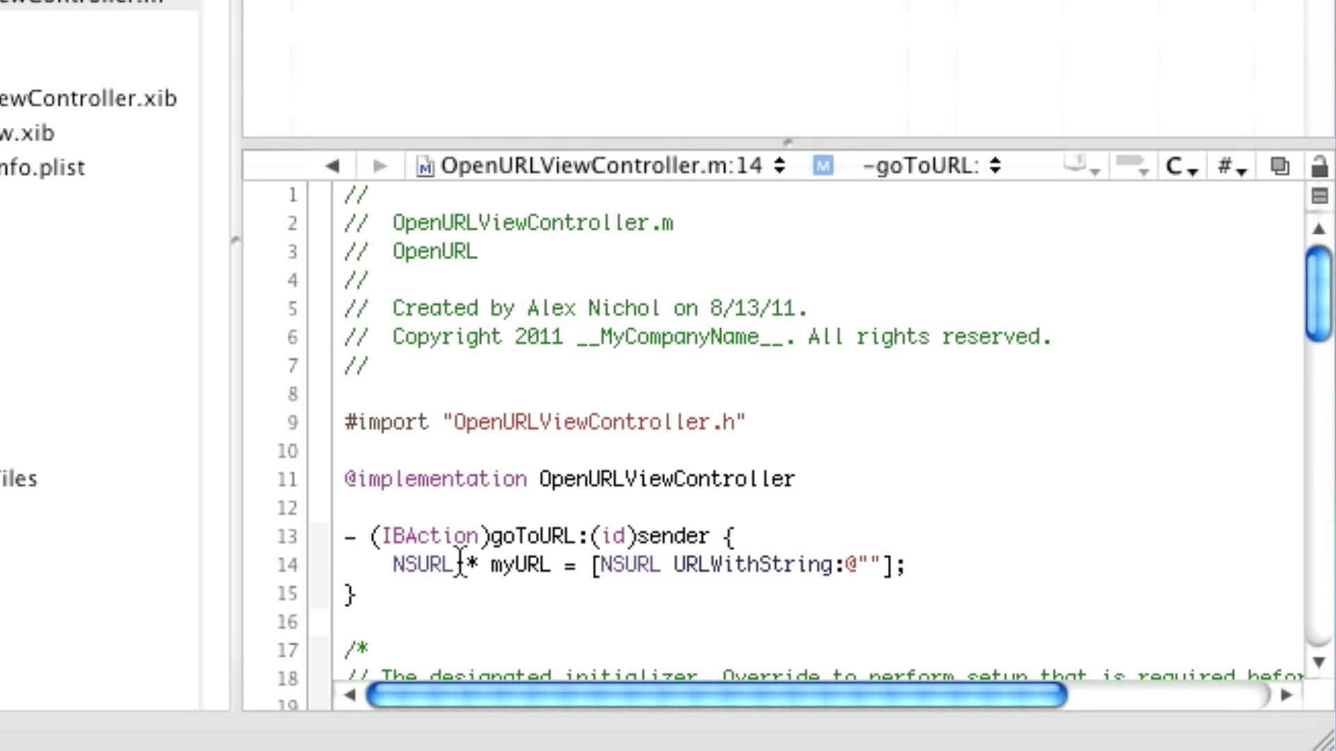
pyautogui.write('http')
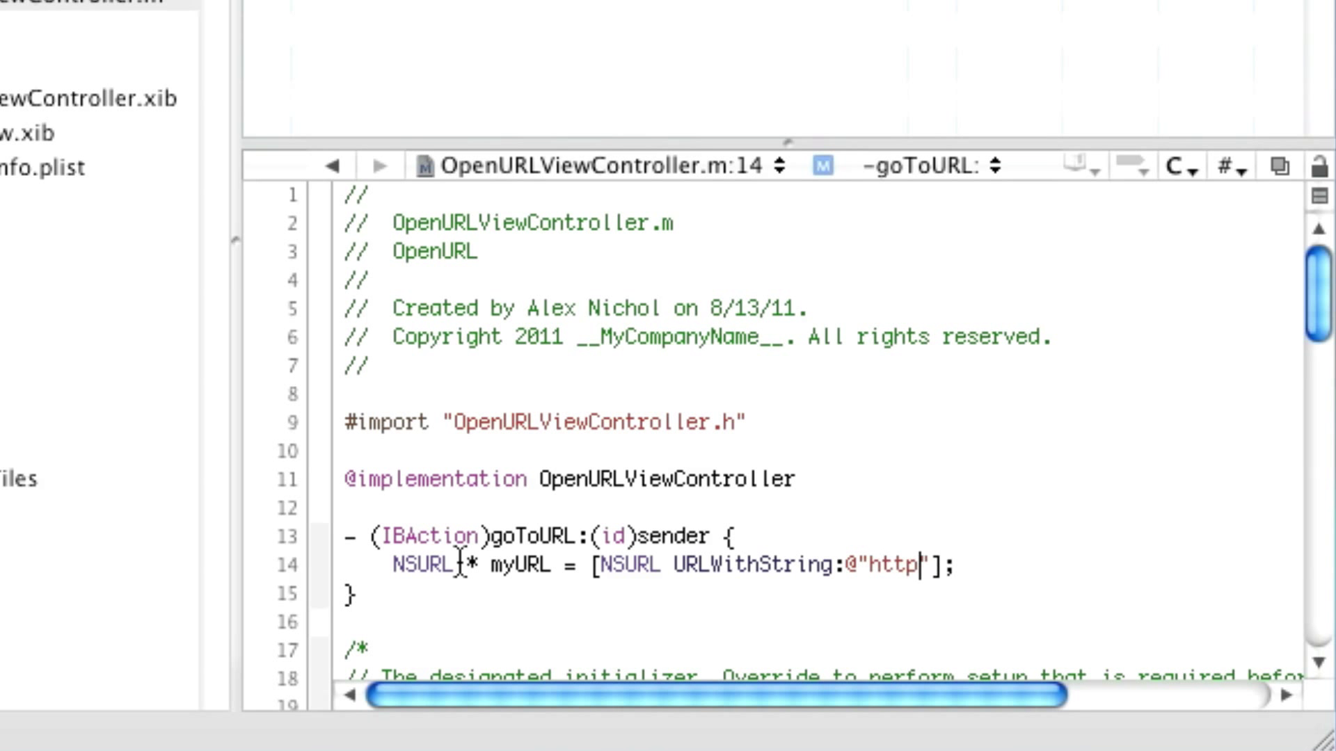
pyautogui.write('://www.')
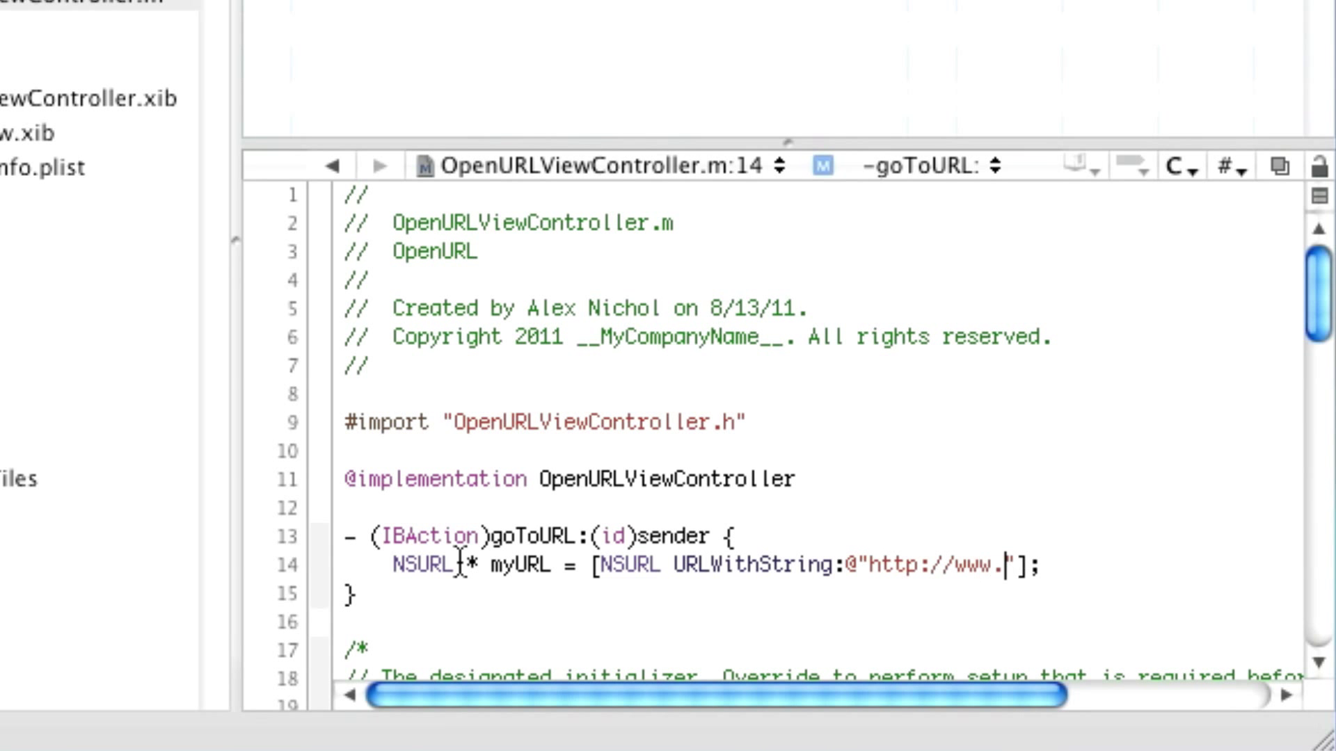
pyautogui.write('googoe')
pyautogui.write('[[UIApp')
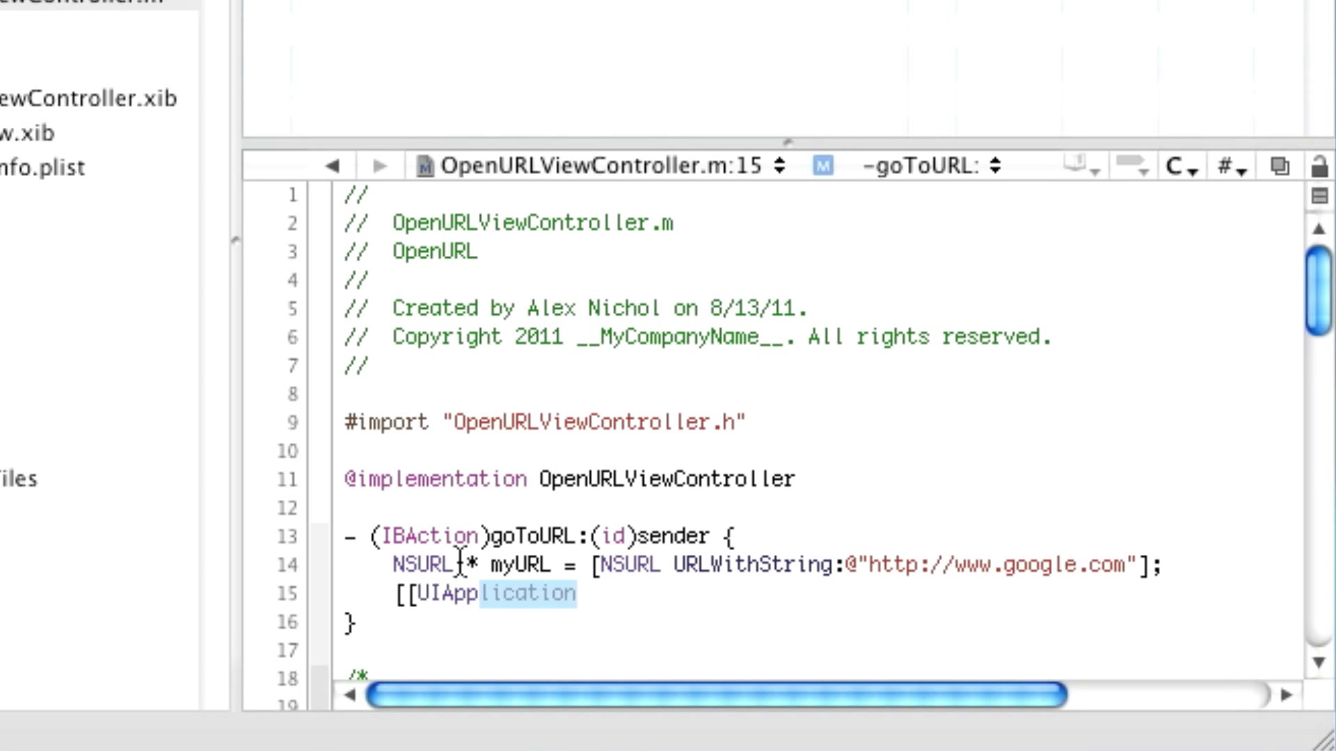
pyautogui.write('sharedApplication] openURL:')
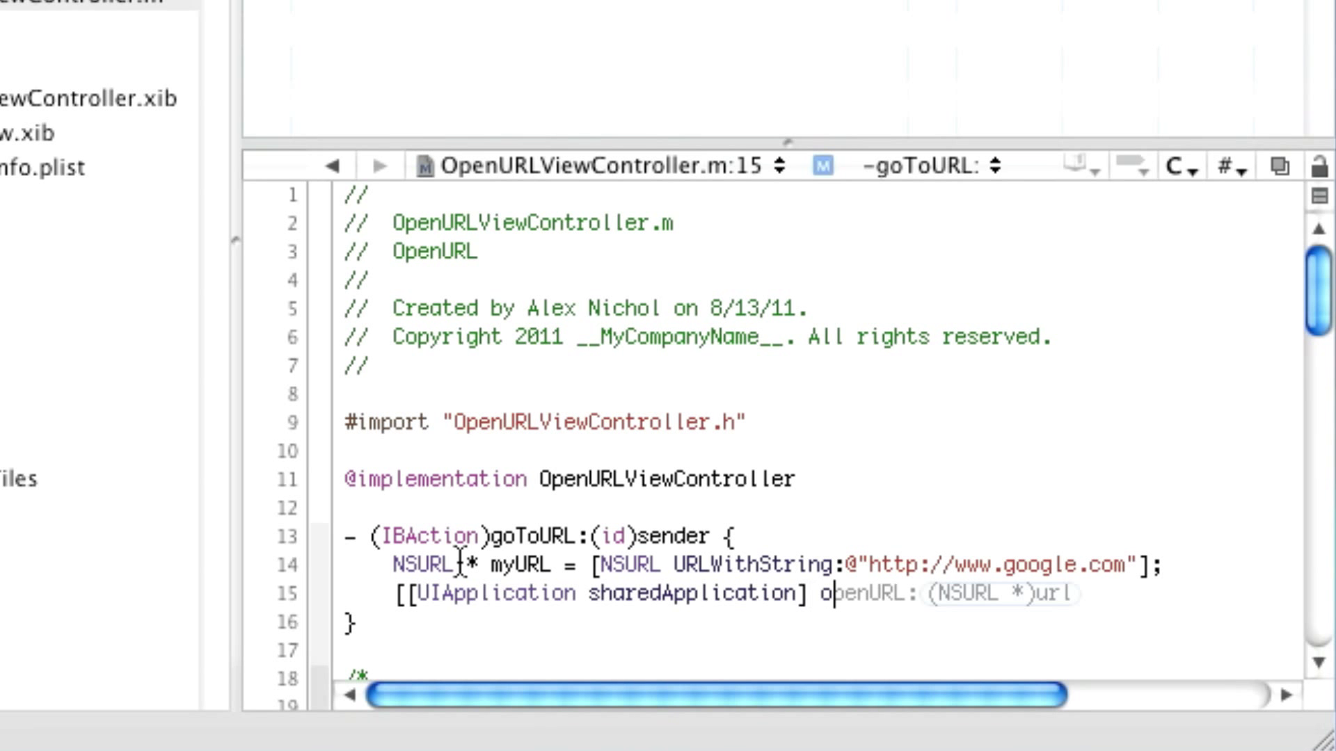
pyautogui.write('myURL];')
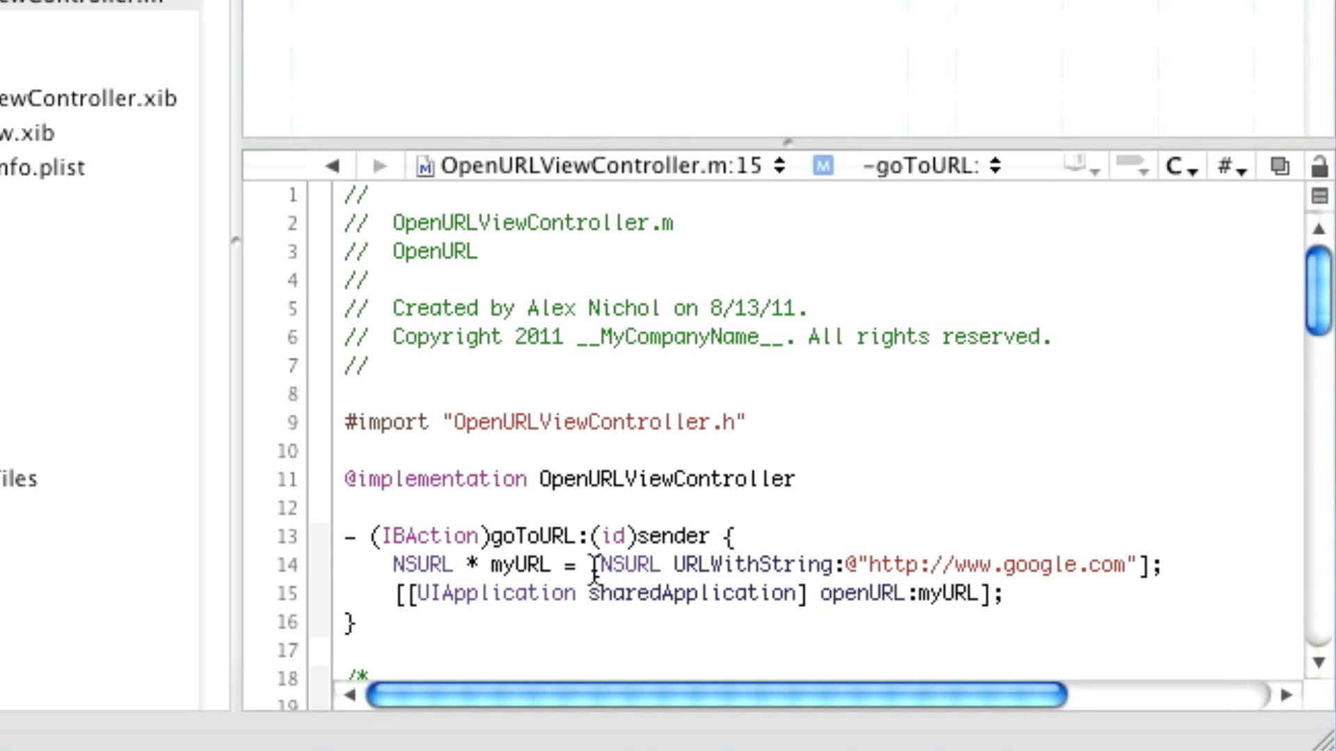
pyautogui.doubleClick(422, 565)
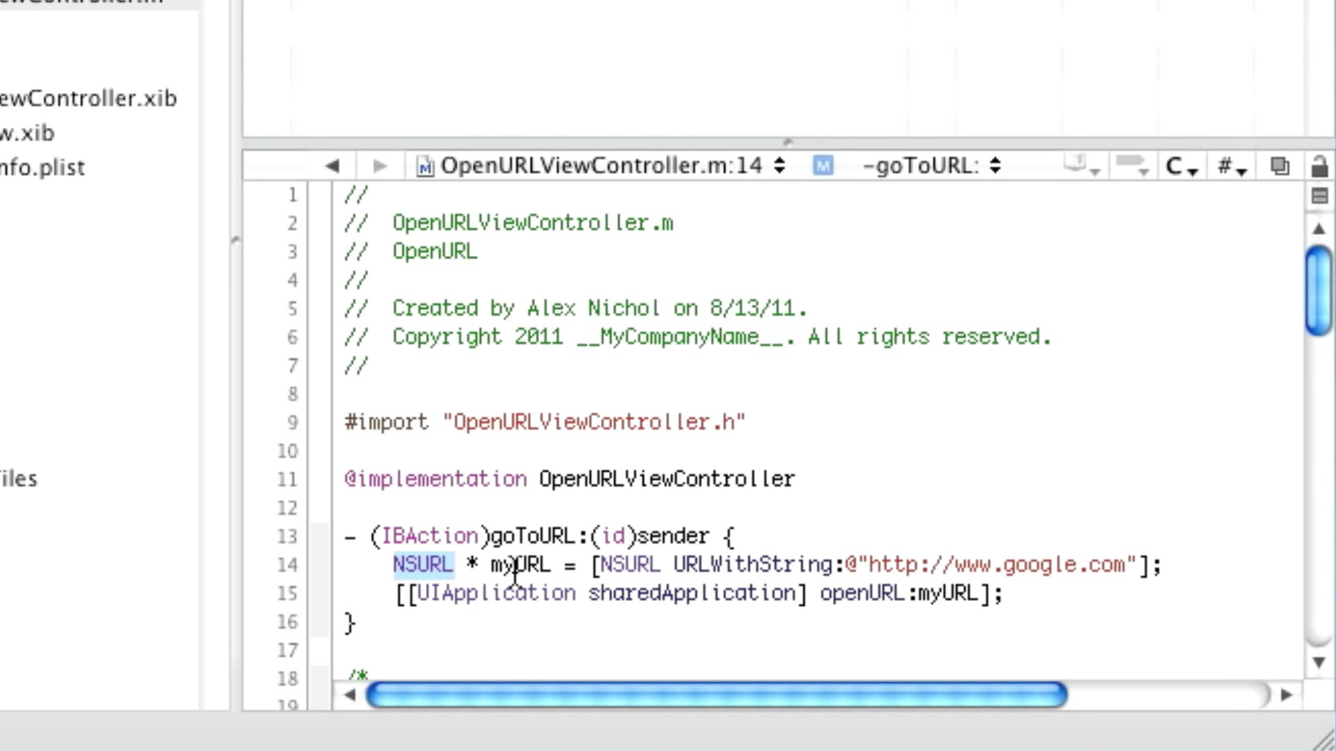
pyautogui.moveTo(944, 585)
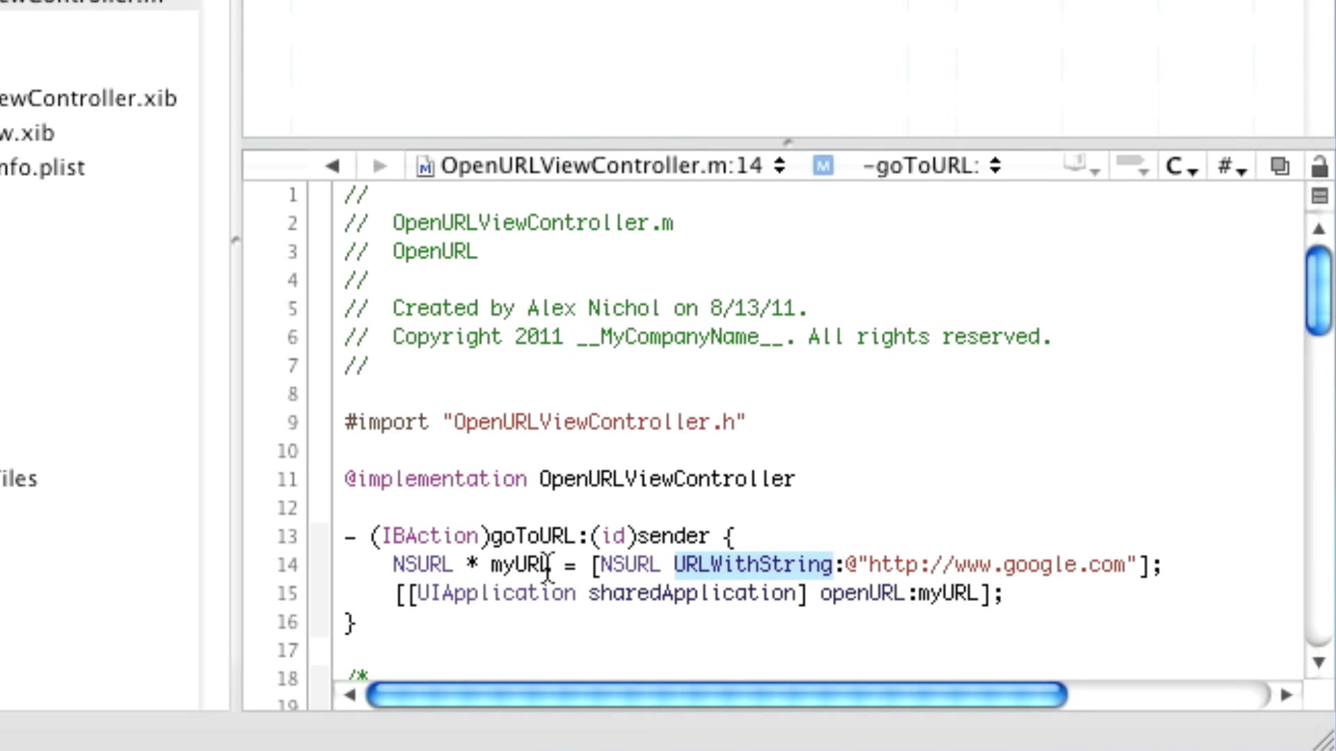
pyautogui.doubleClick(516, 565)
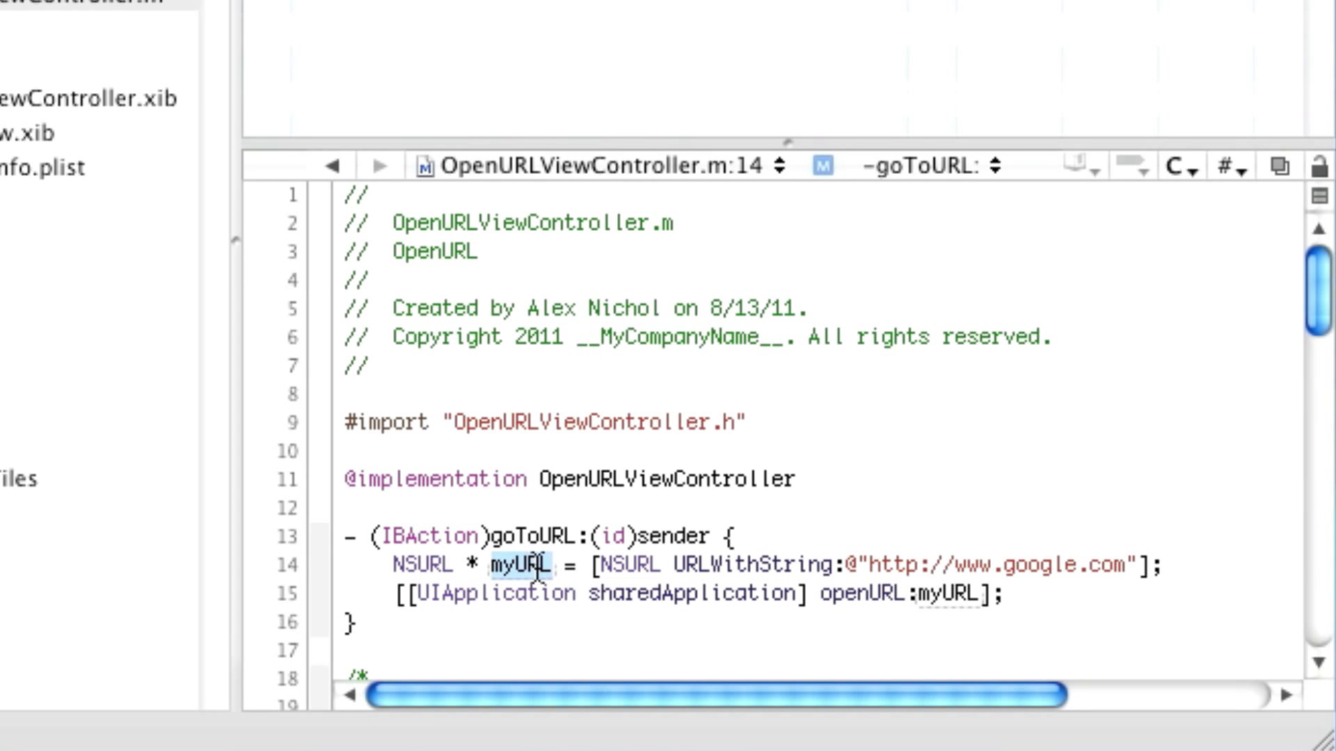
pyautogui.moveTo(745, 593)
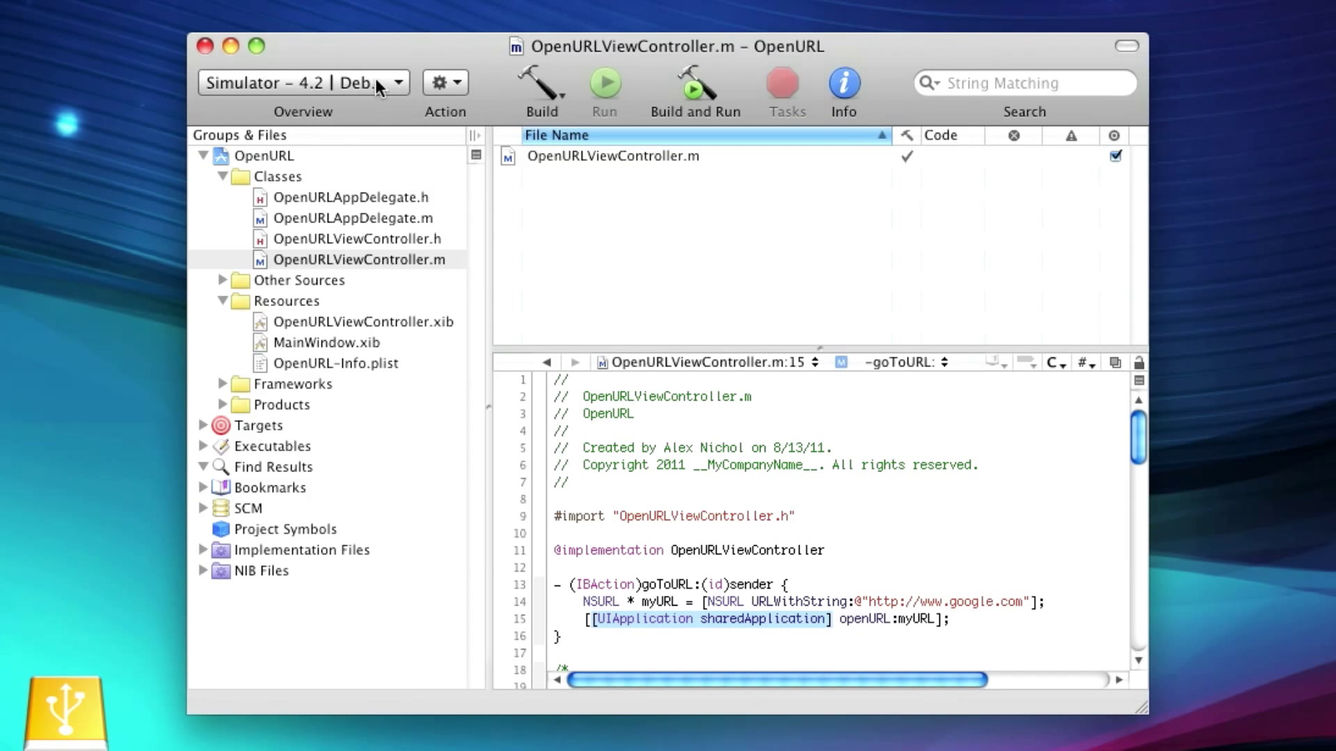
pyautogui.moveTo(688, 107)
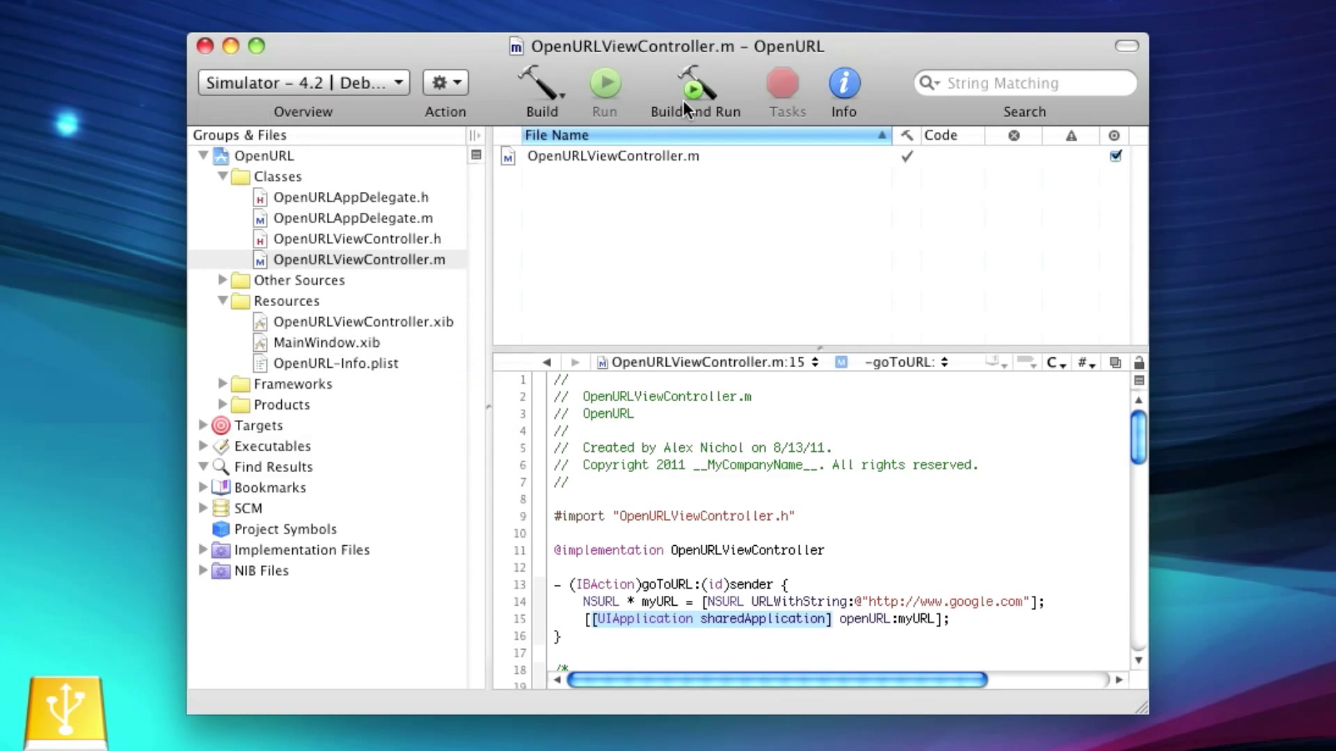
# Build and run the OpenURL app in the iPhone Simulator.
pyautogui.click(695, 82)
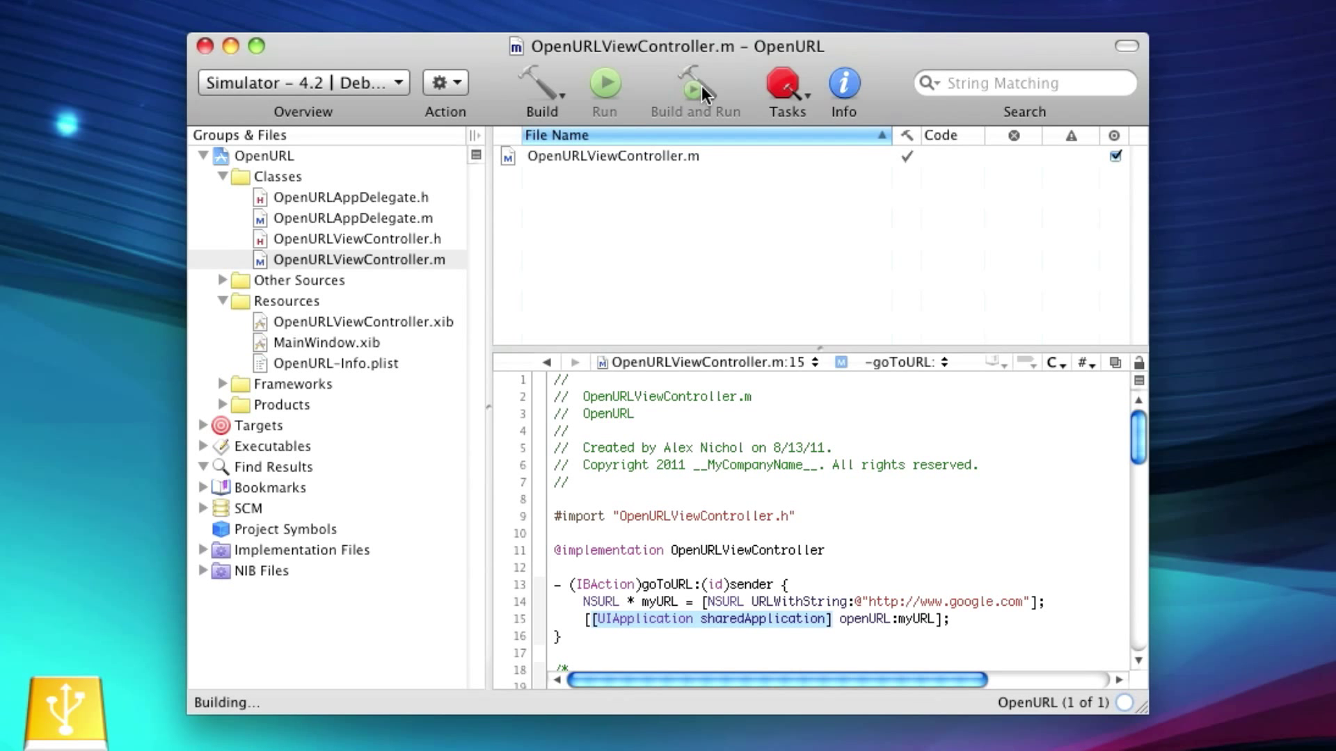
pyautogui.click(695, 83)
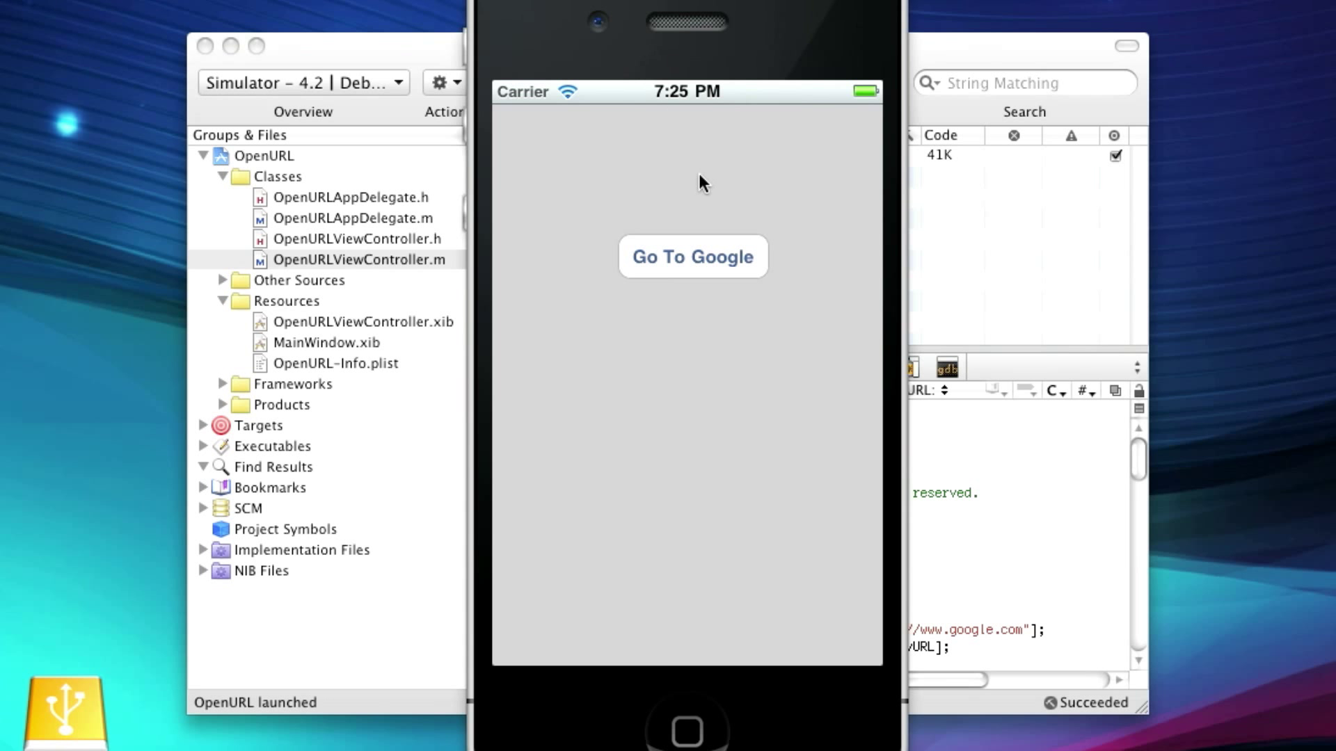
pyautogui.click(693, 257)
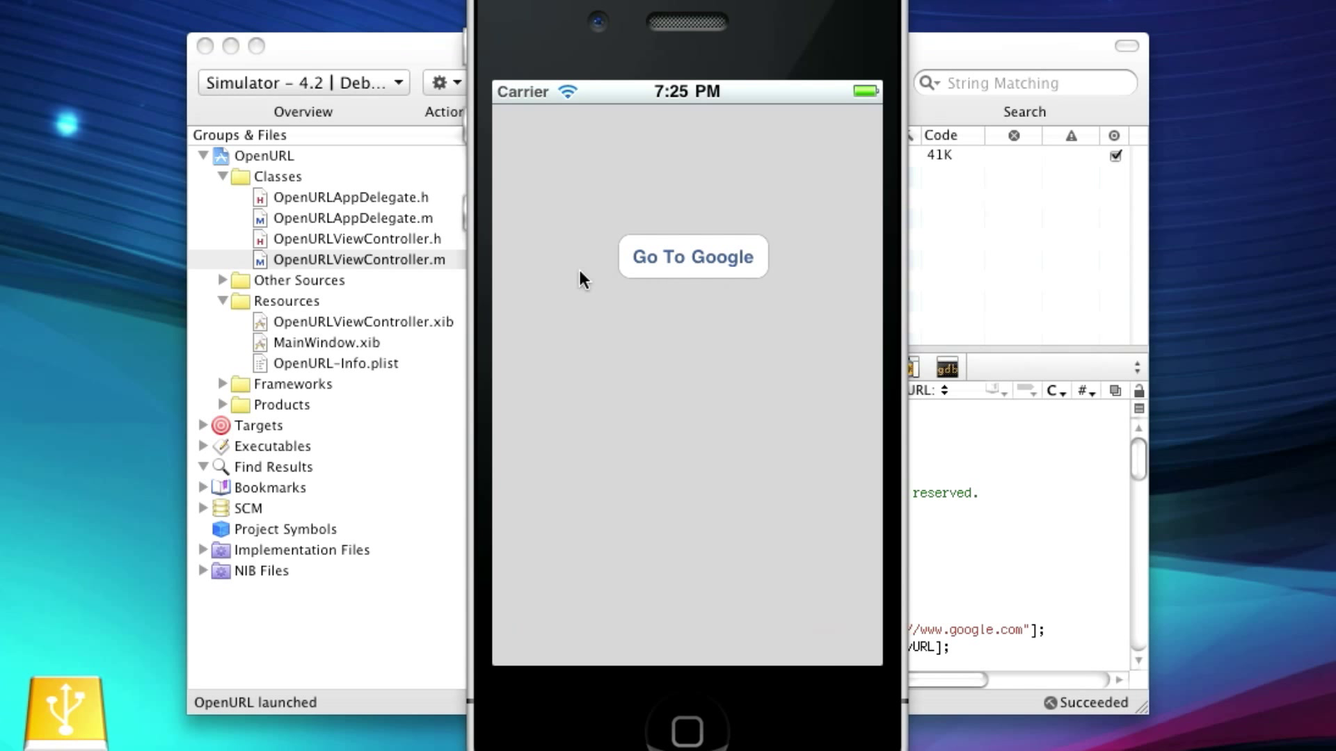
pyautogui.moveTo(647, 206)
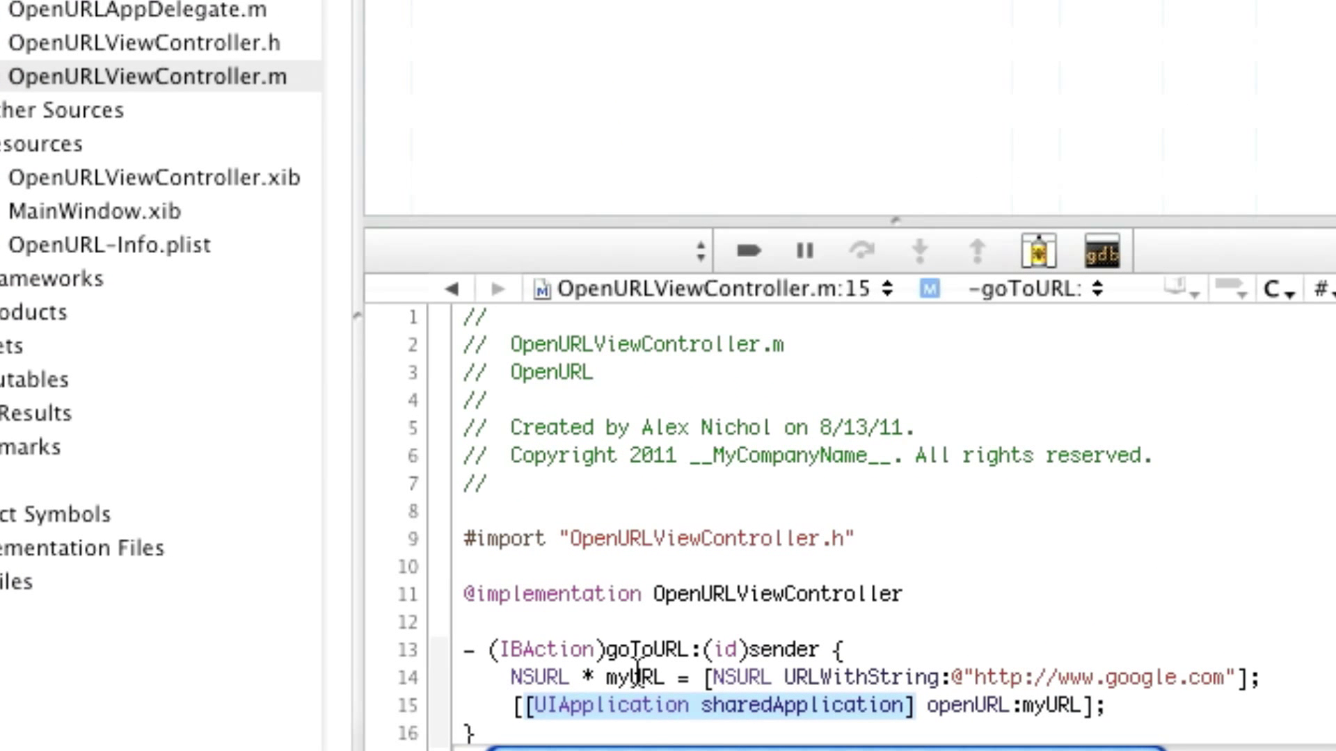
pyautogui.doubleClick(634, 677)
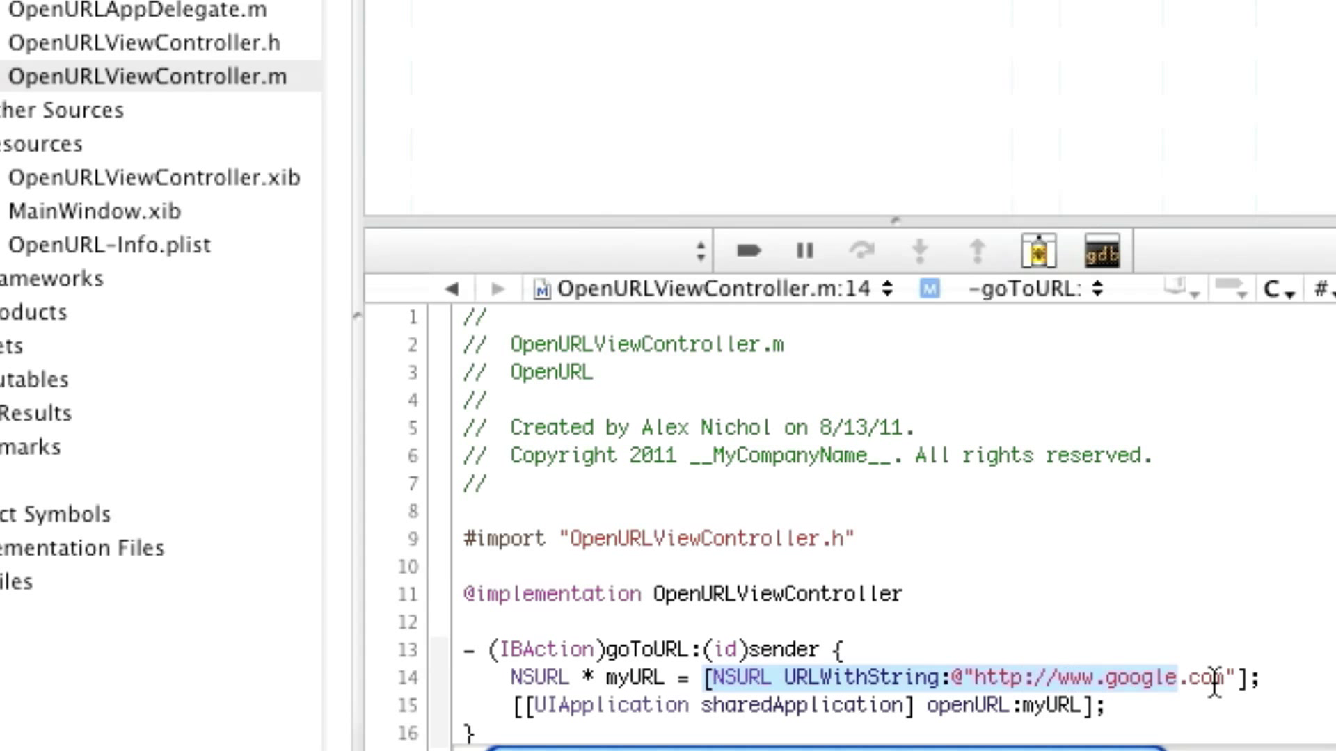
pyautogui.press('Delete')
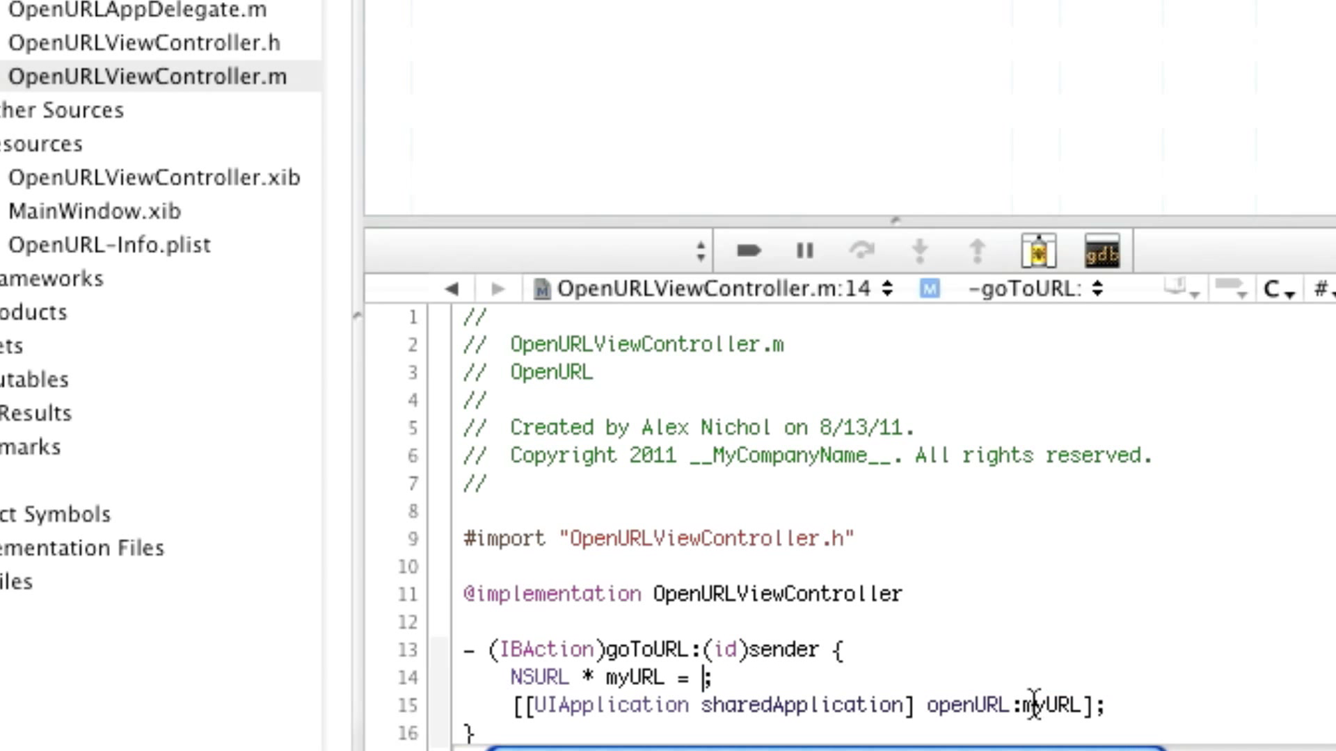
pyautogui.write('[NSURL URLWithString:@"http://w')
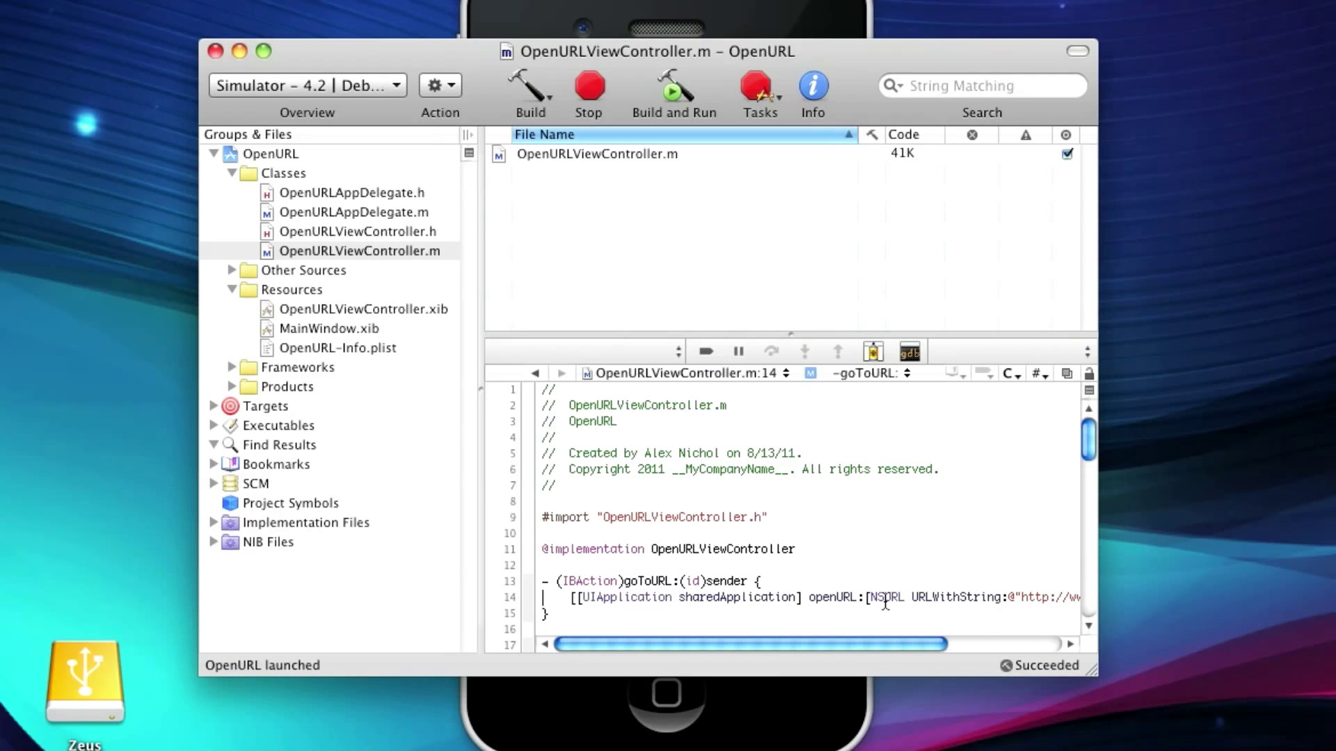
pyautogui.scroll(-3)
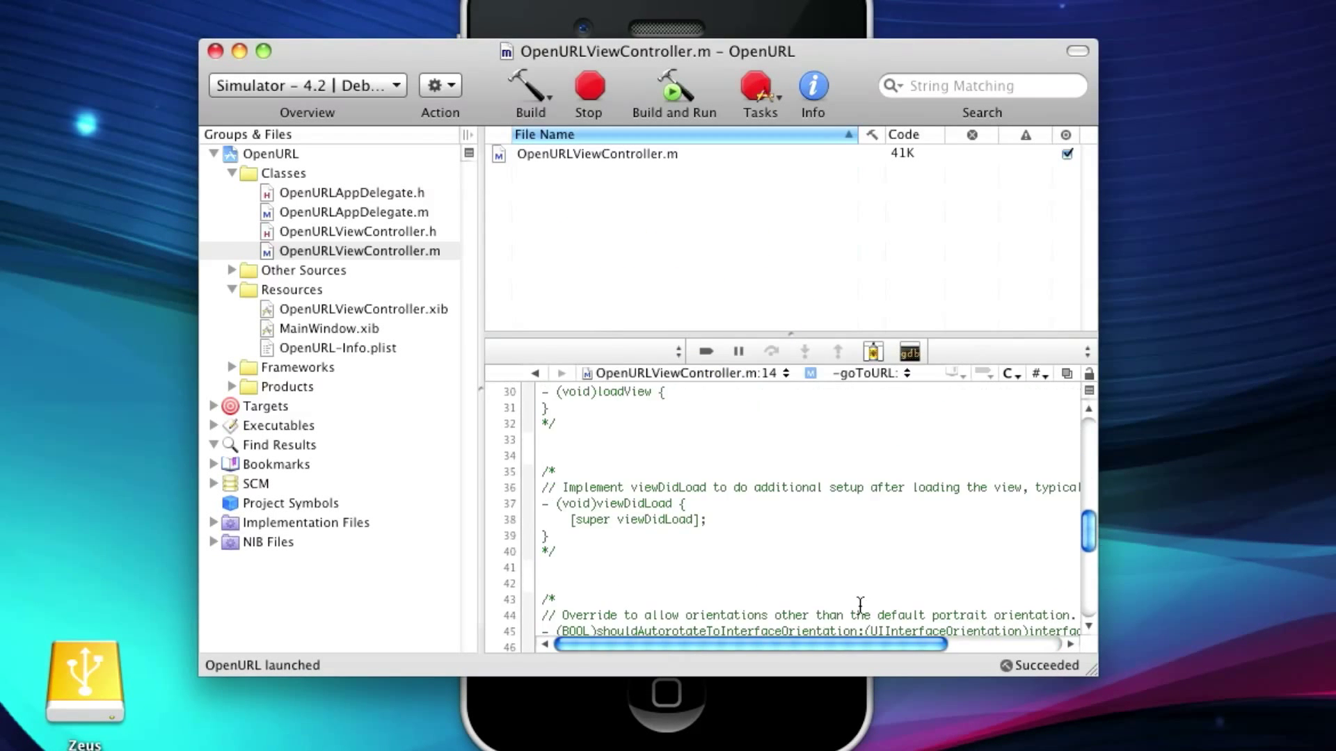